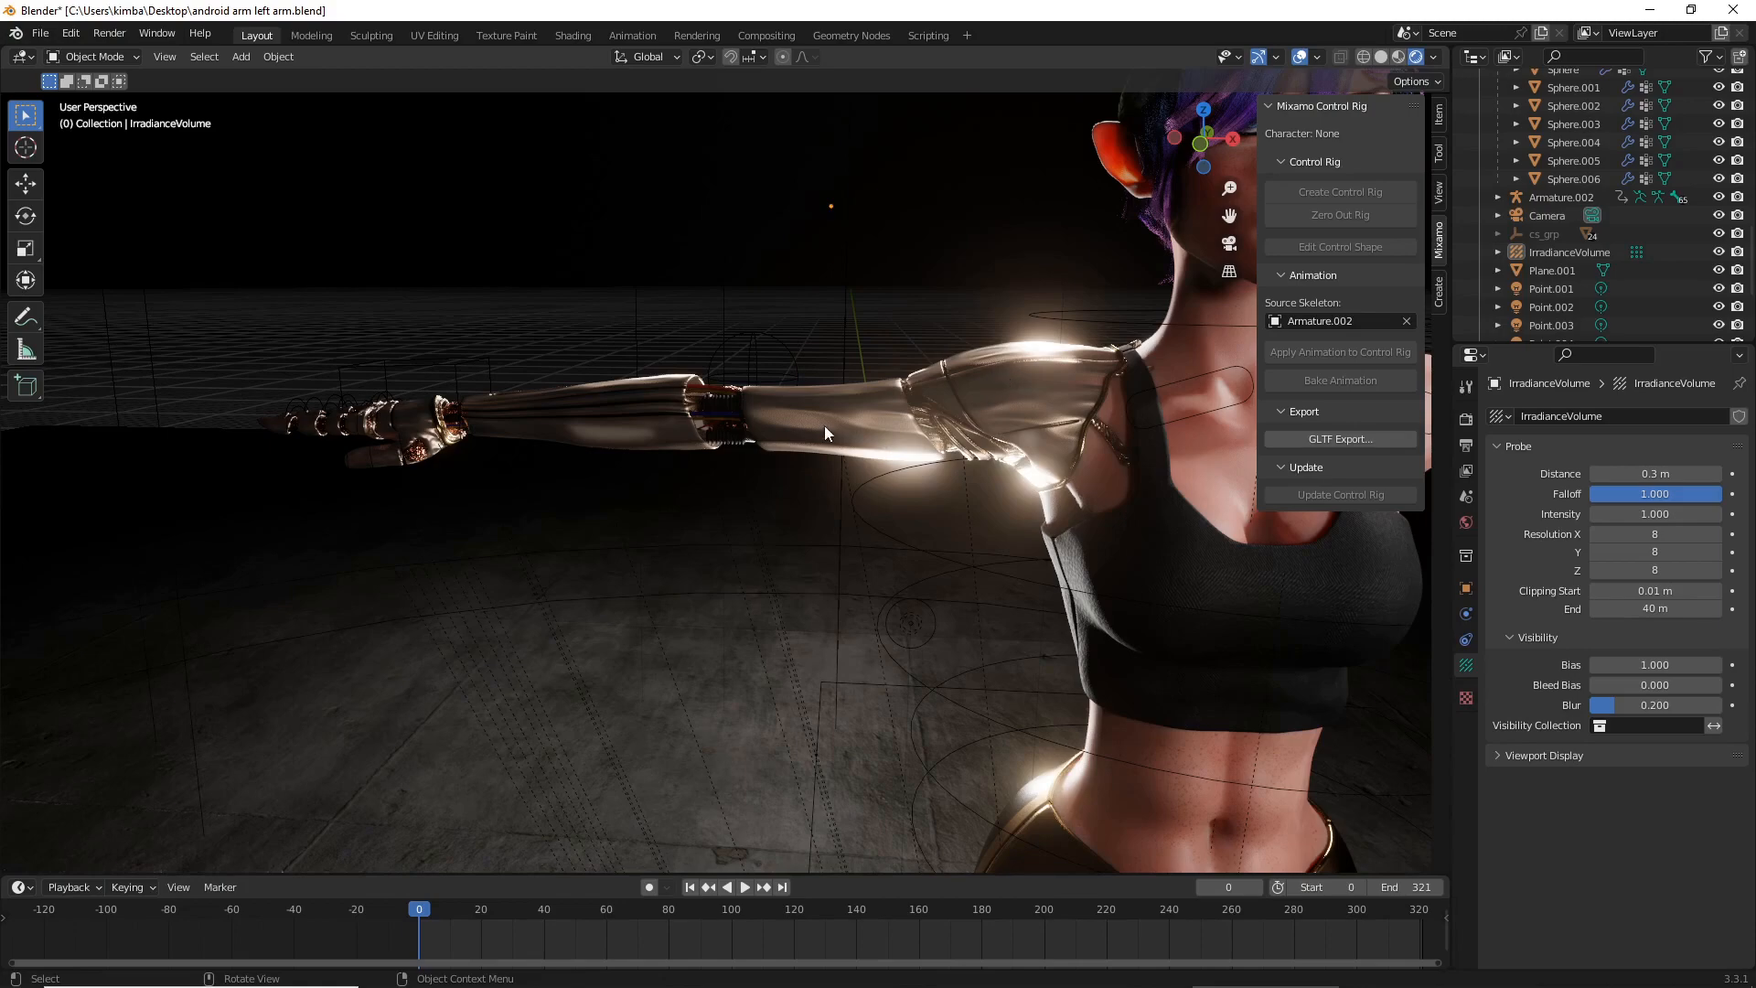
- Orbit the view to frame the whole character in solid shading
drag(823, 433, 581, 468)
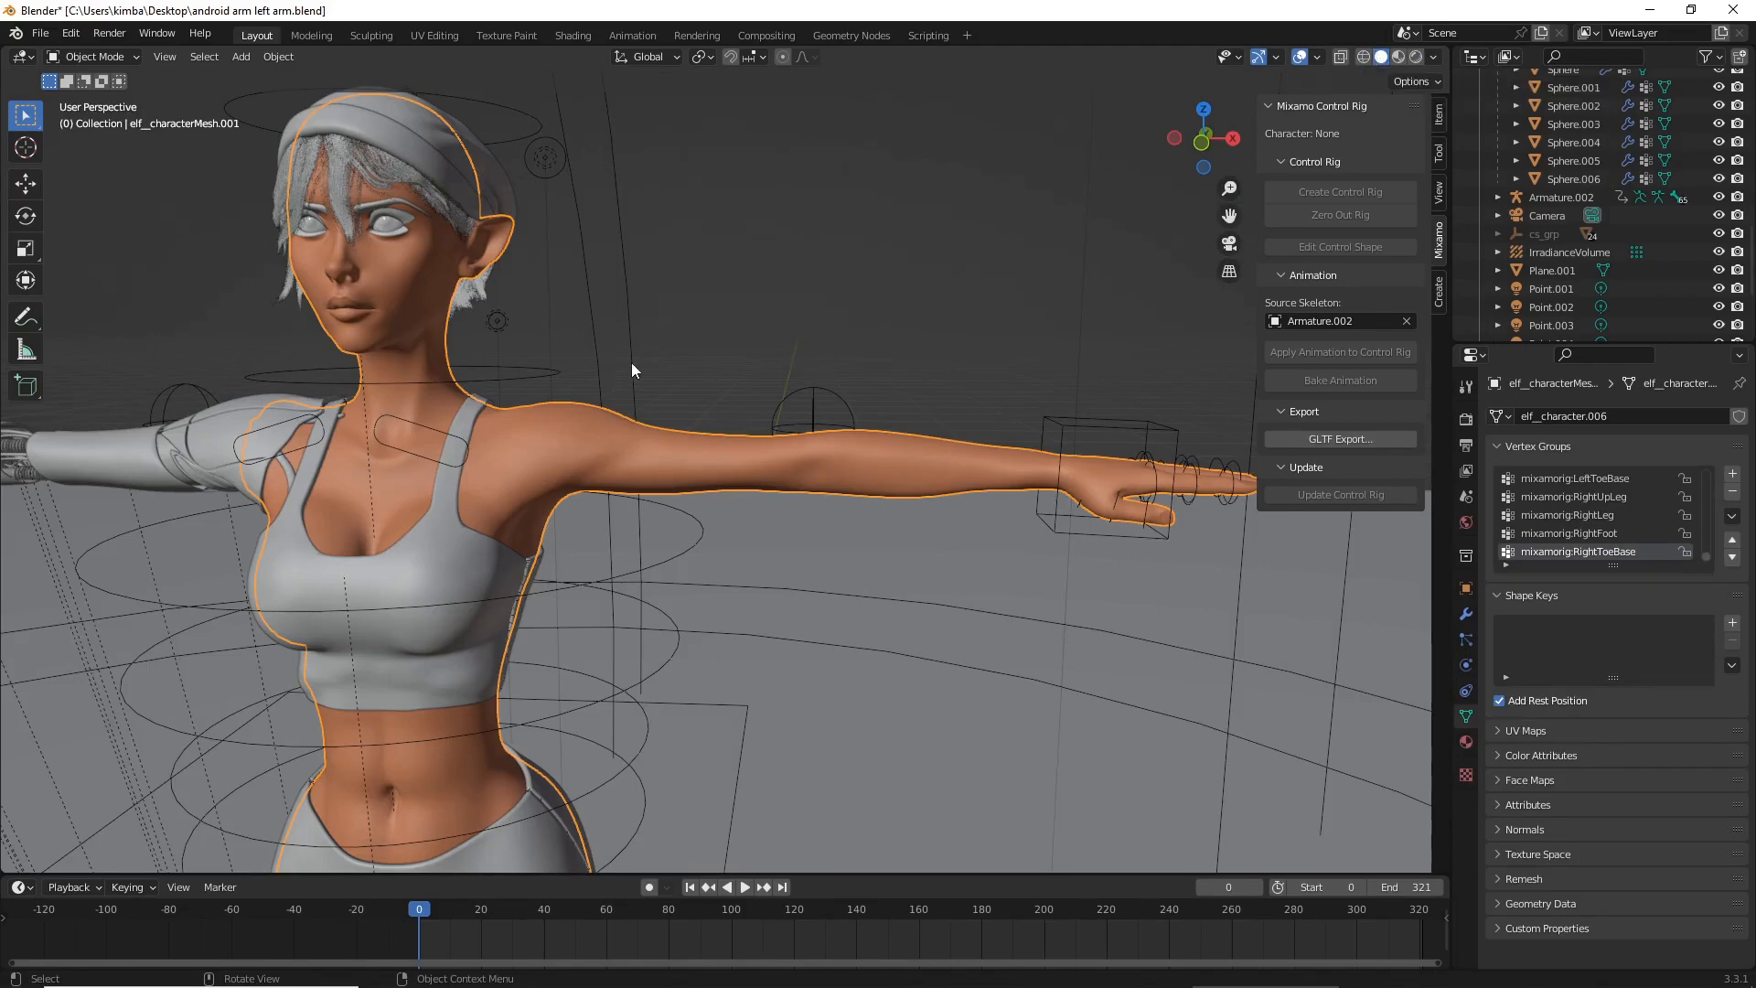
mouse_move(733, 413)
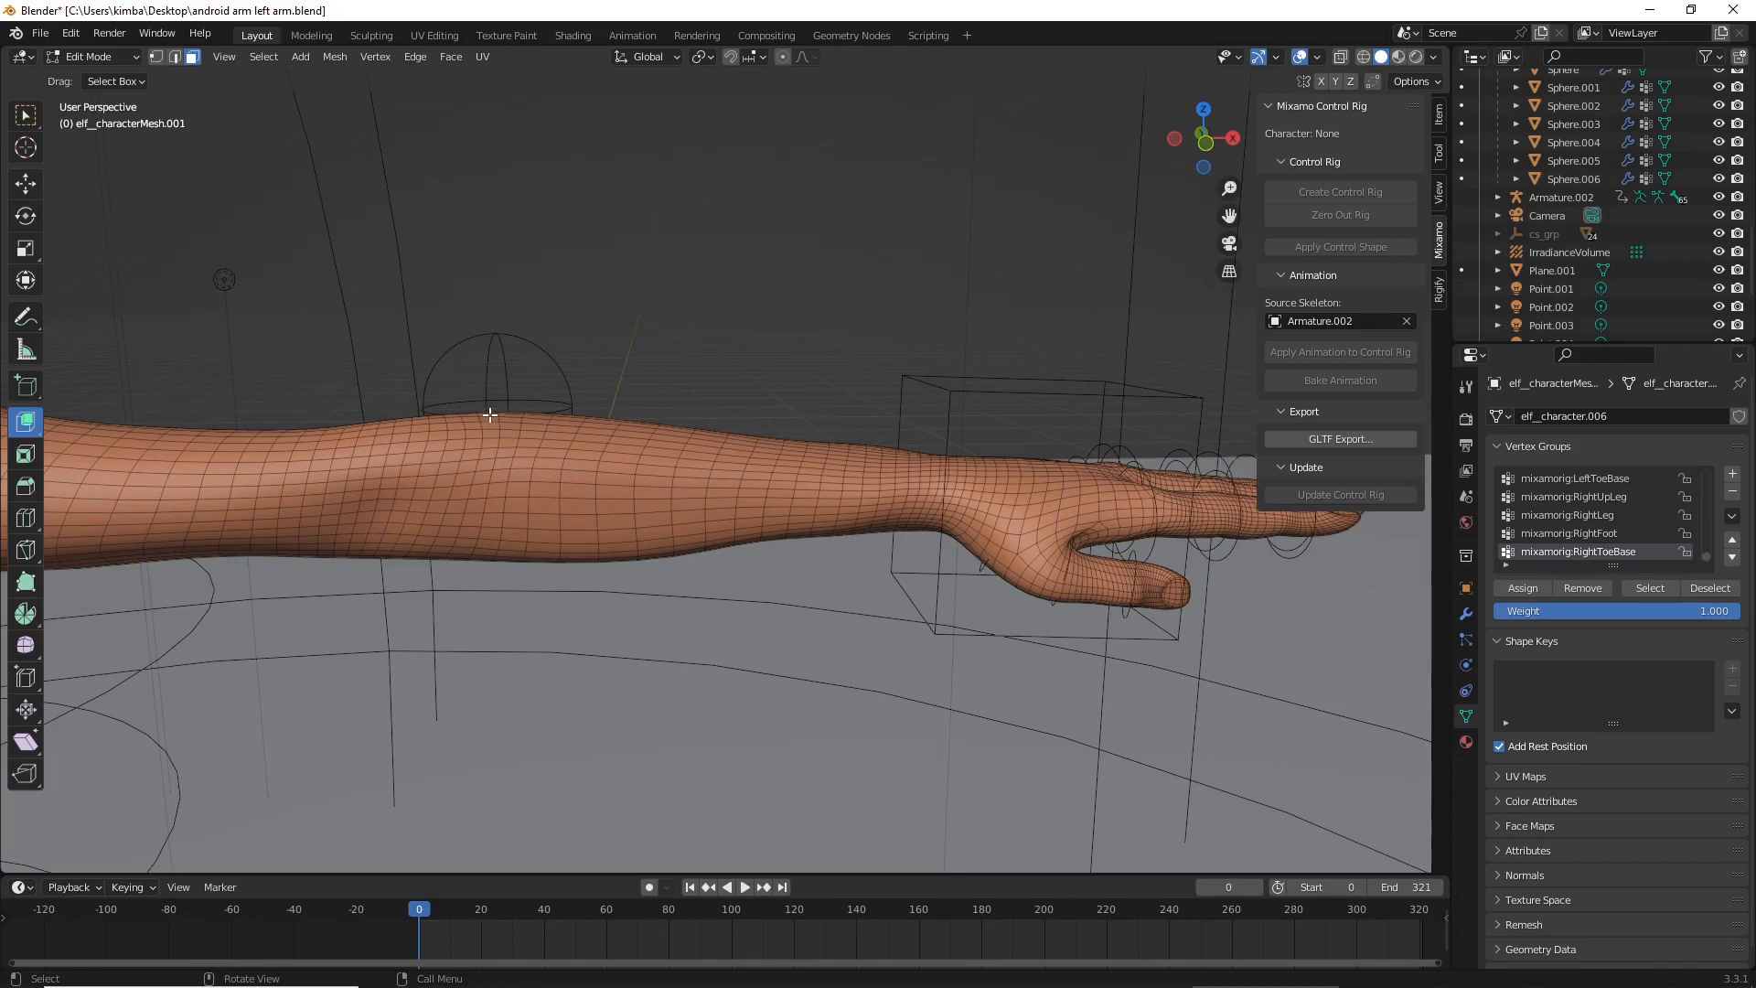
mouse_move(191, 57)
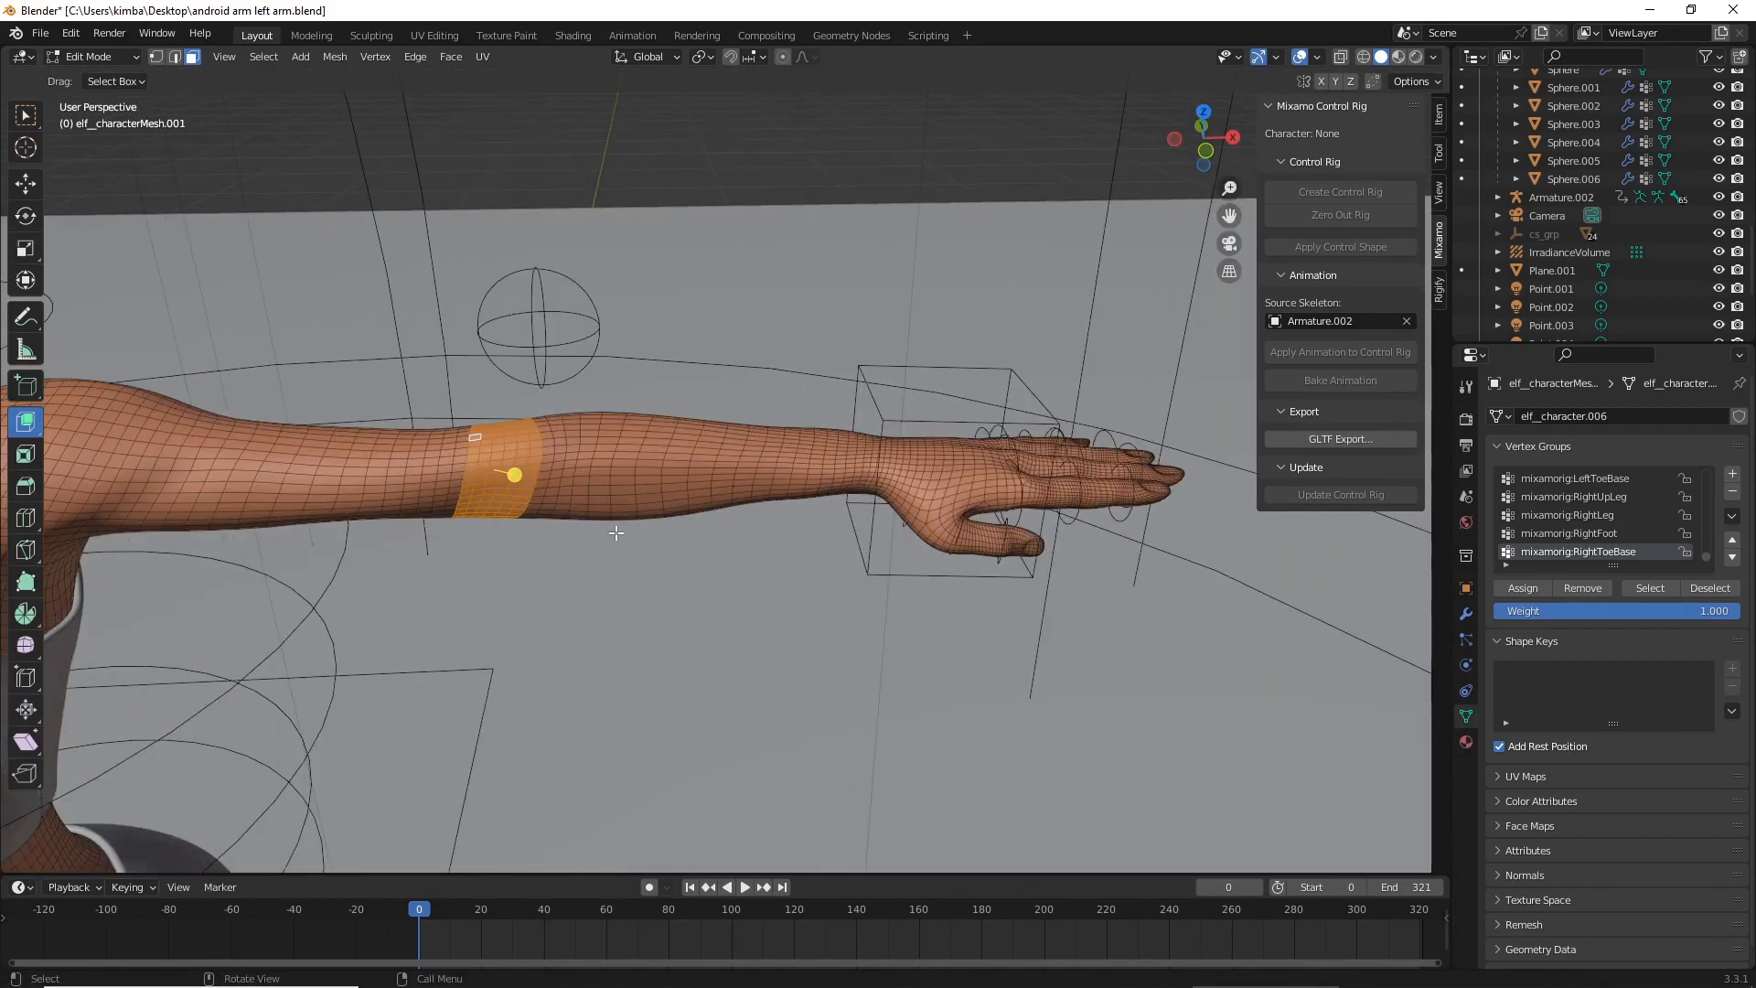
- Split the arm mesh at the elbow loop and detach the hand at the wrist loop
key(X)
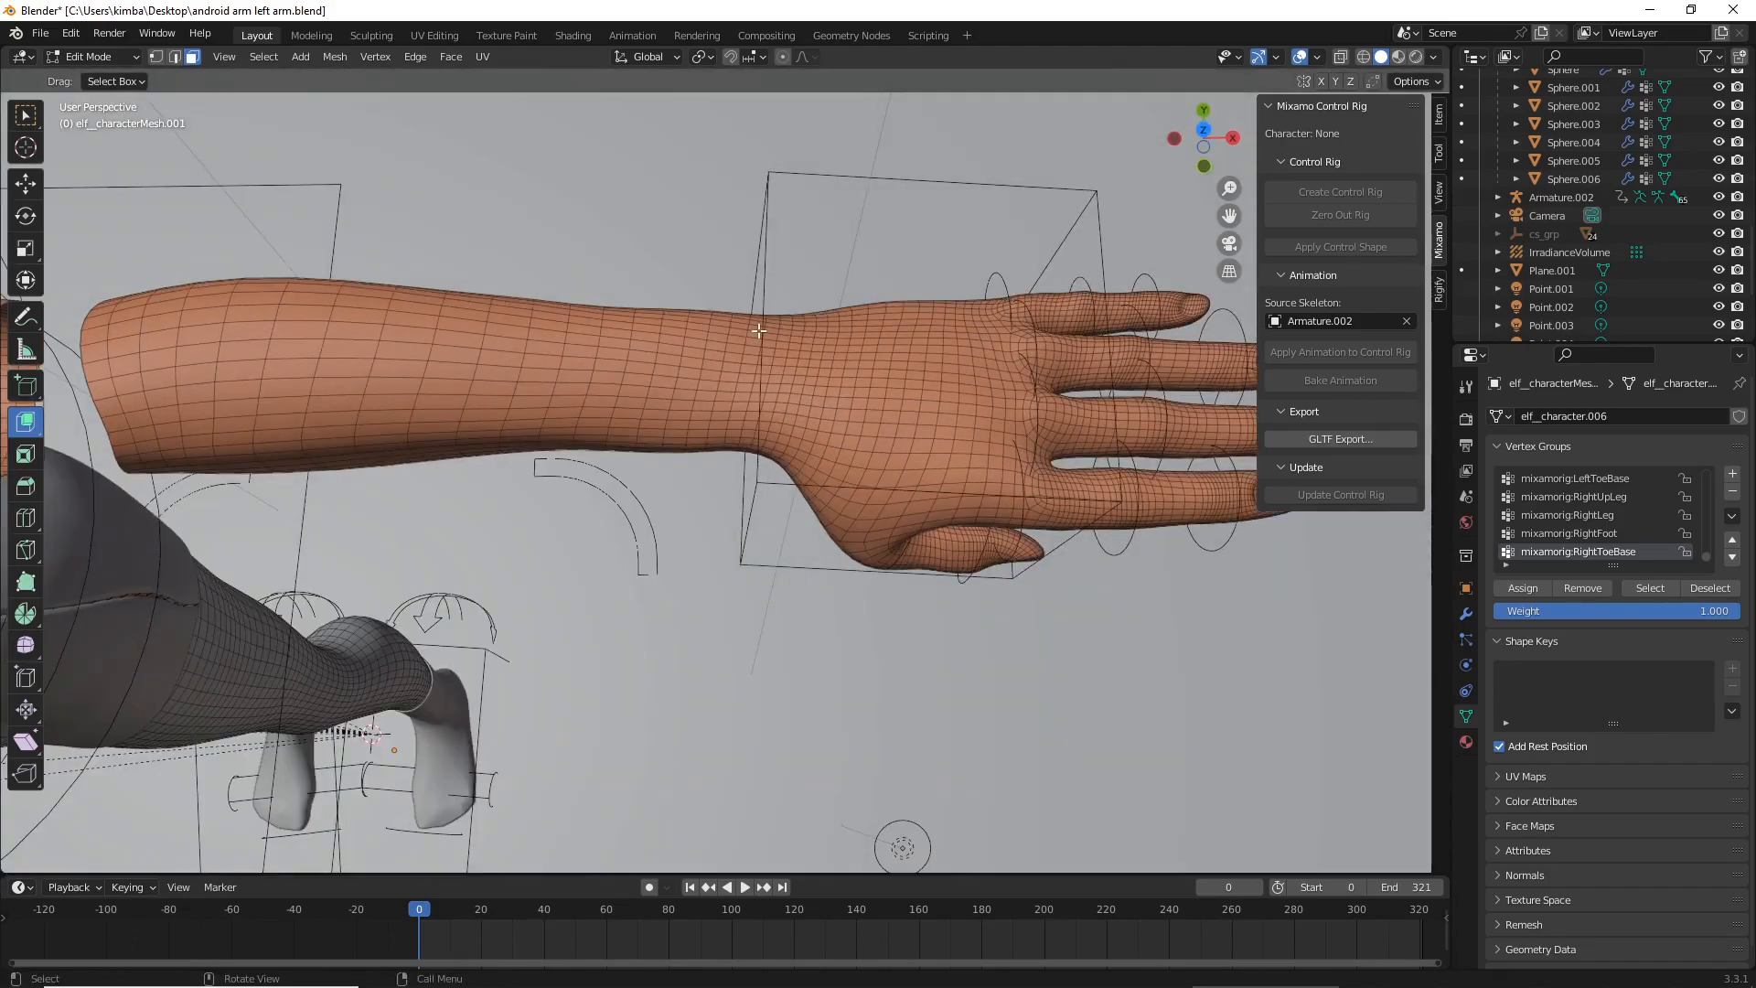
mouse_move(322, 371)
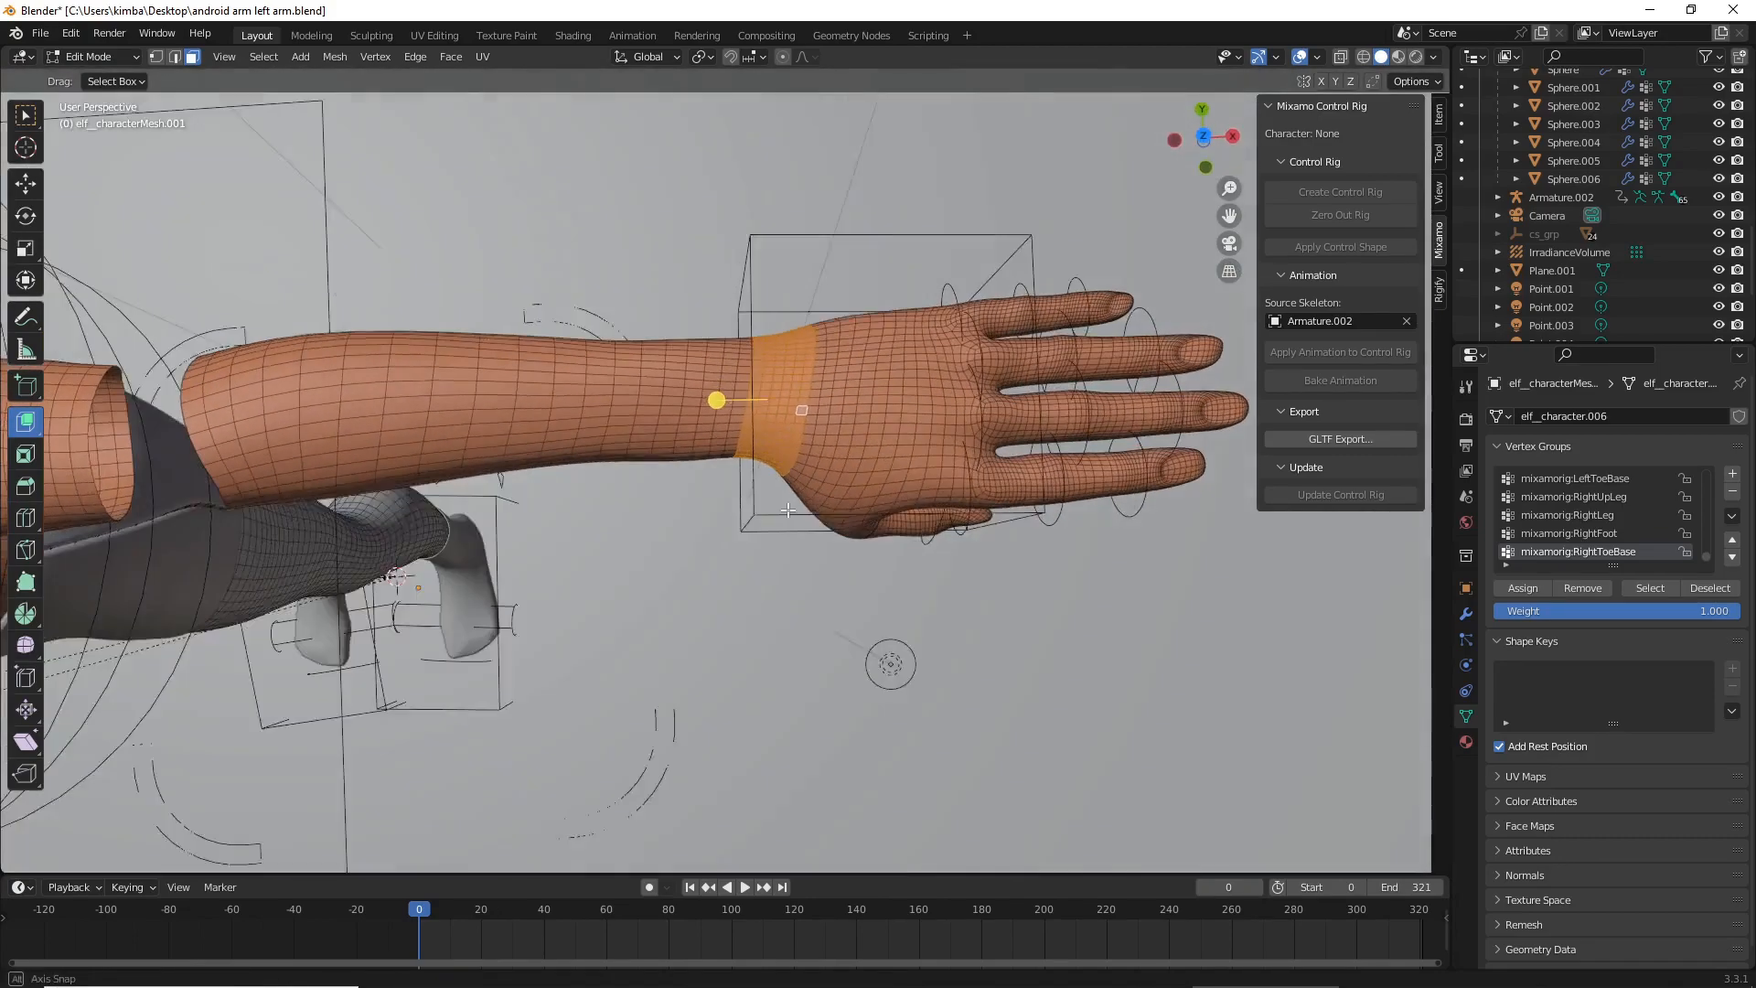
drag(785, 448, 785, 280)
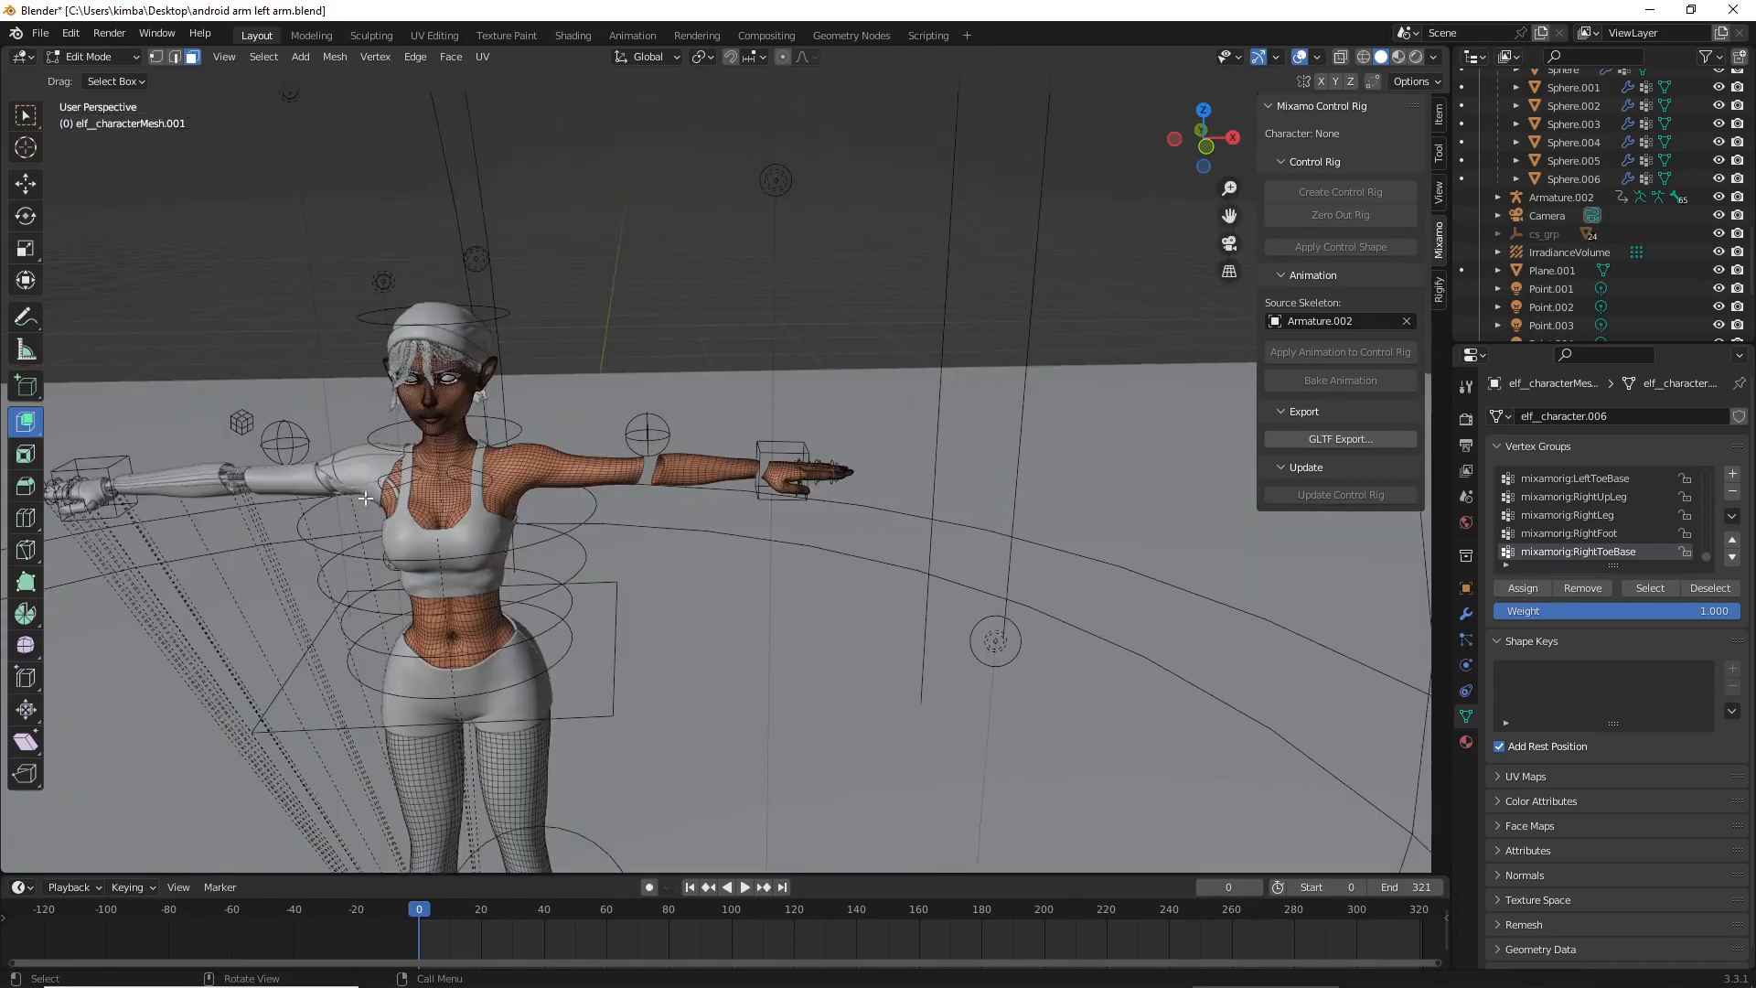
mouse_move(437, 530)
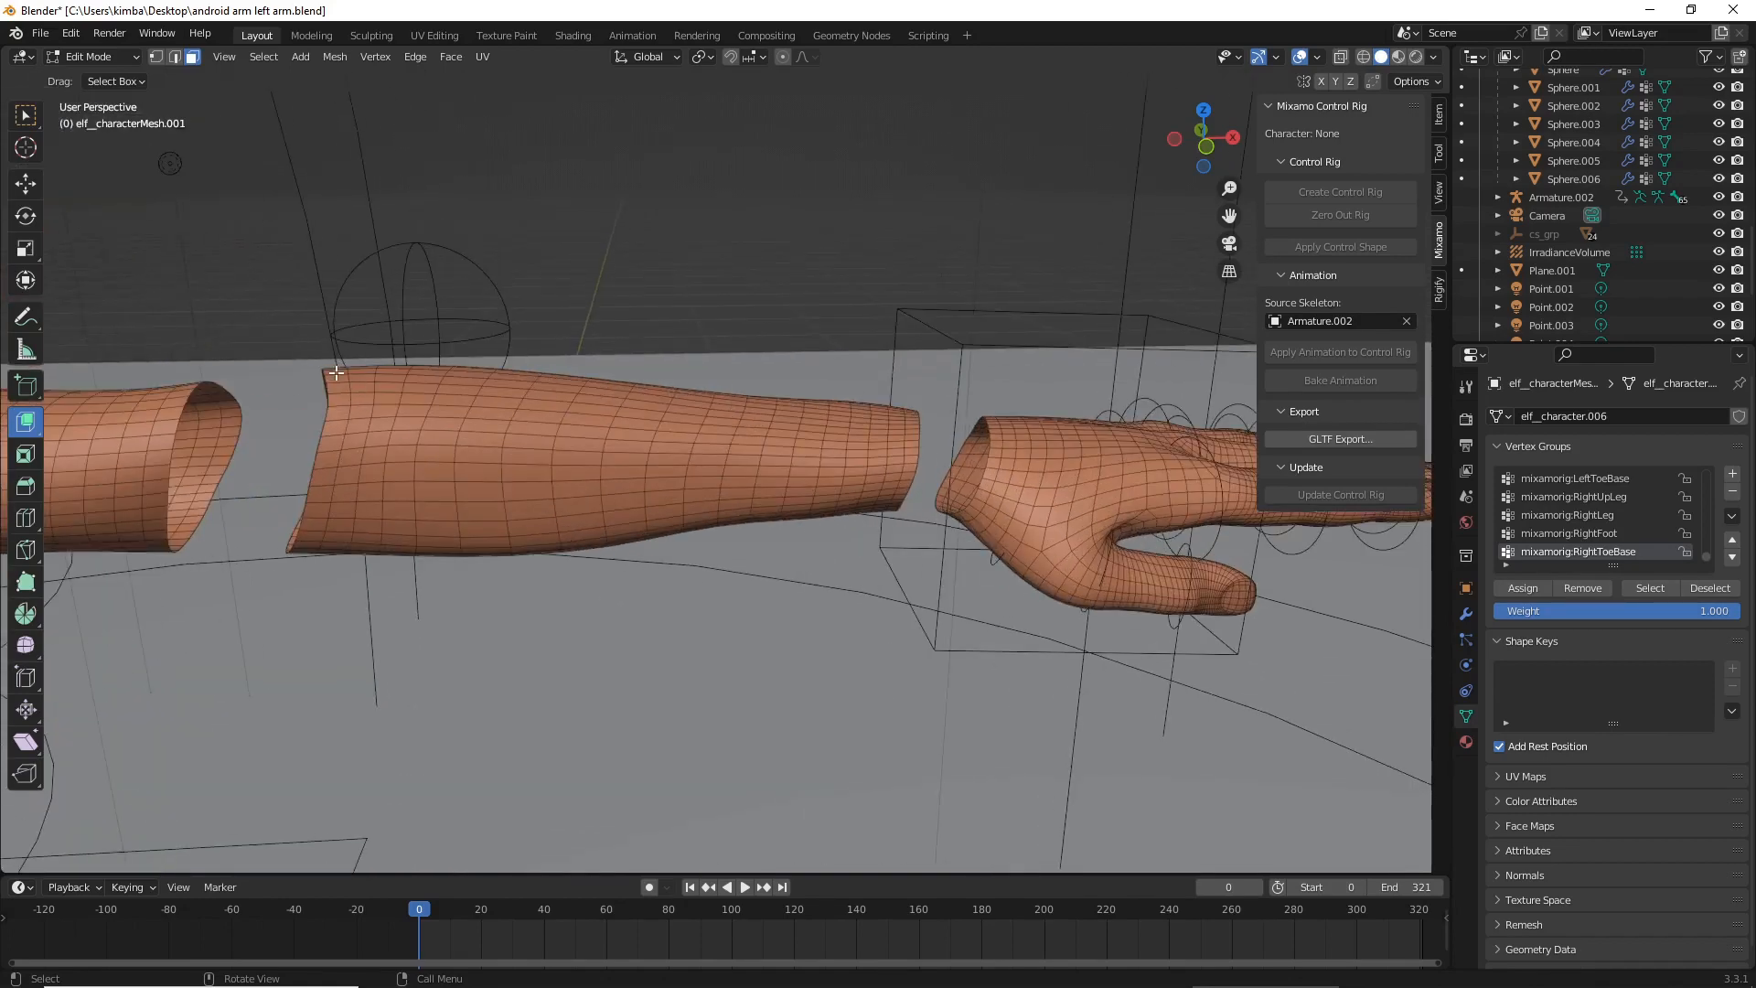
mouse_move(344, 375)
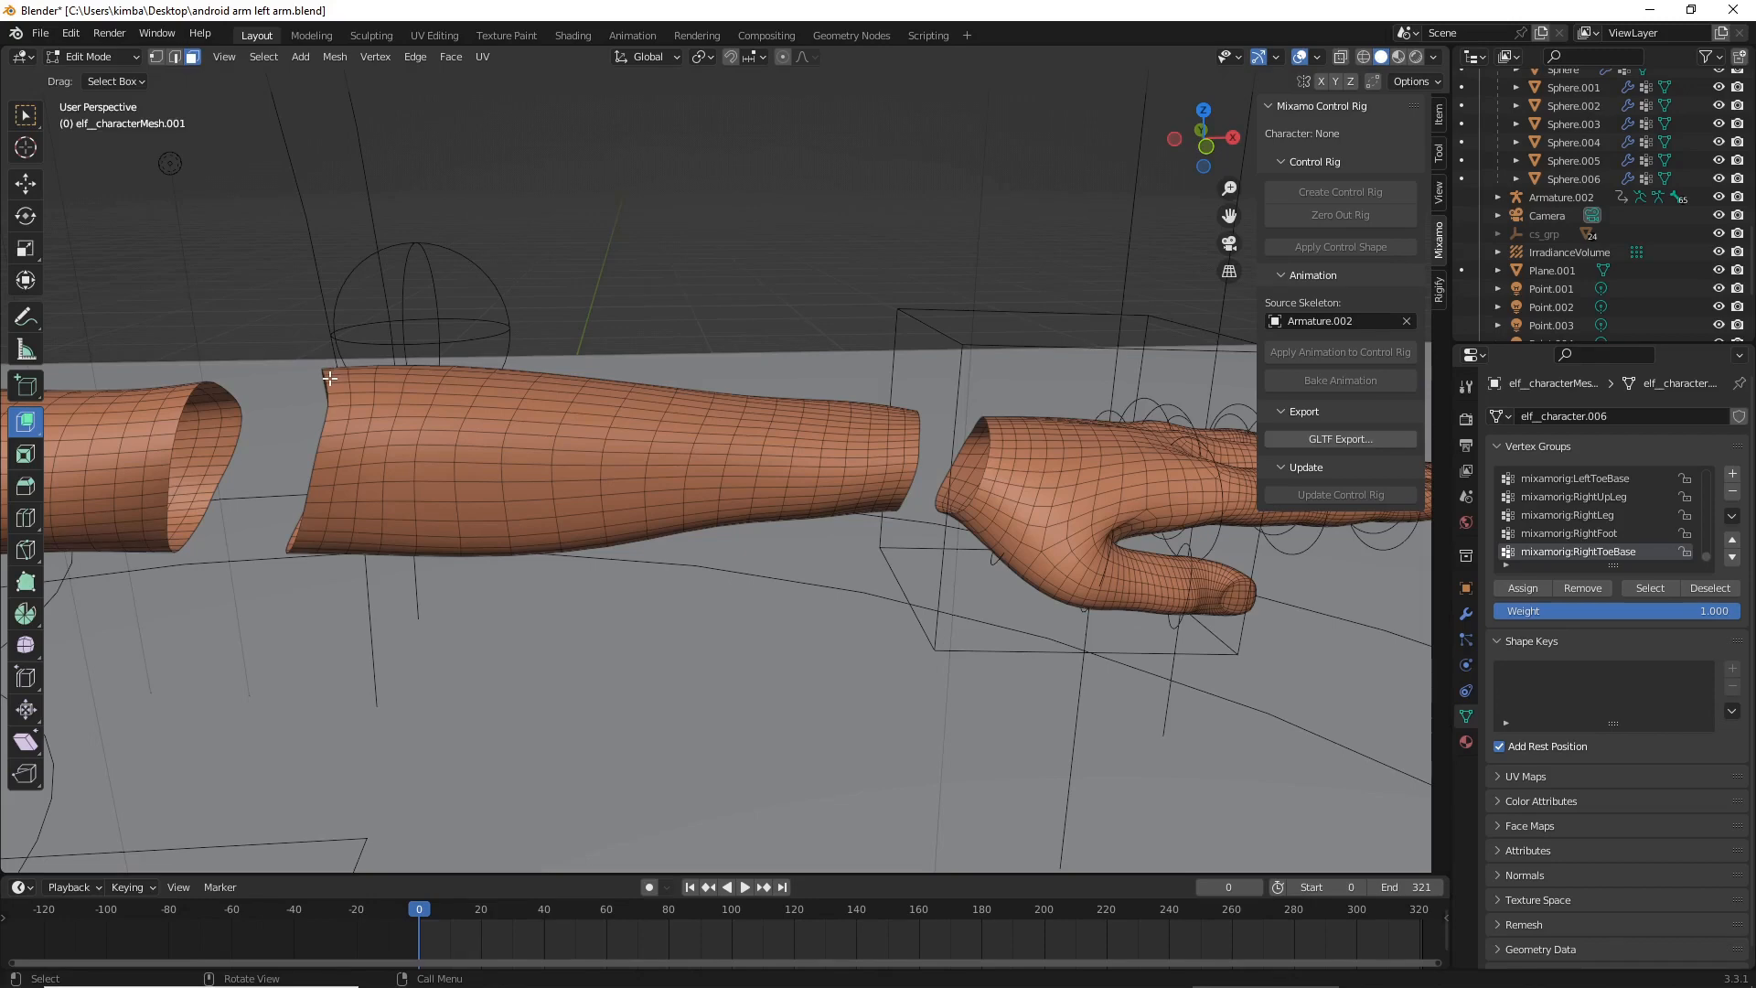
- Select the forearm geometry through X-Ray and separate it as its own object
click(329, 376)
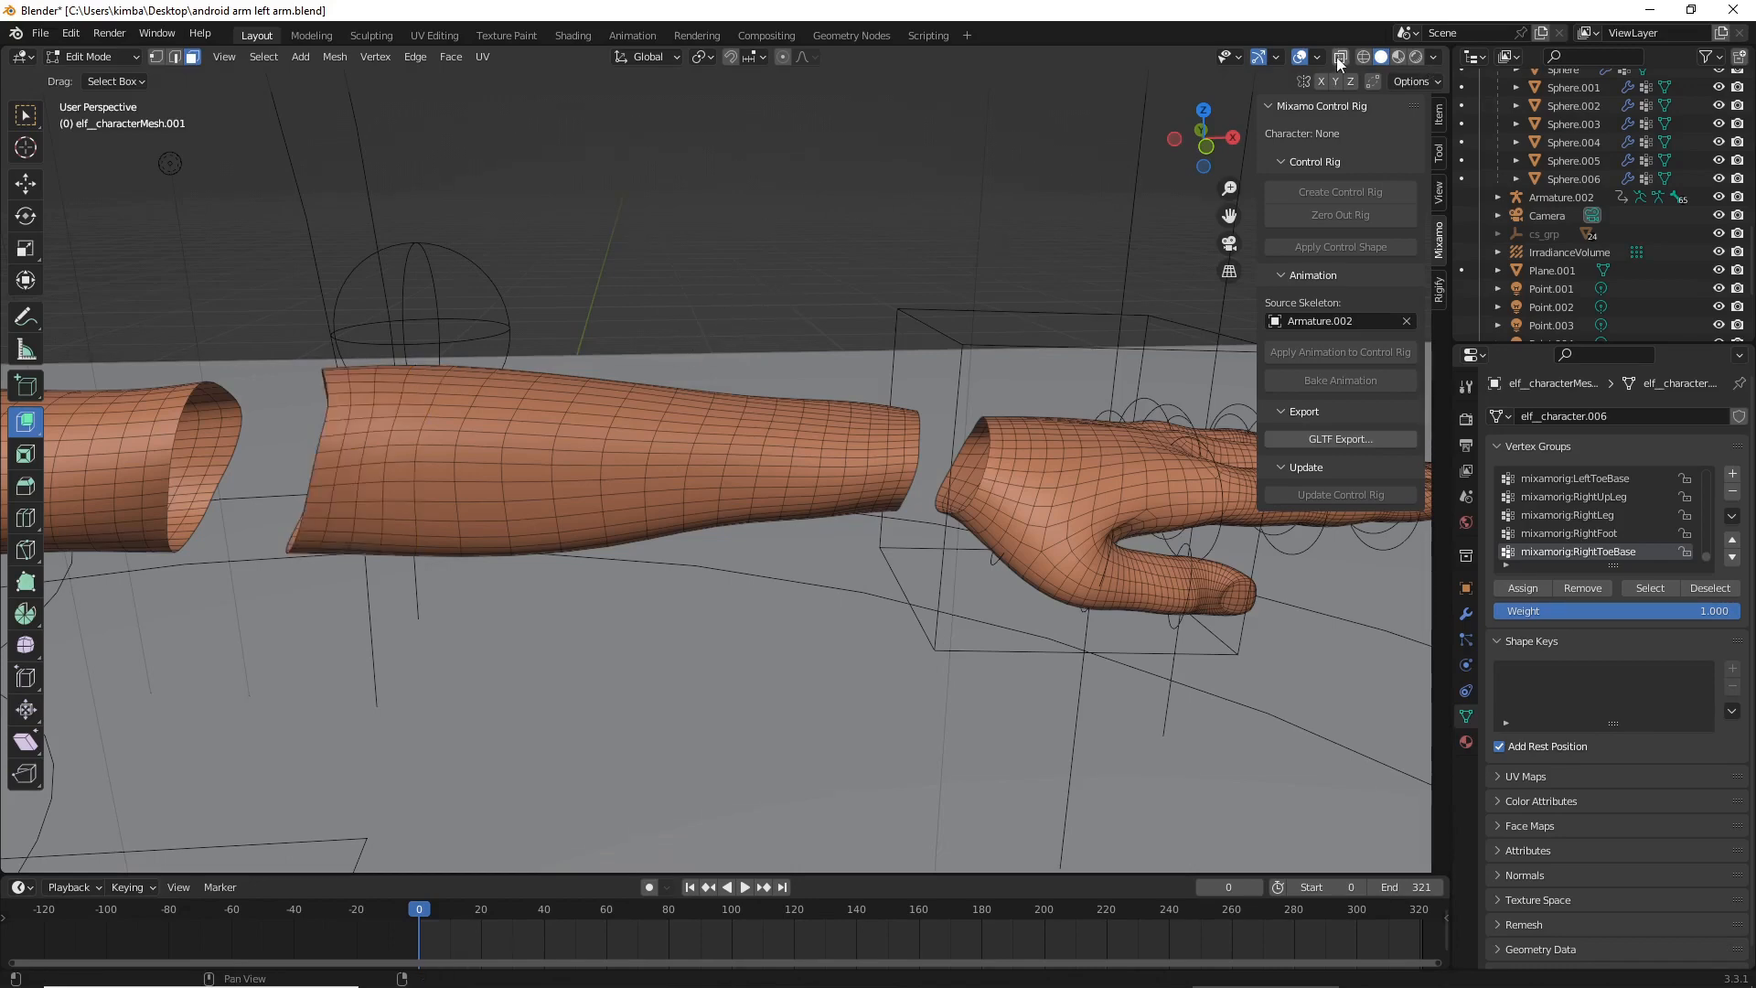
mouse_move(1339, 57)
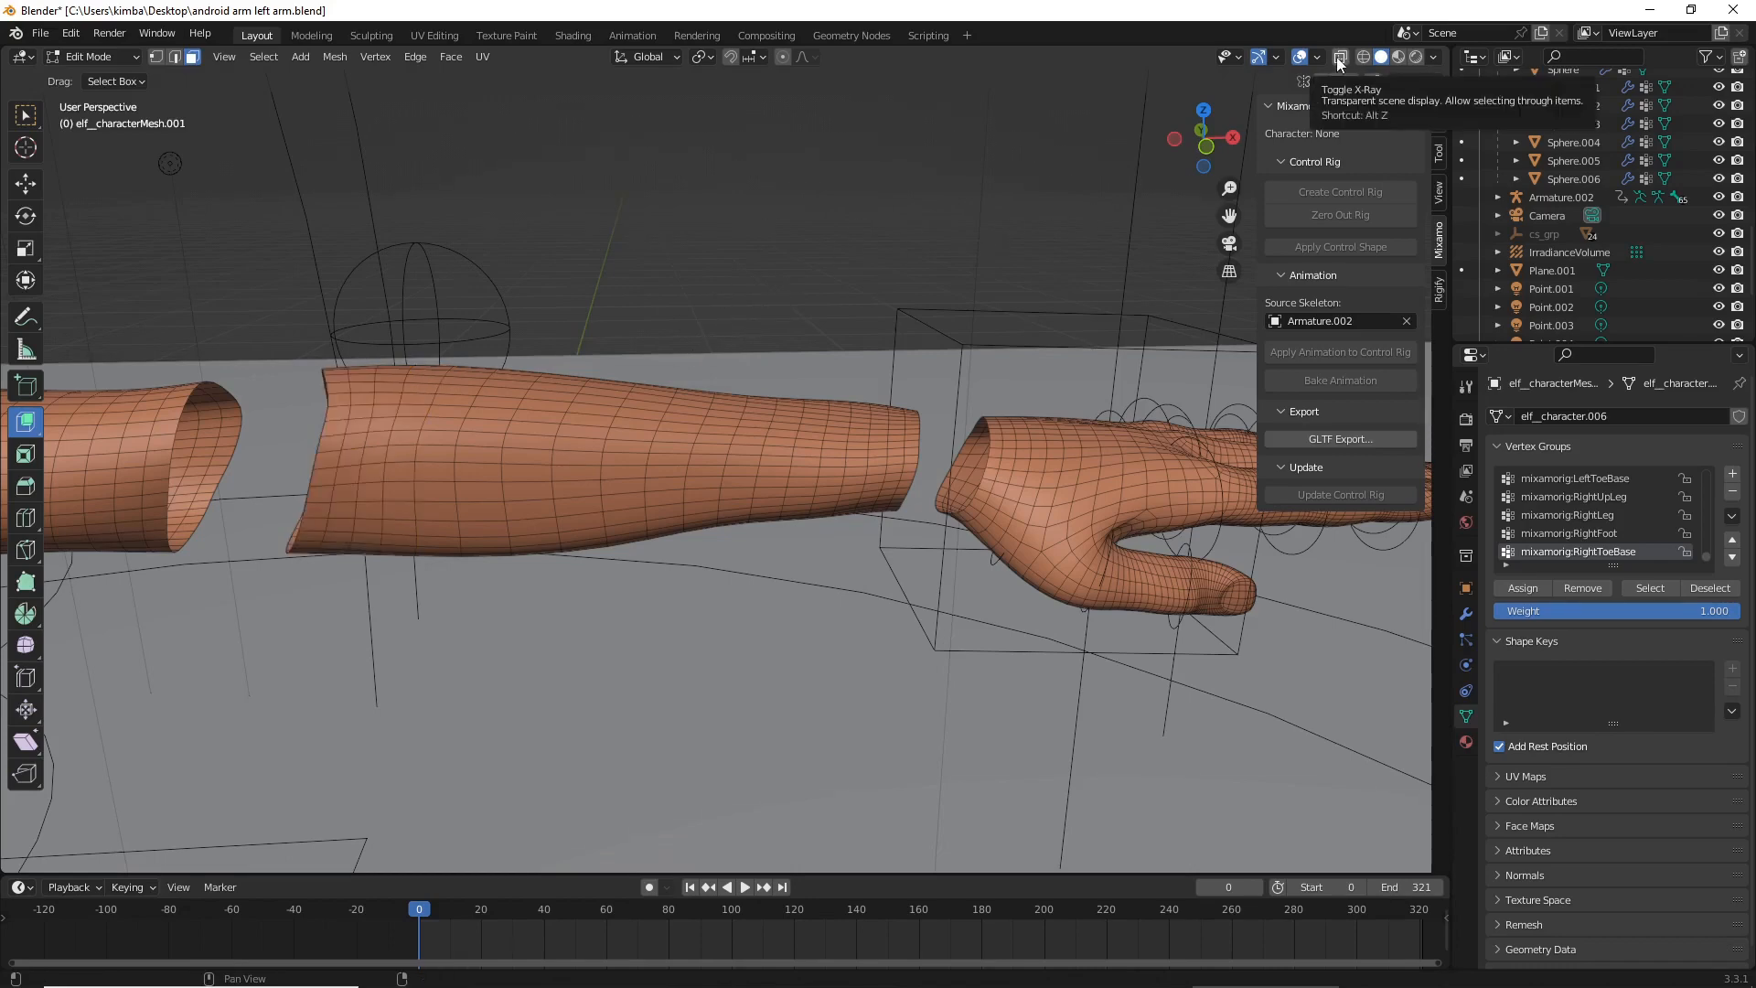
click(1339, 57)
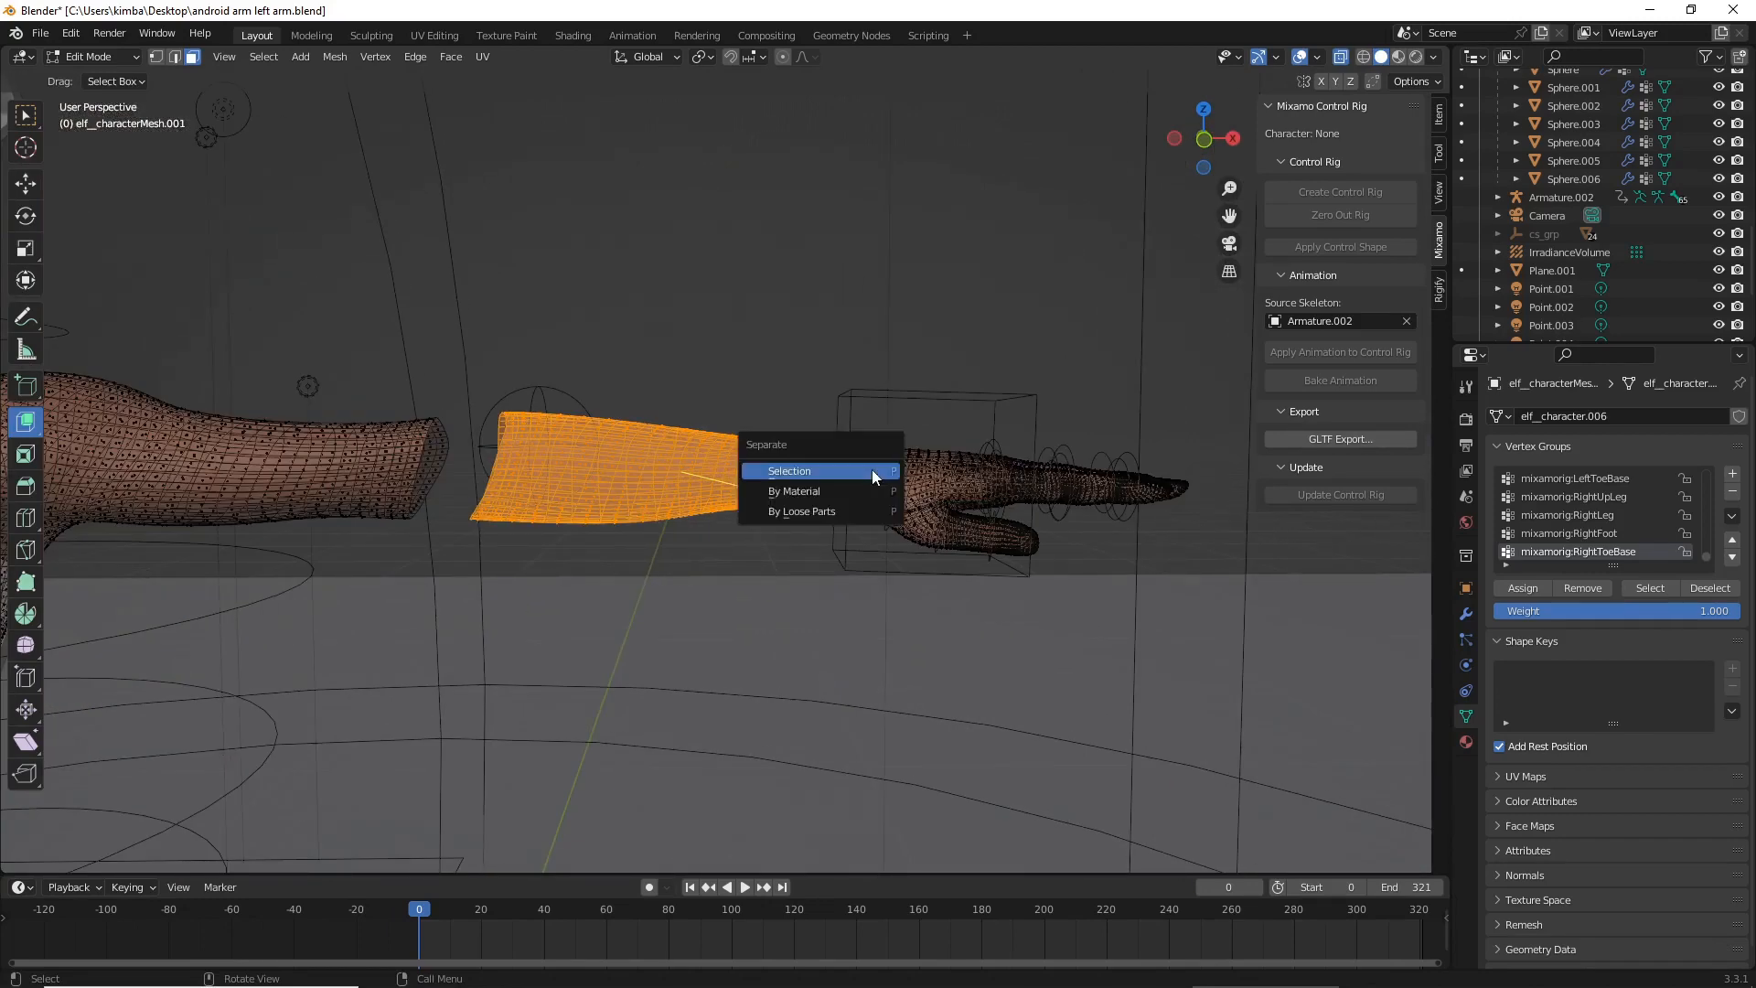
click(790, 472)
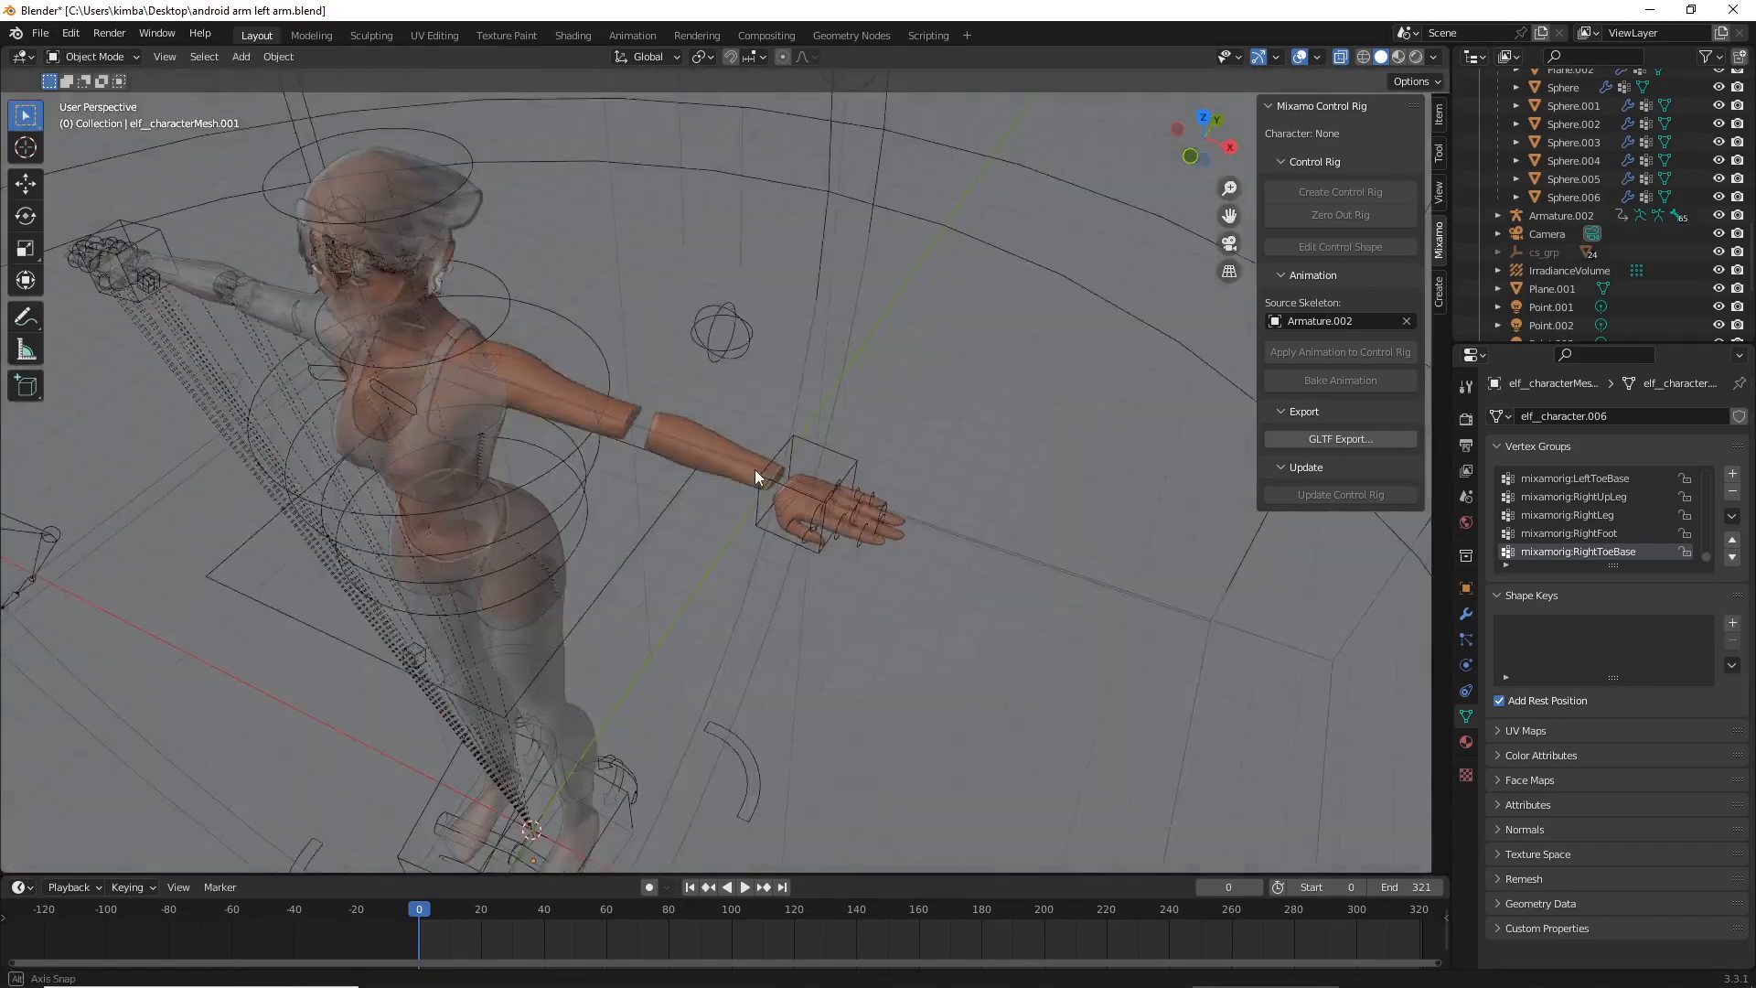
- Clear the forearm's material slots so it shows plain grey, then enter its mesh
drag(756, 475, 183, 457)
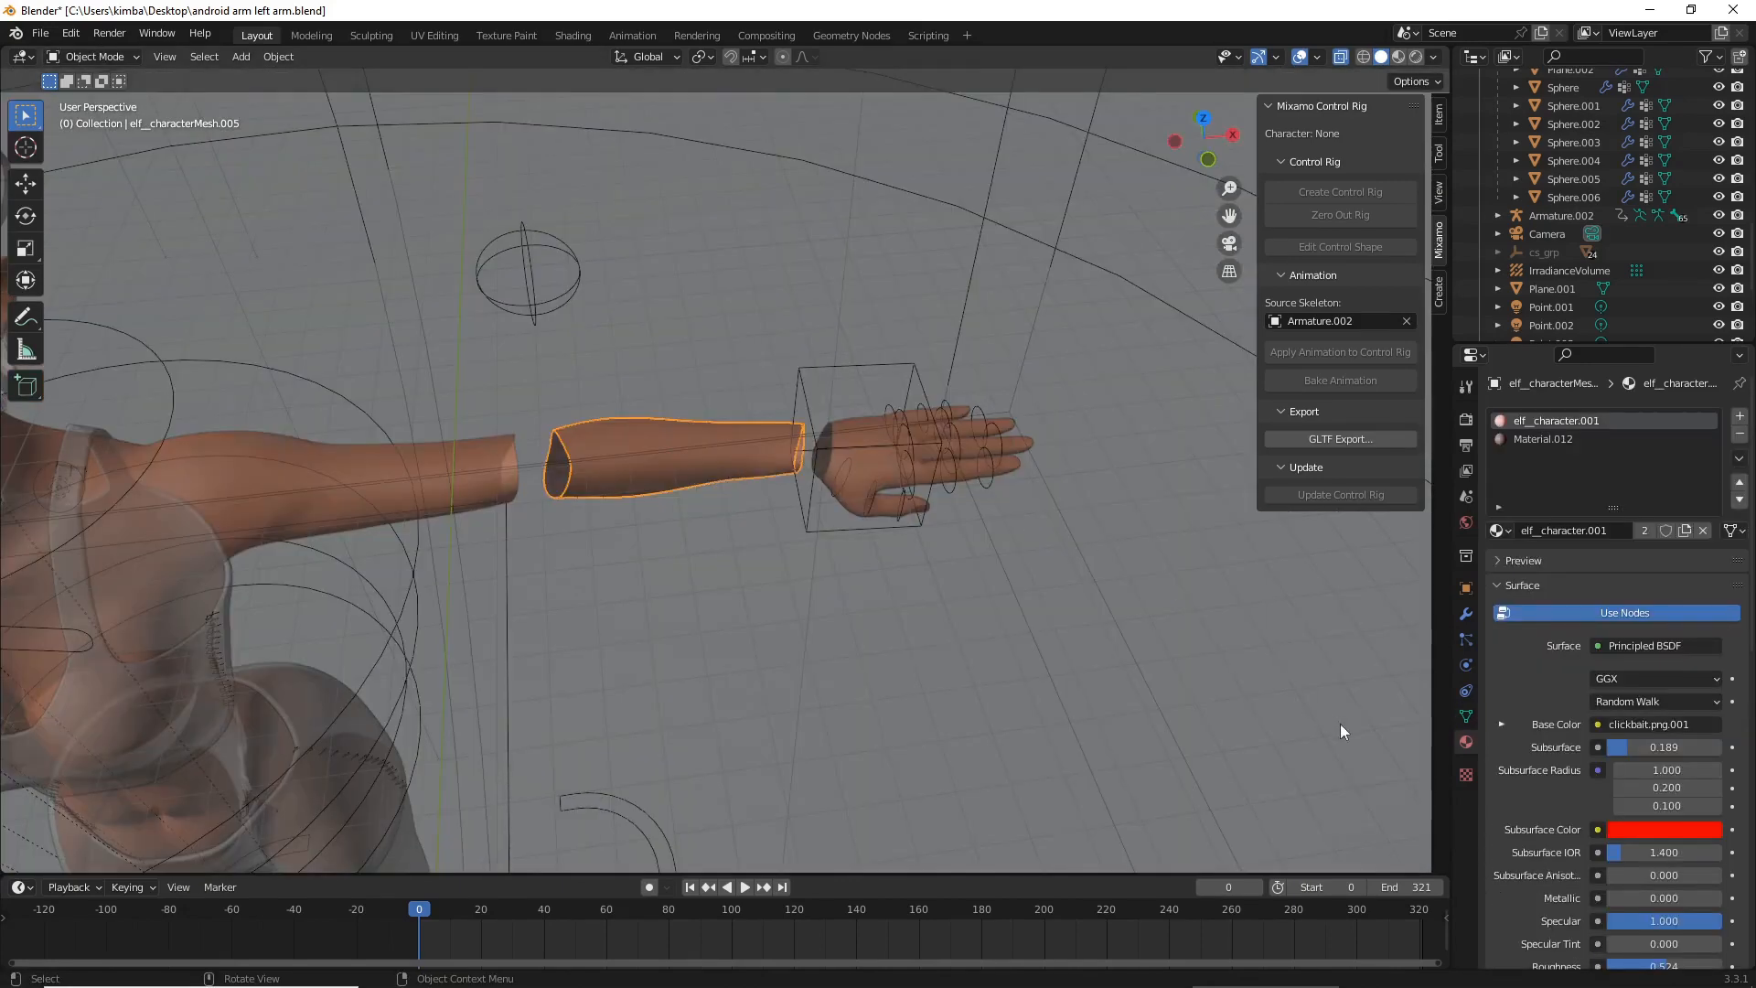
mouse_move(1267, 688)
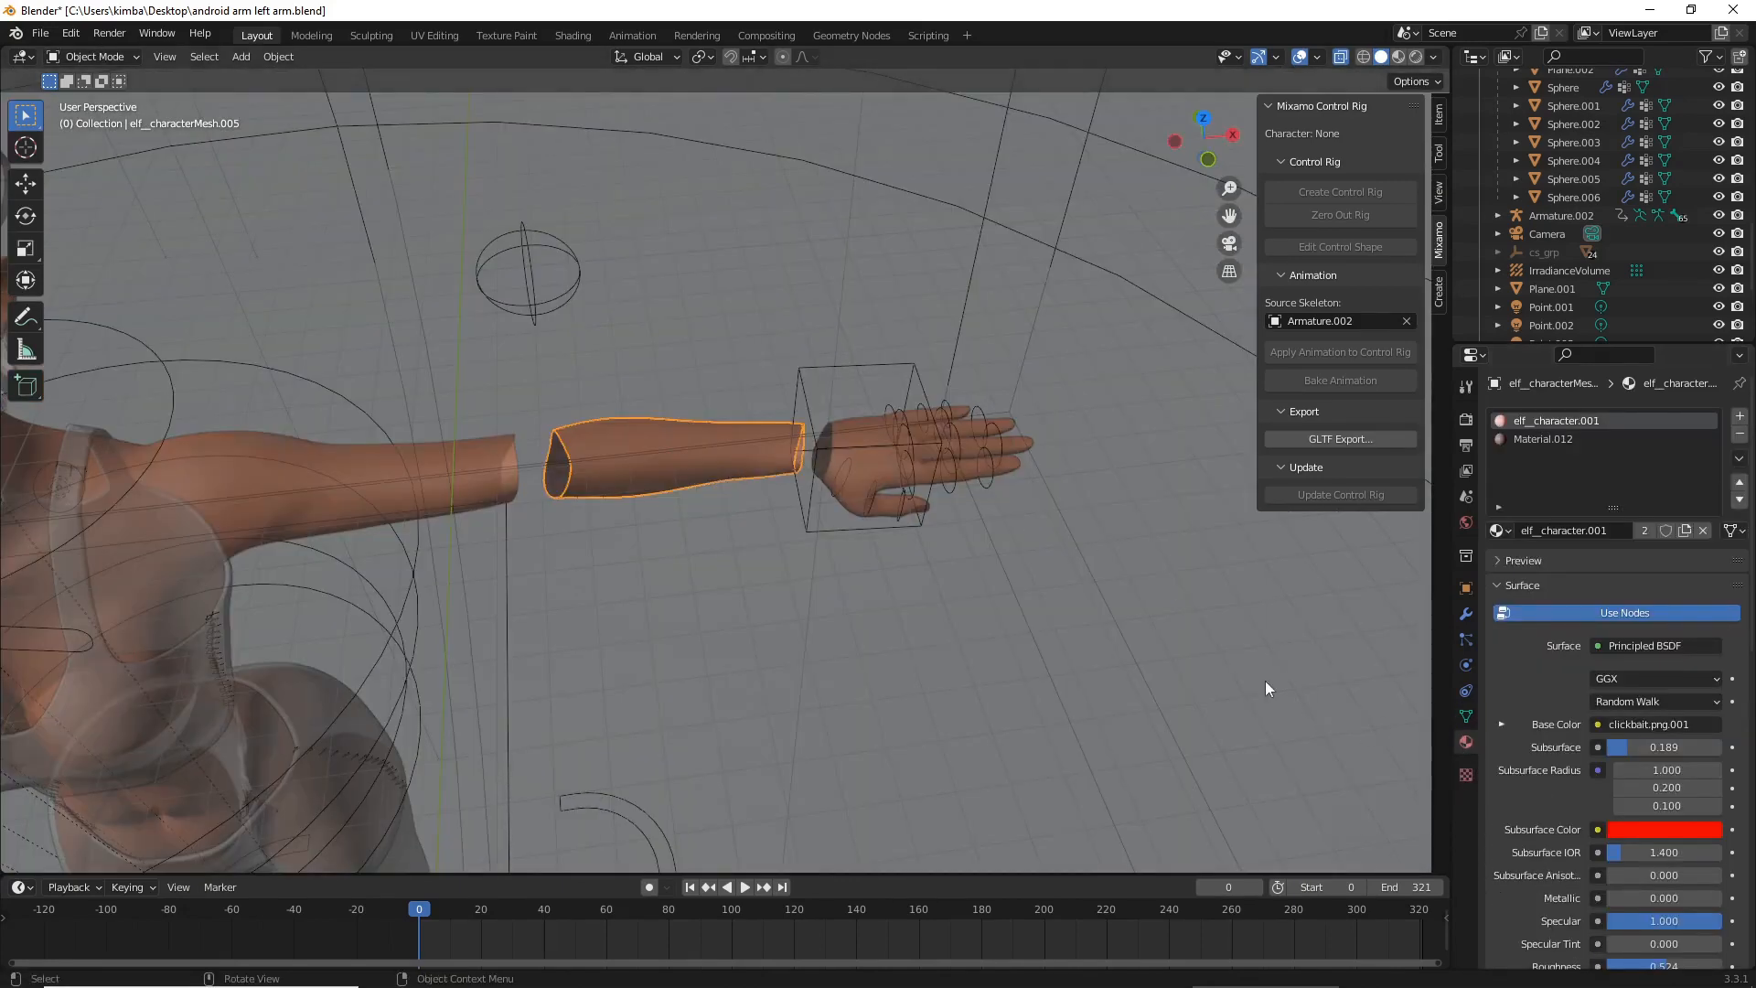
mouse_move(1465, 742)
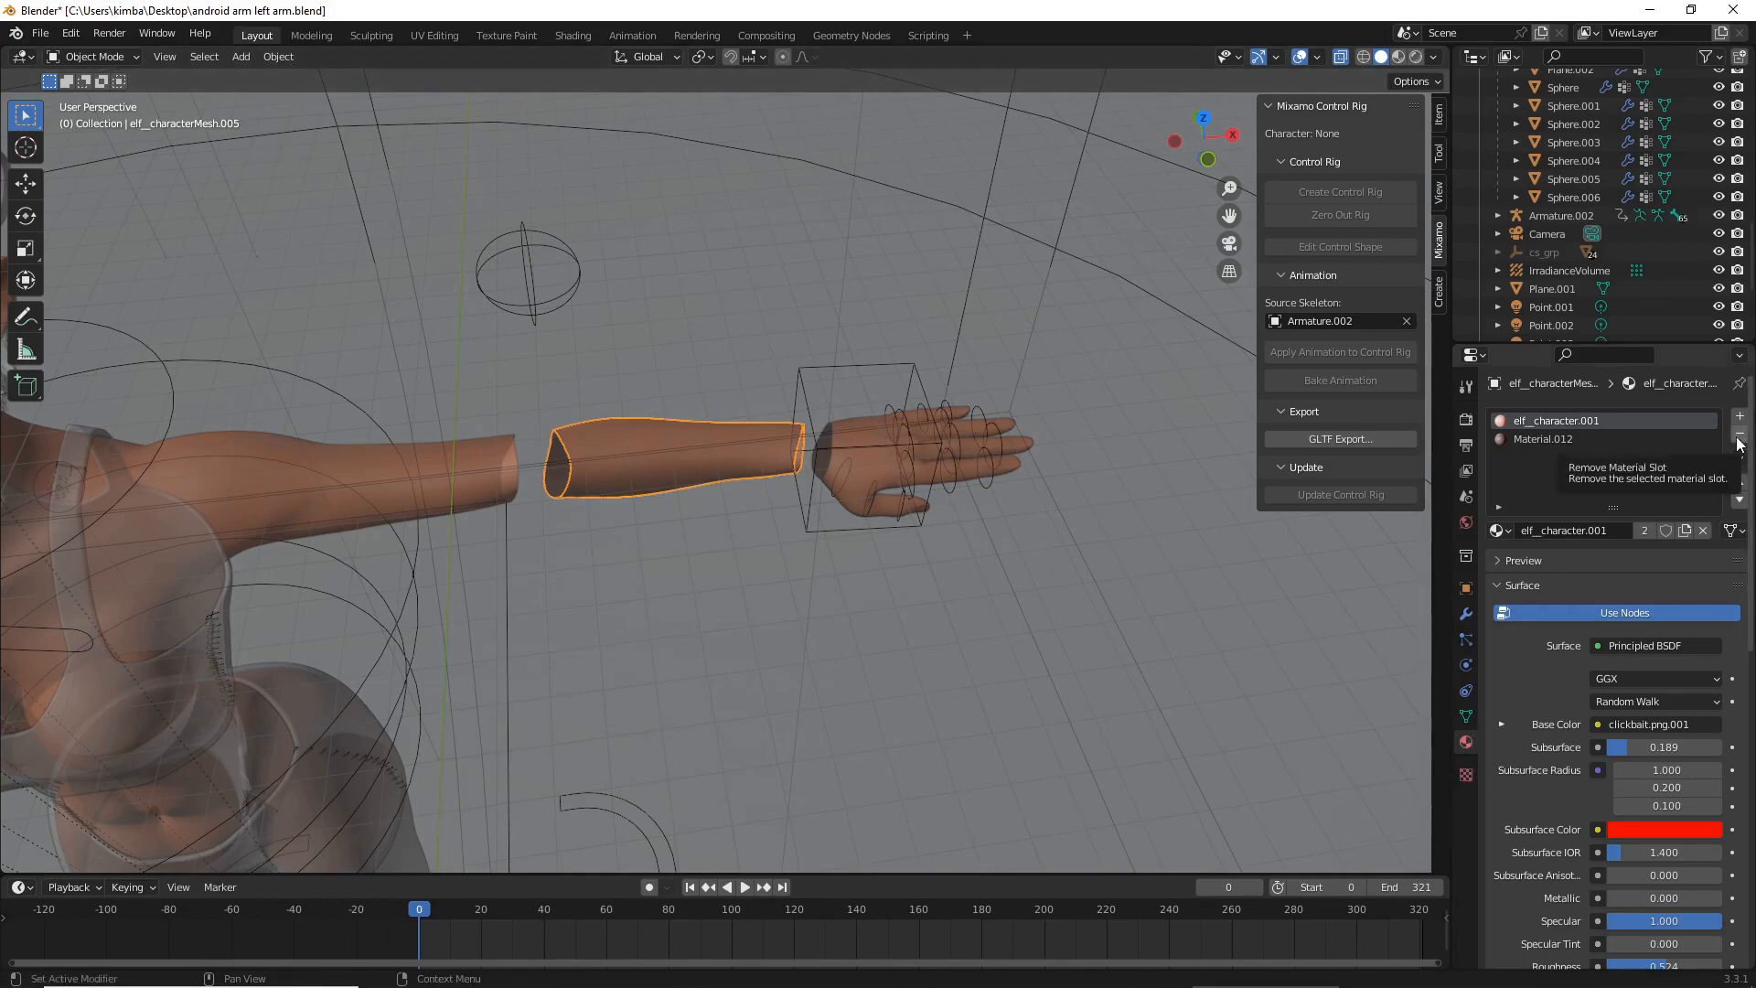
click(1738, 436)
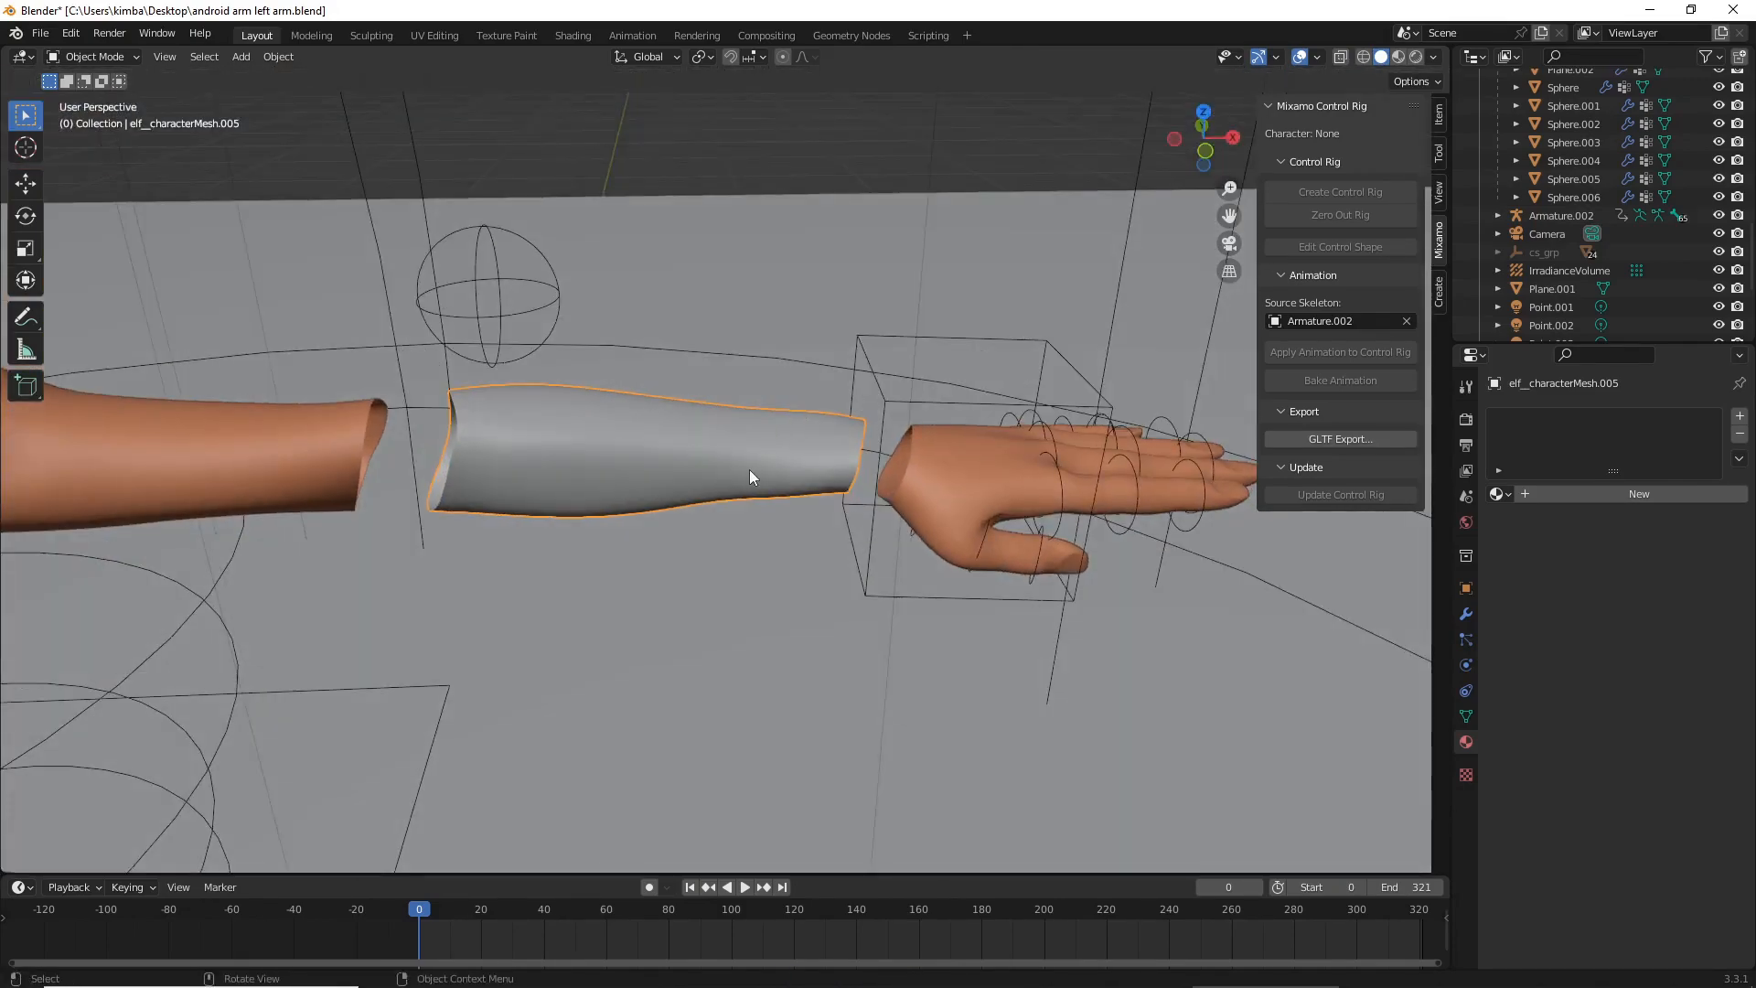
key(Tab)
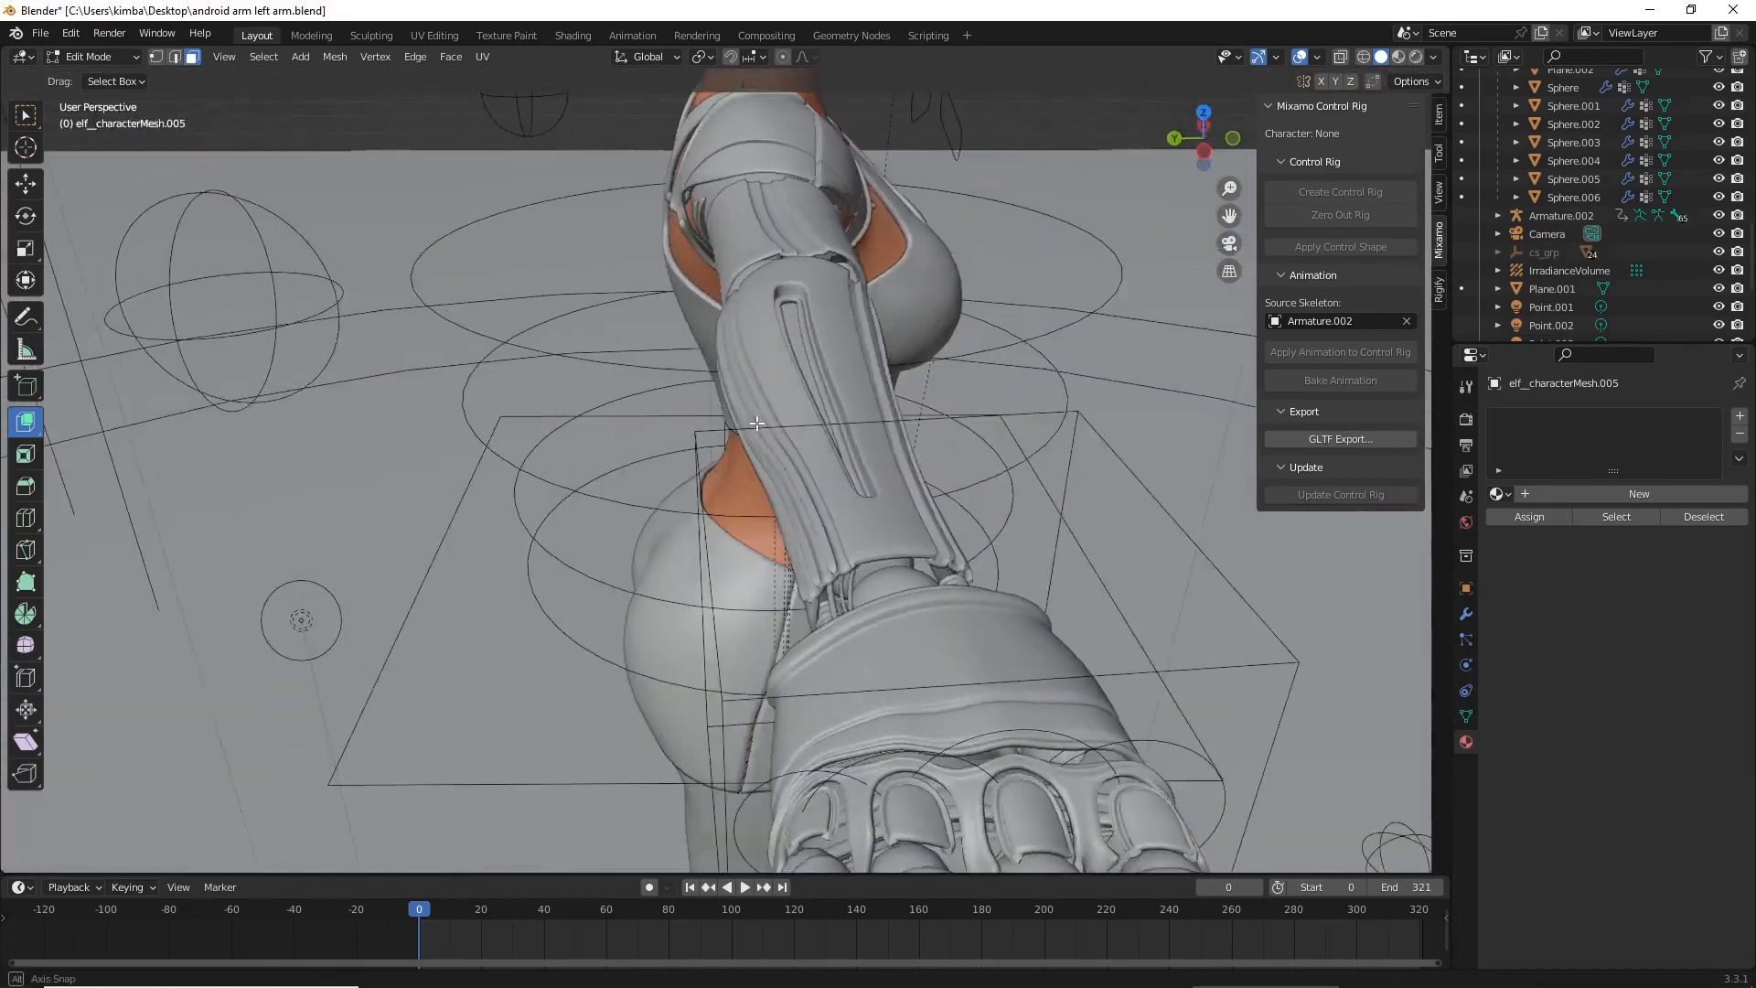
- Select forearm faces for the lengthwise groove and review the armature and collision modifiers
drag(757, 423, 701, 467)
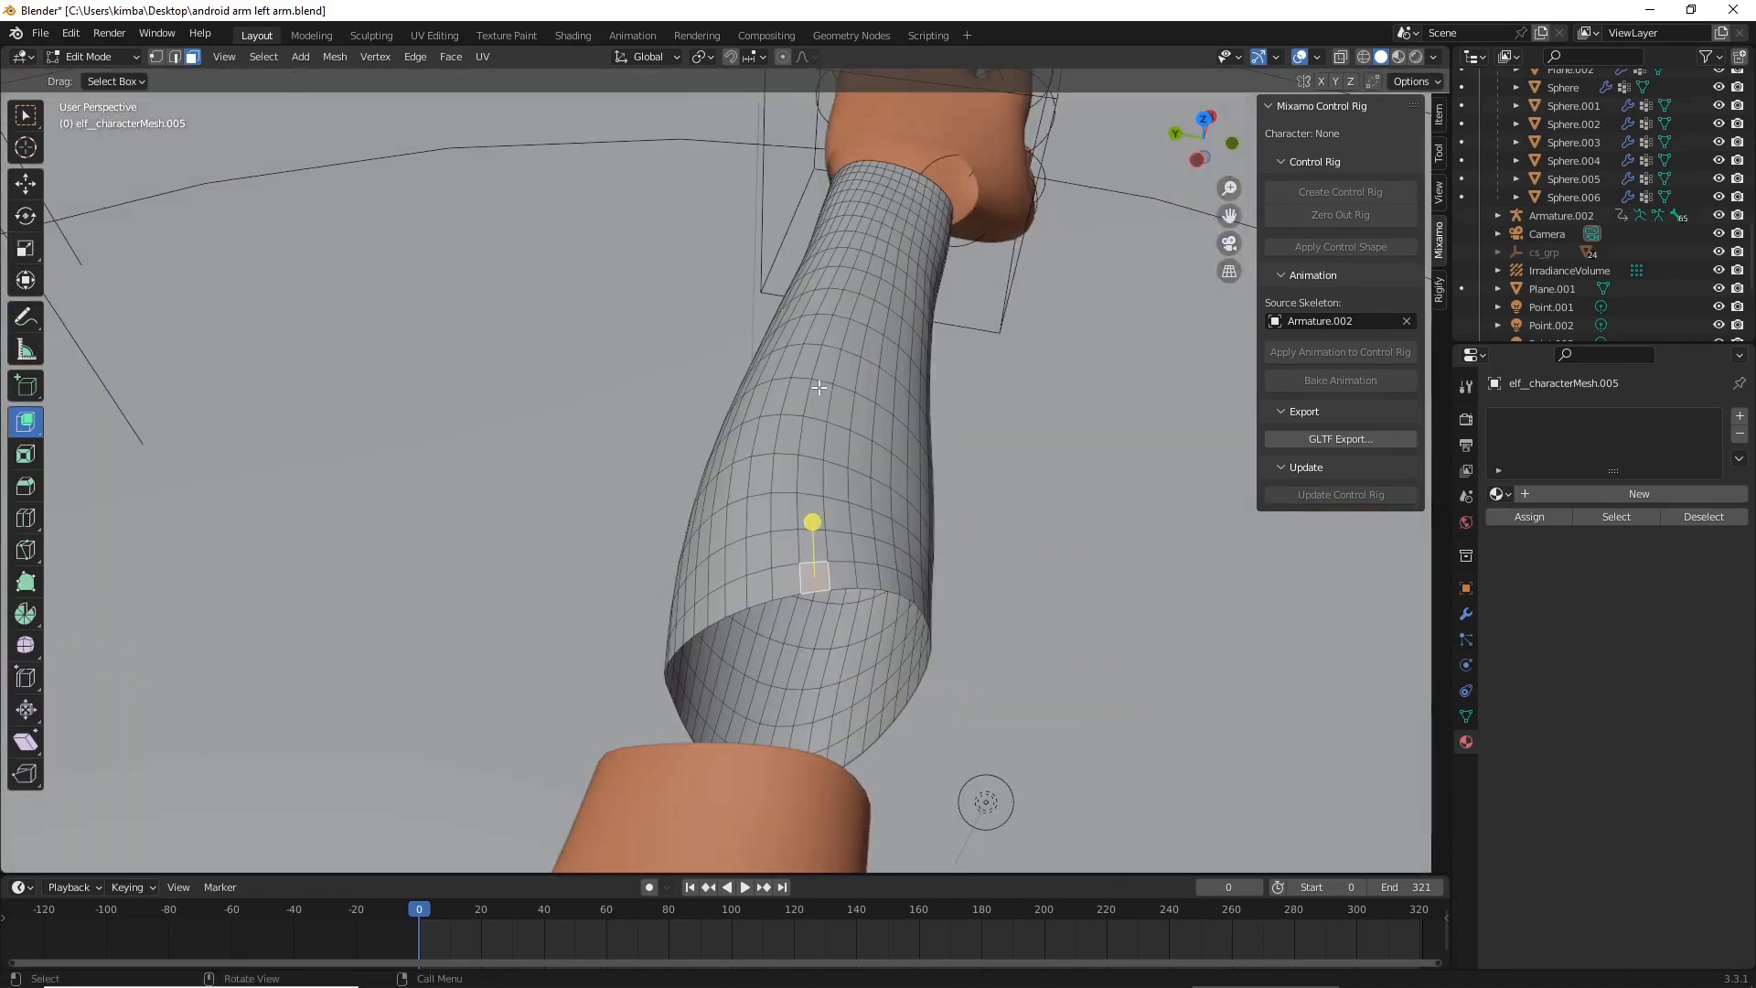
click(827, 369)
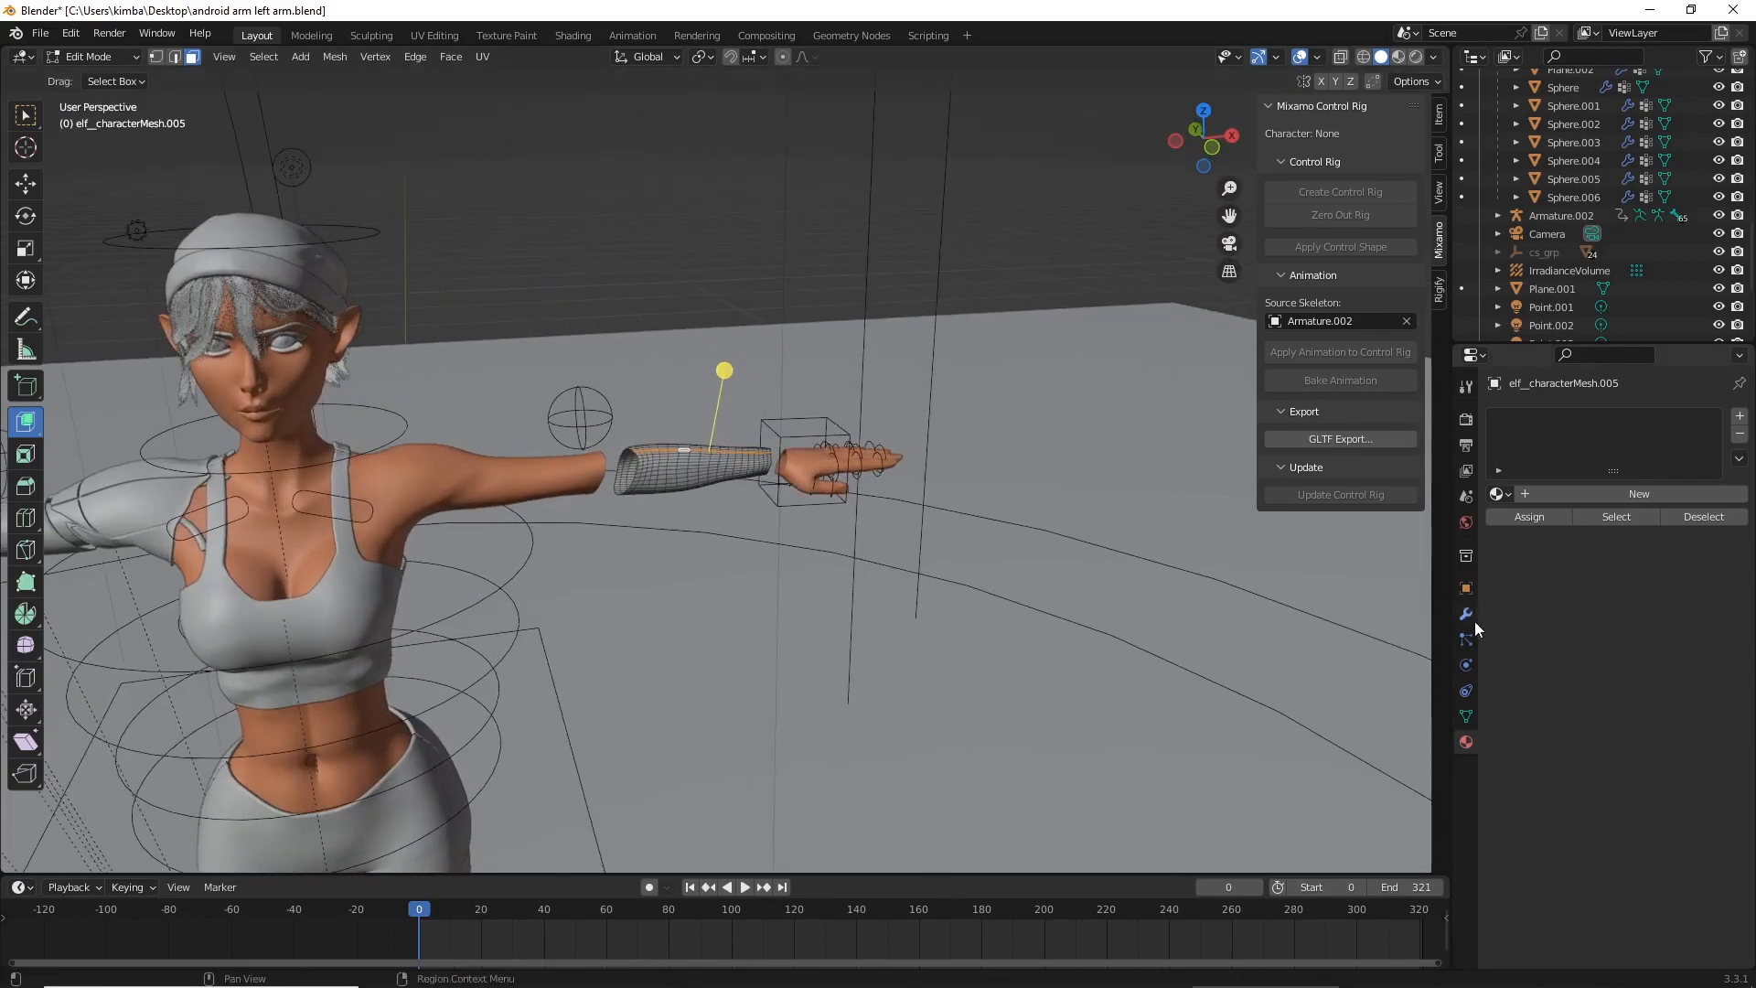
click(1465, 613)
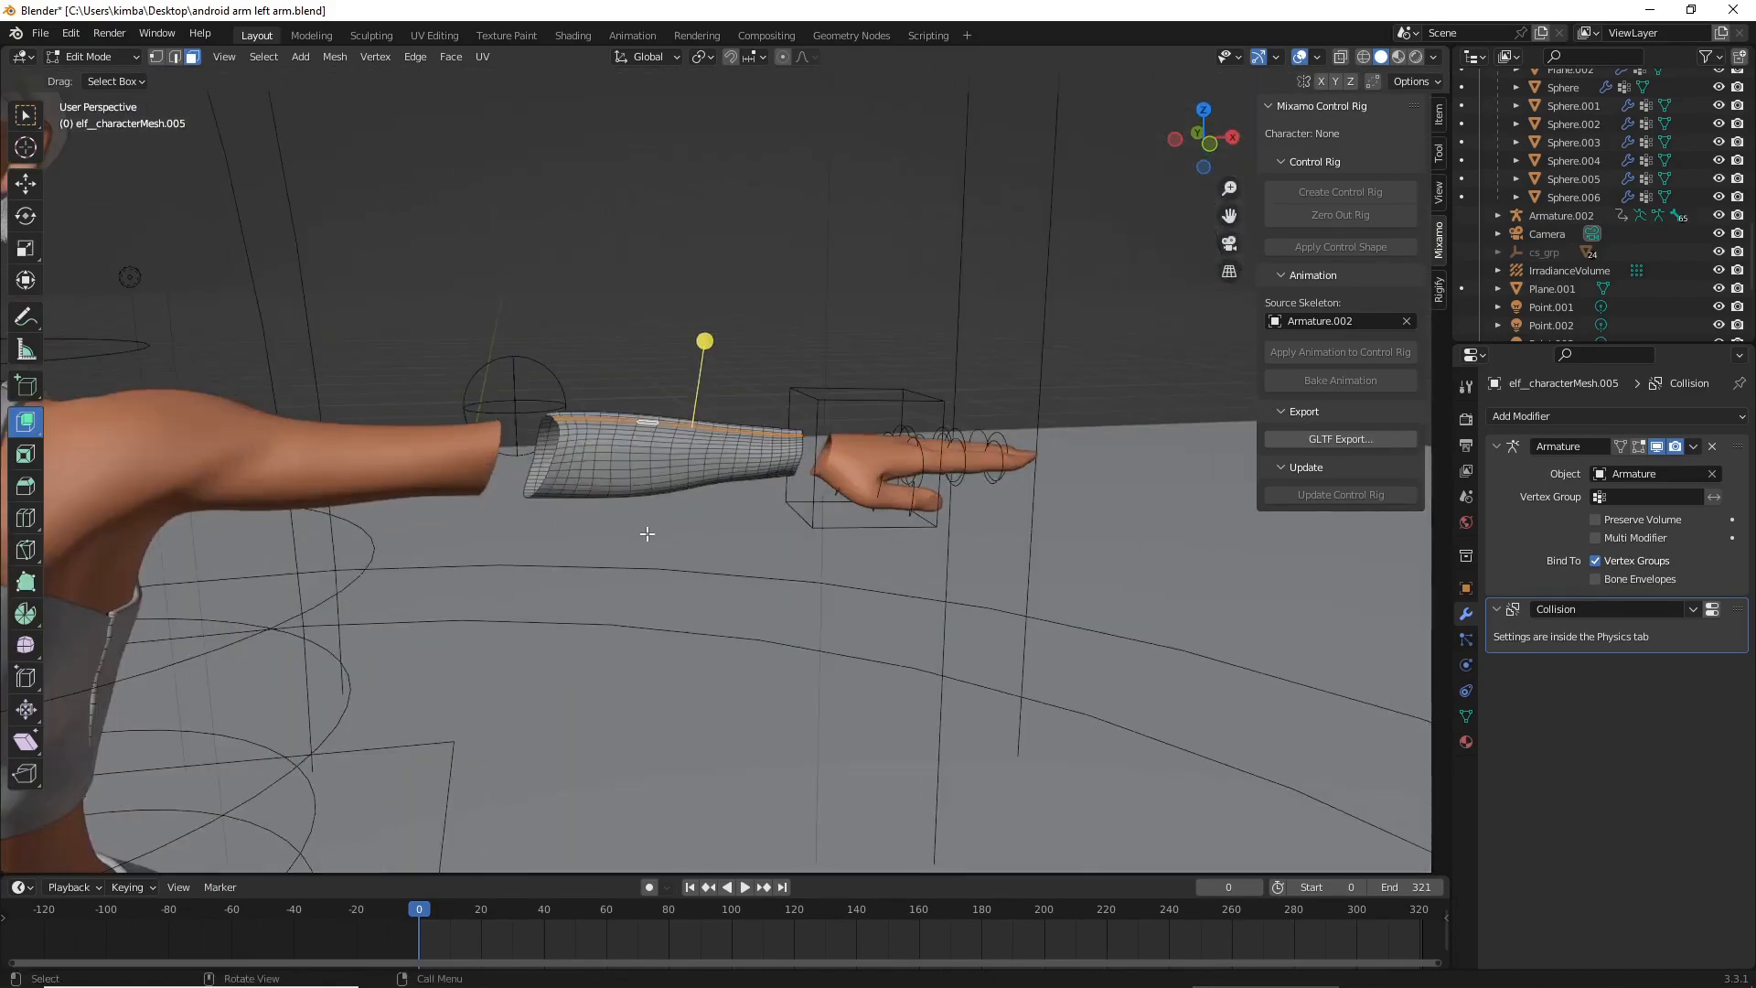
drag(672, 533, 829, 326)
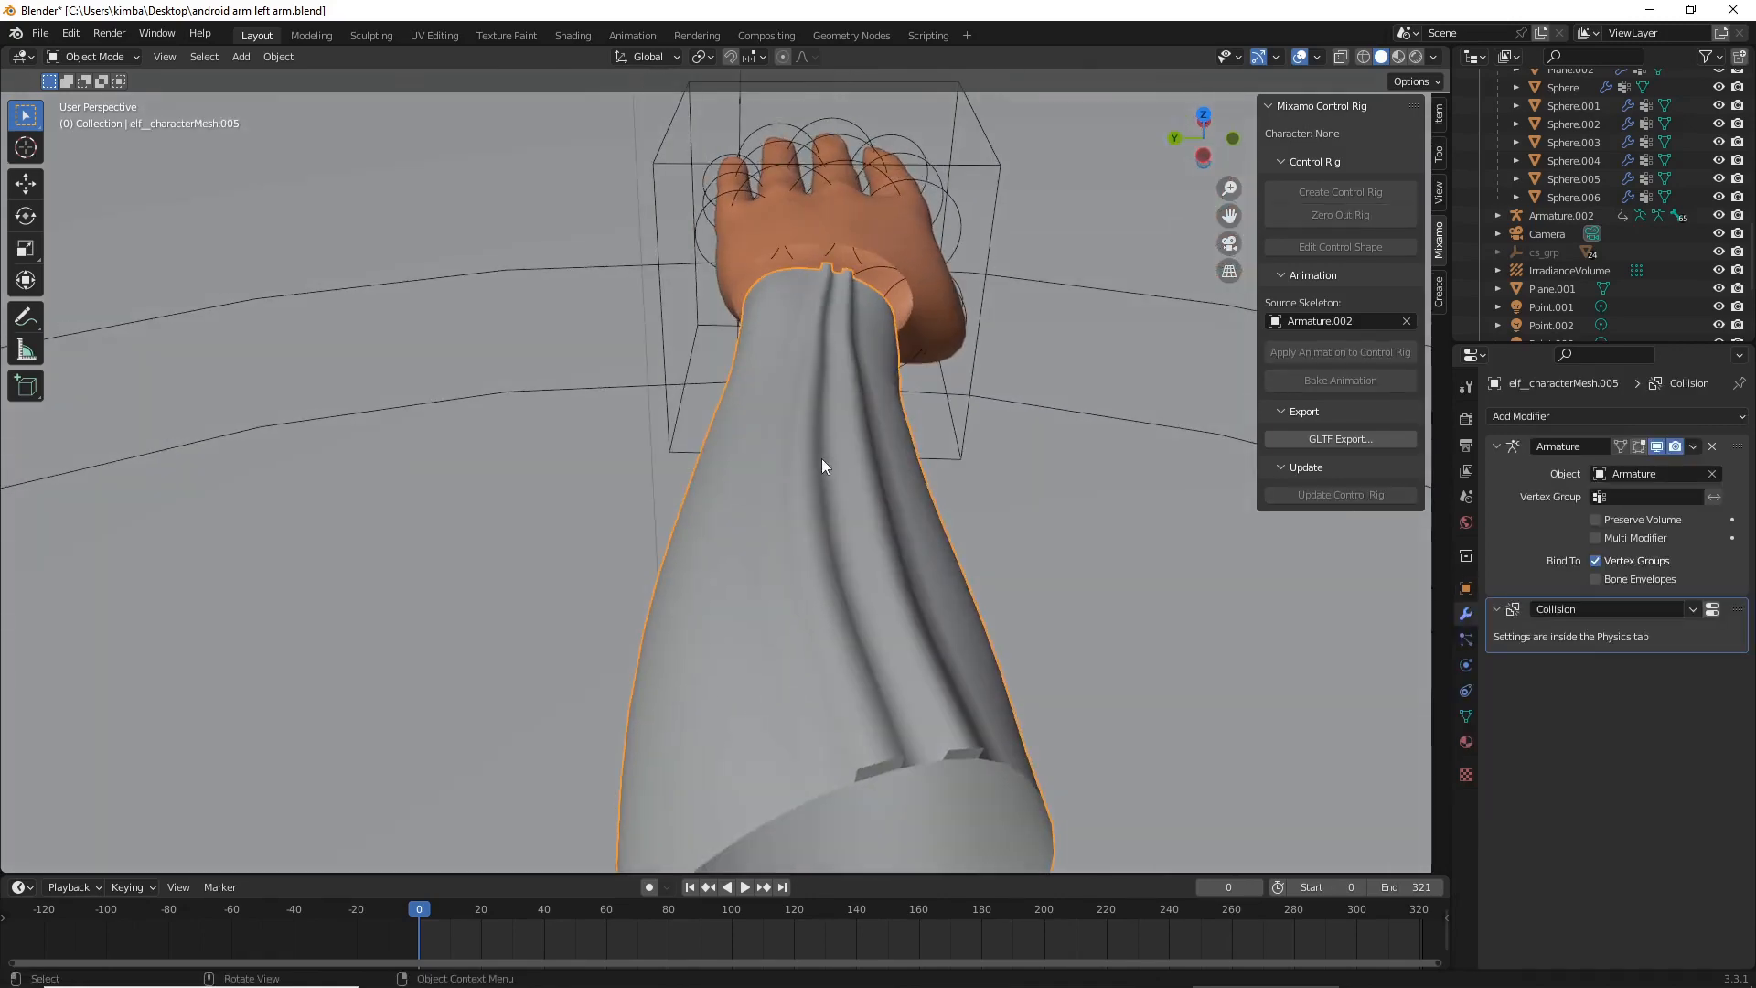
- Cut a new edge loop and slide it along the groove to tighten its edge
key(Tab)
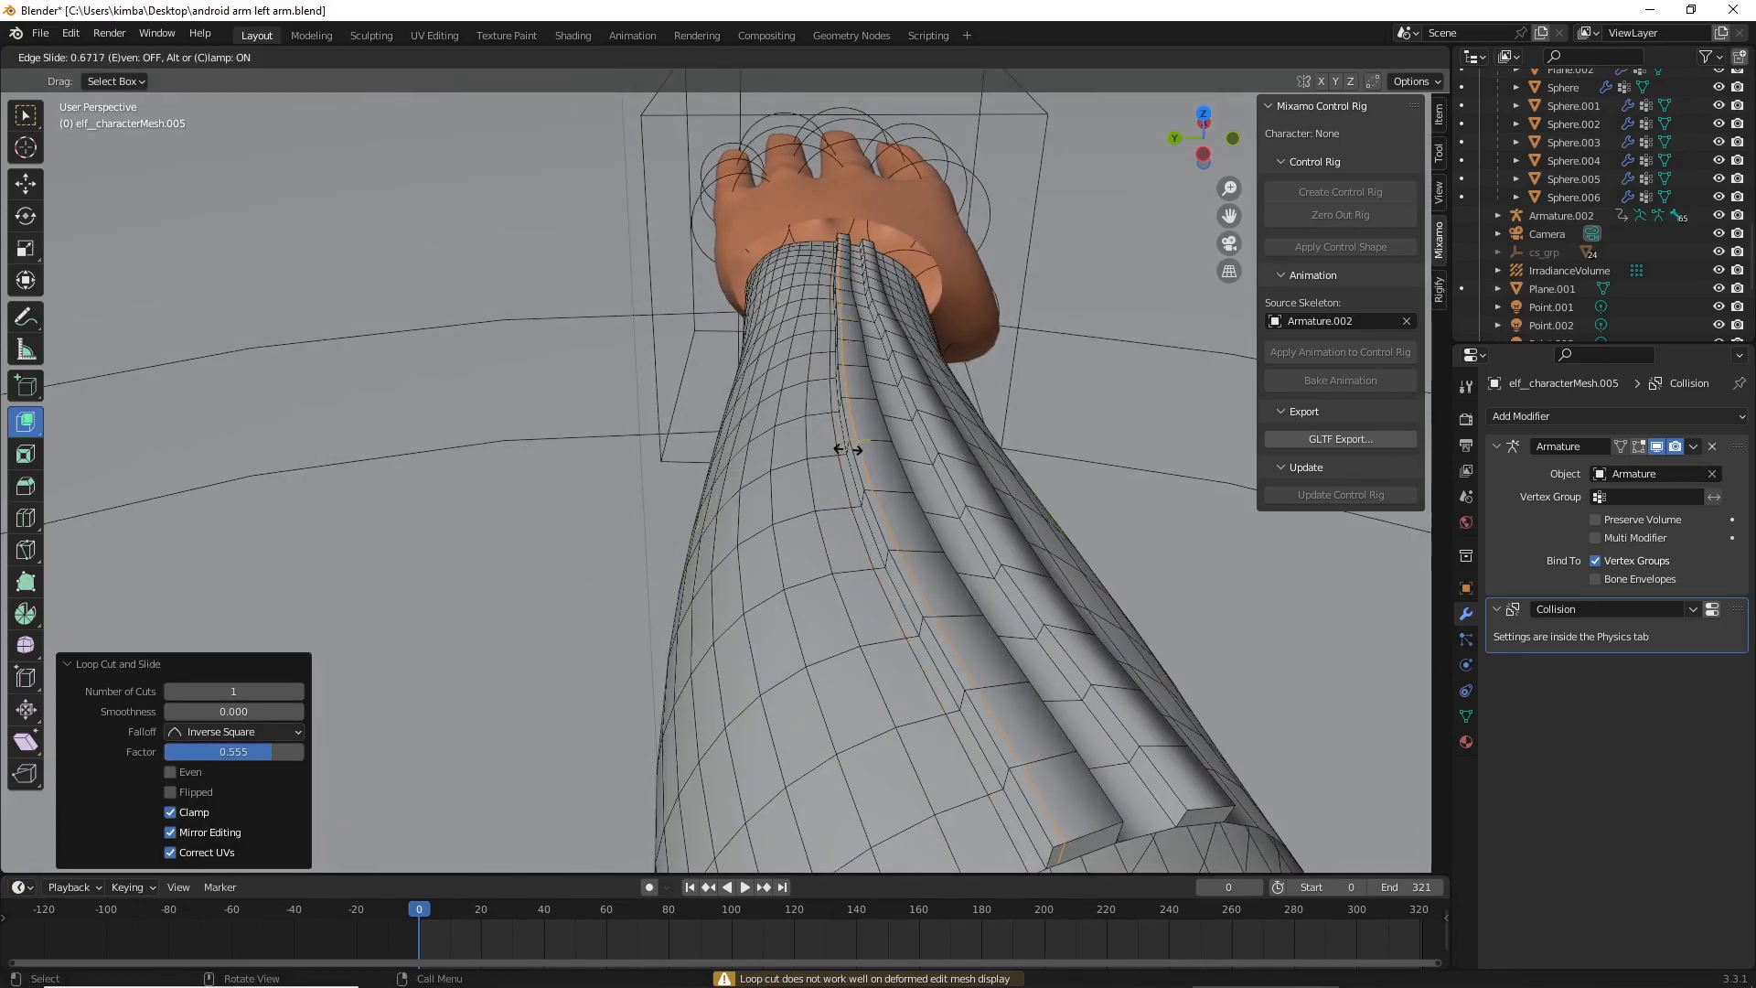
drag(845, 448, 880, 446)
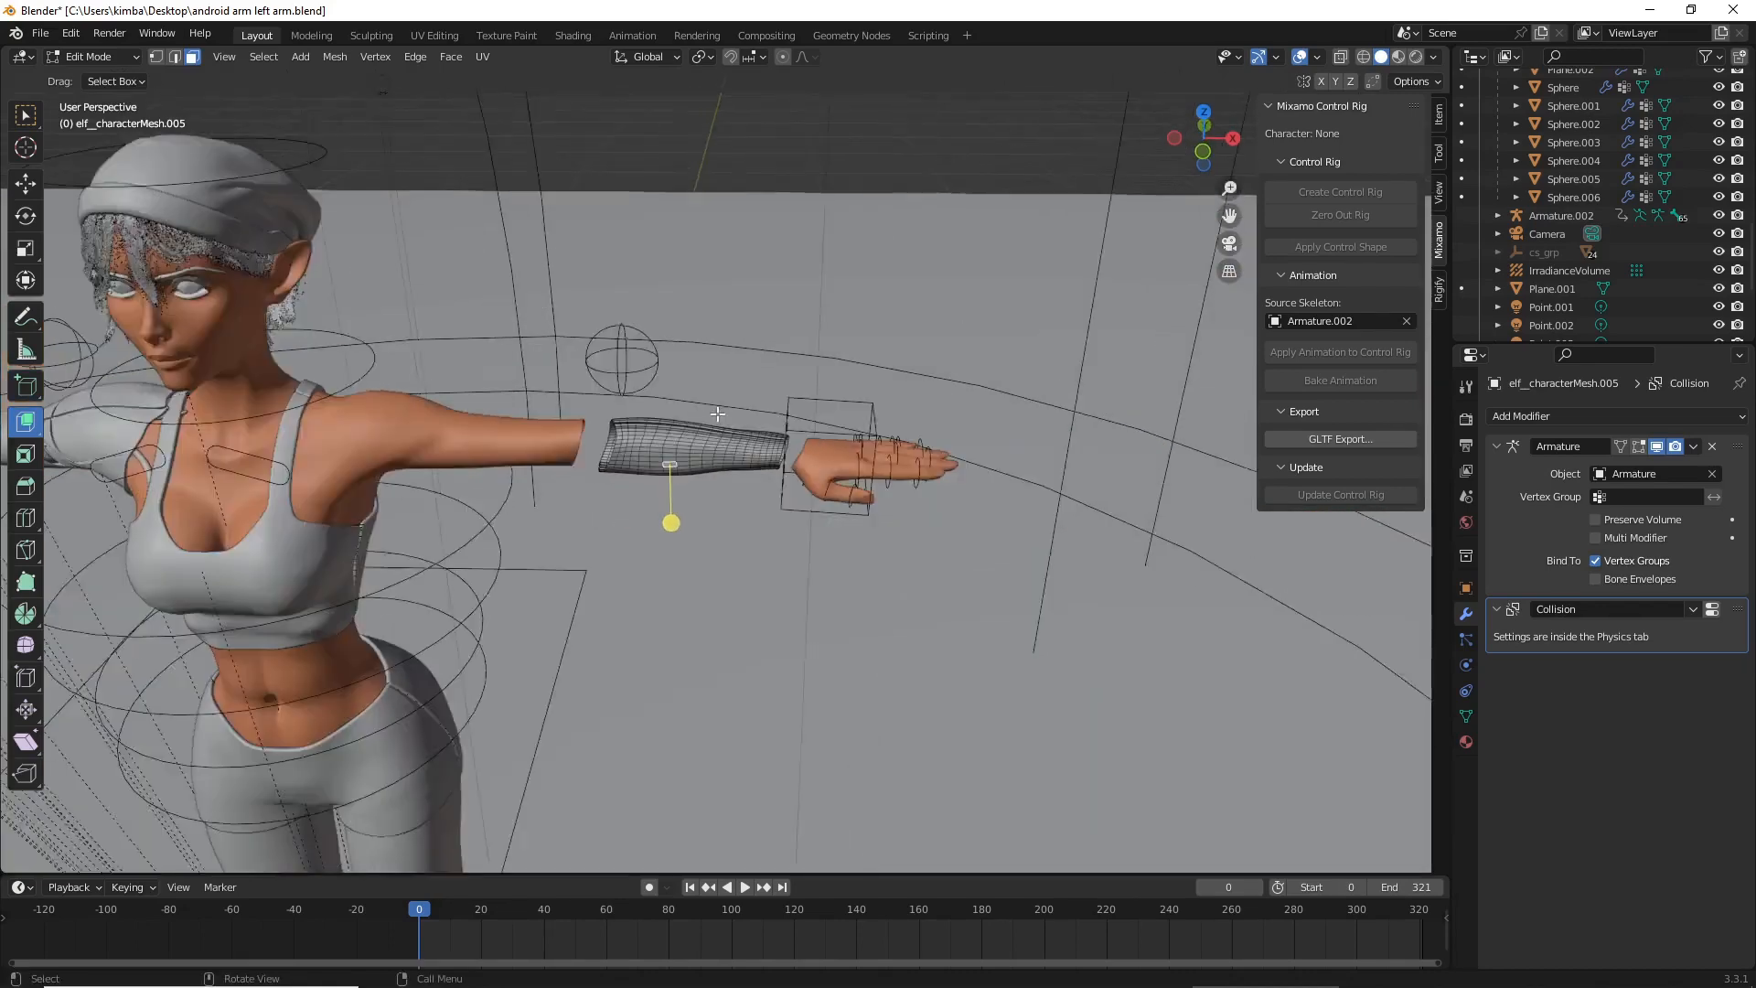
- Select a strip of faces on the shell side and recess them into a long groove
drag(717, 415, 617, 376)
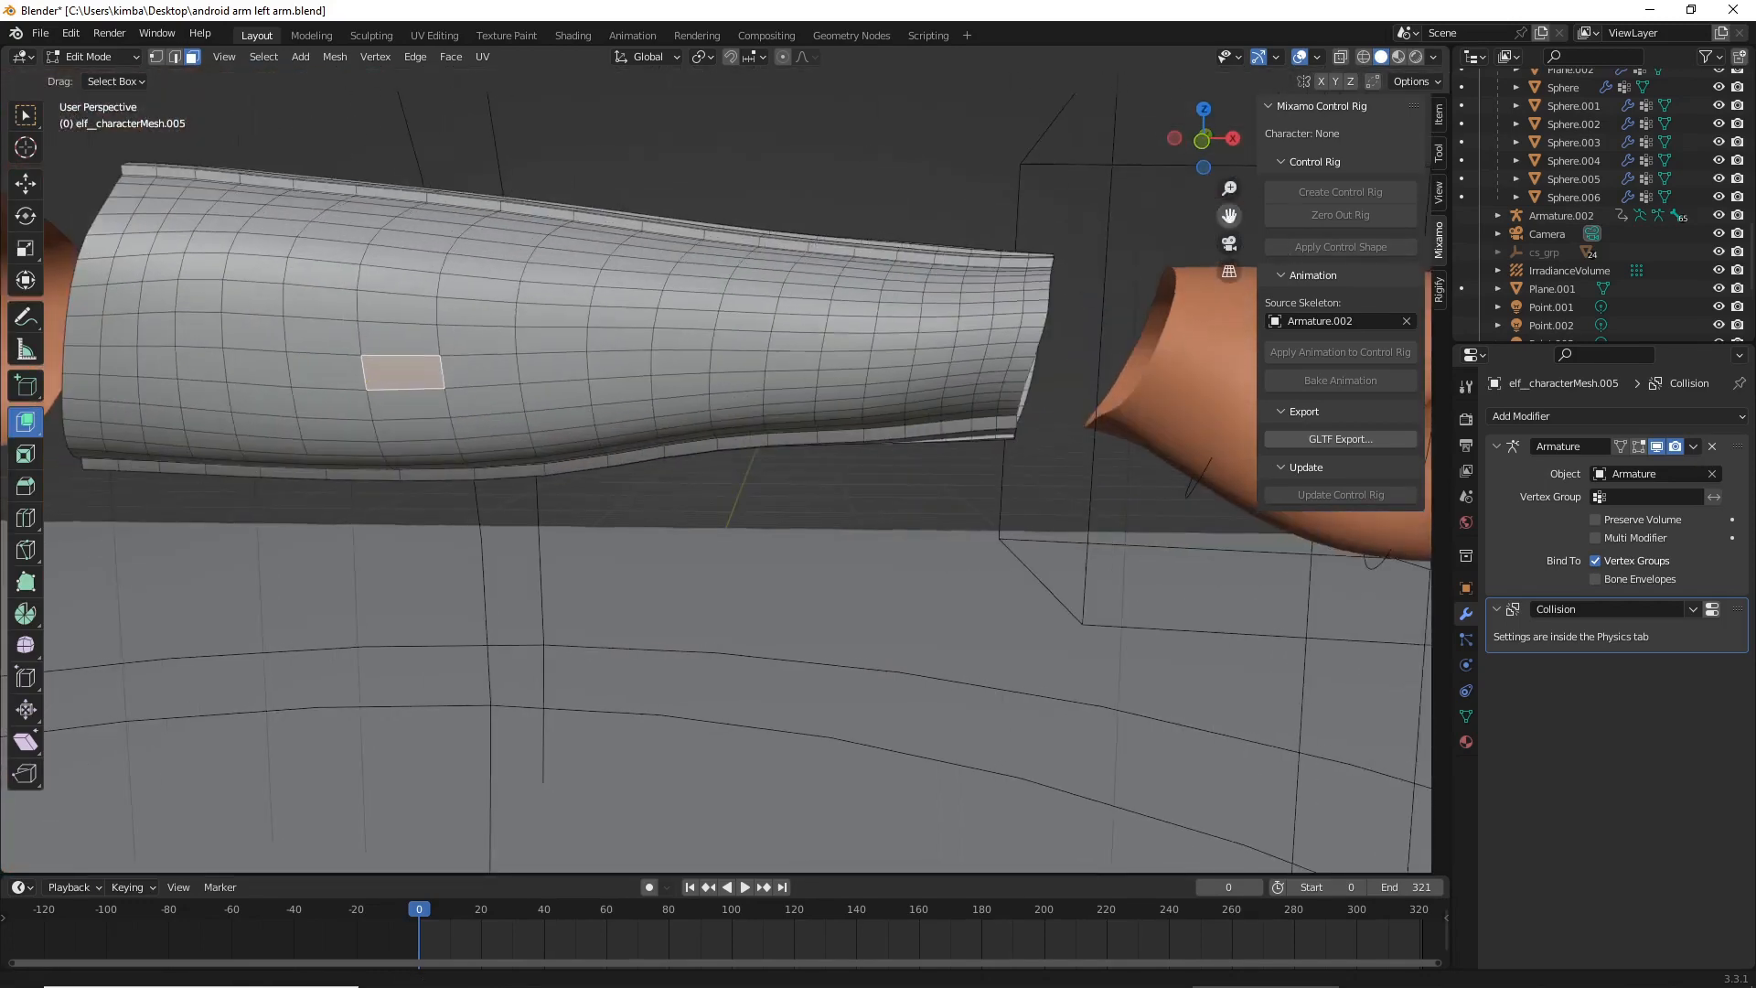
click(735, 410)
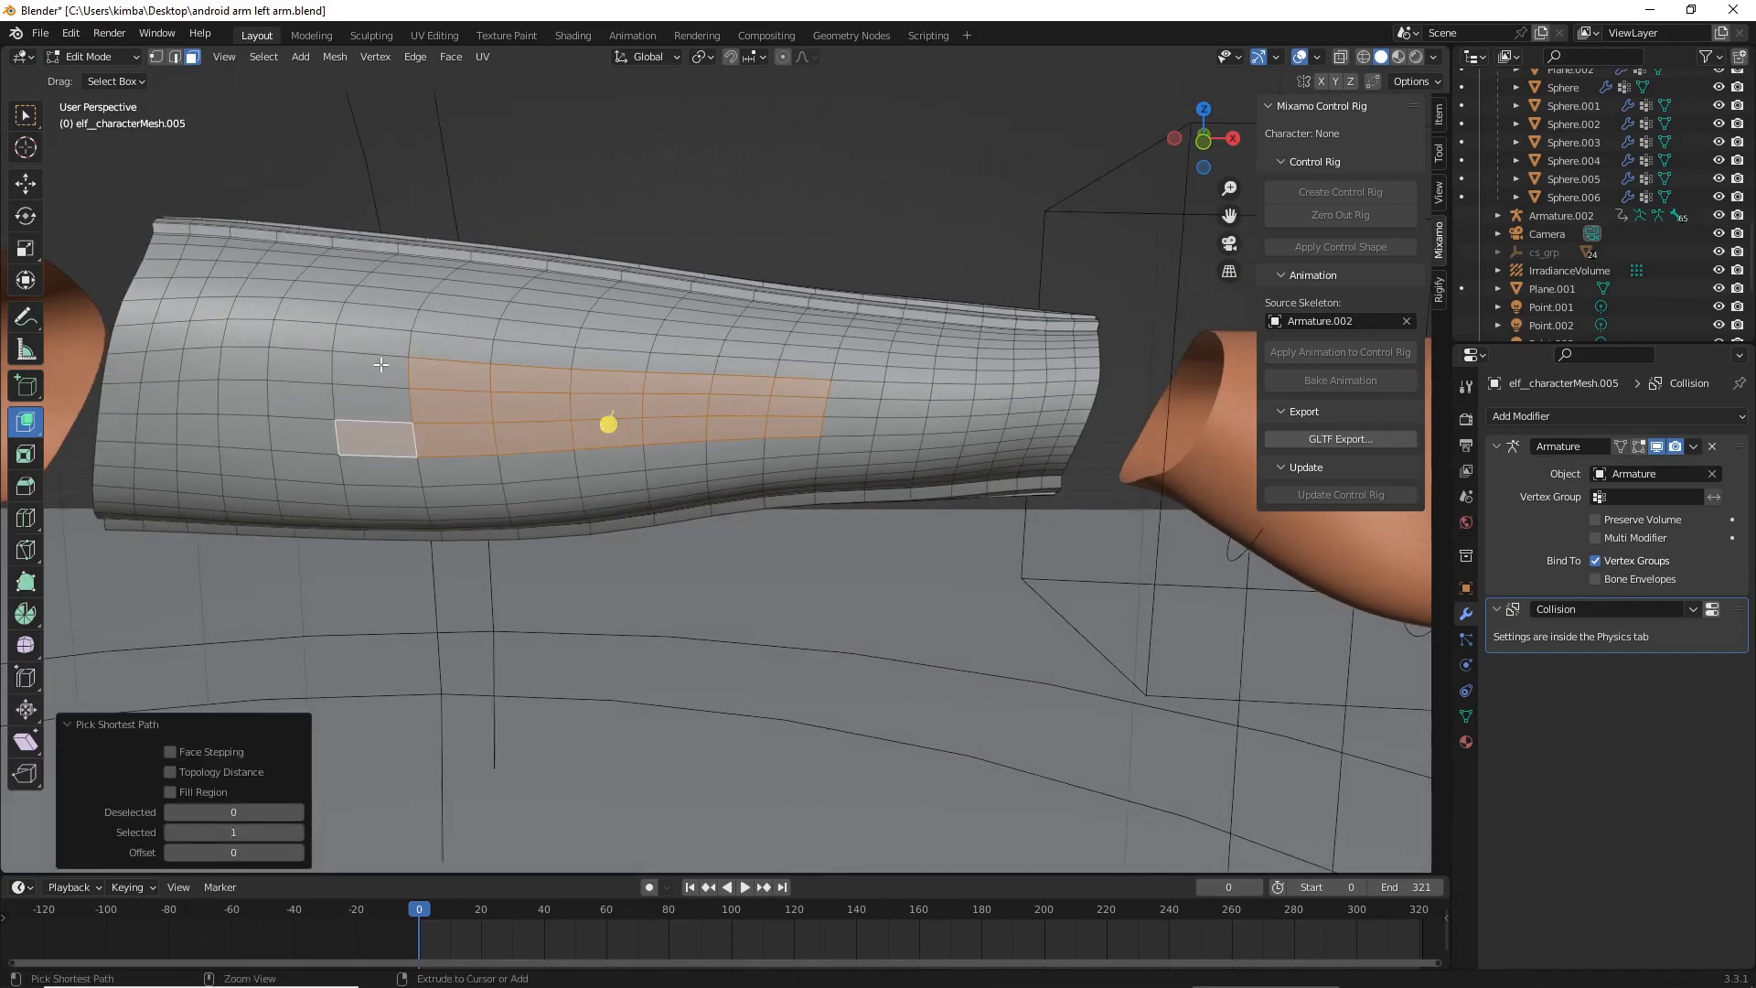
key(X)
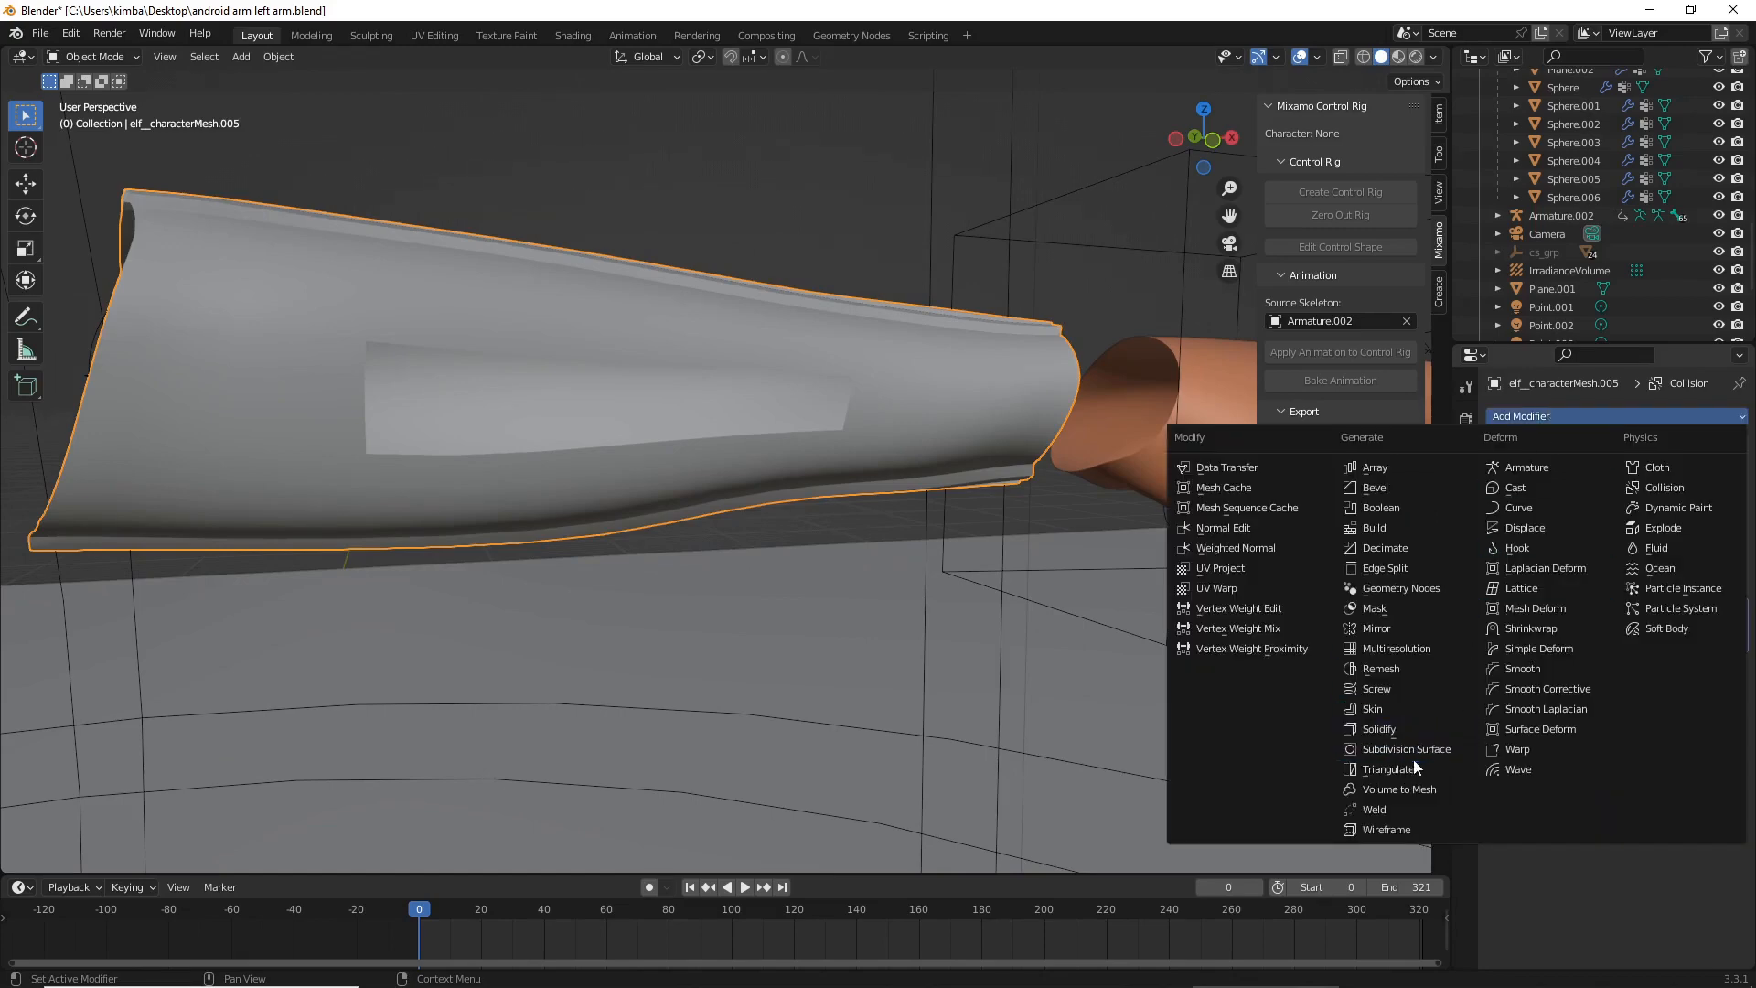
- Add a Subdivision Surface modifier to the shell and inspect the rounded groove edges
click(1409, 750)
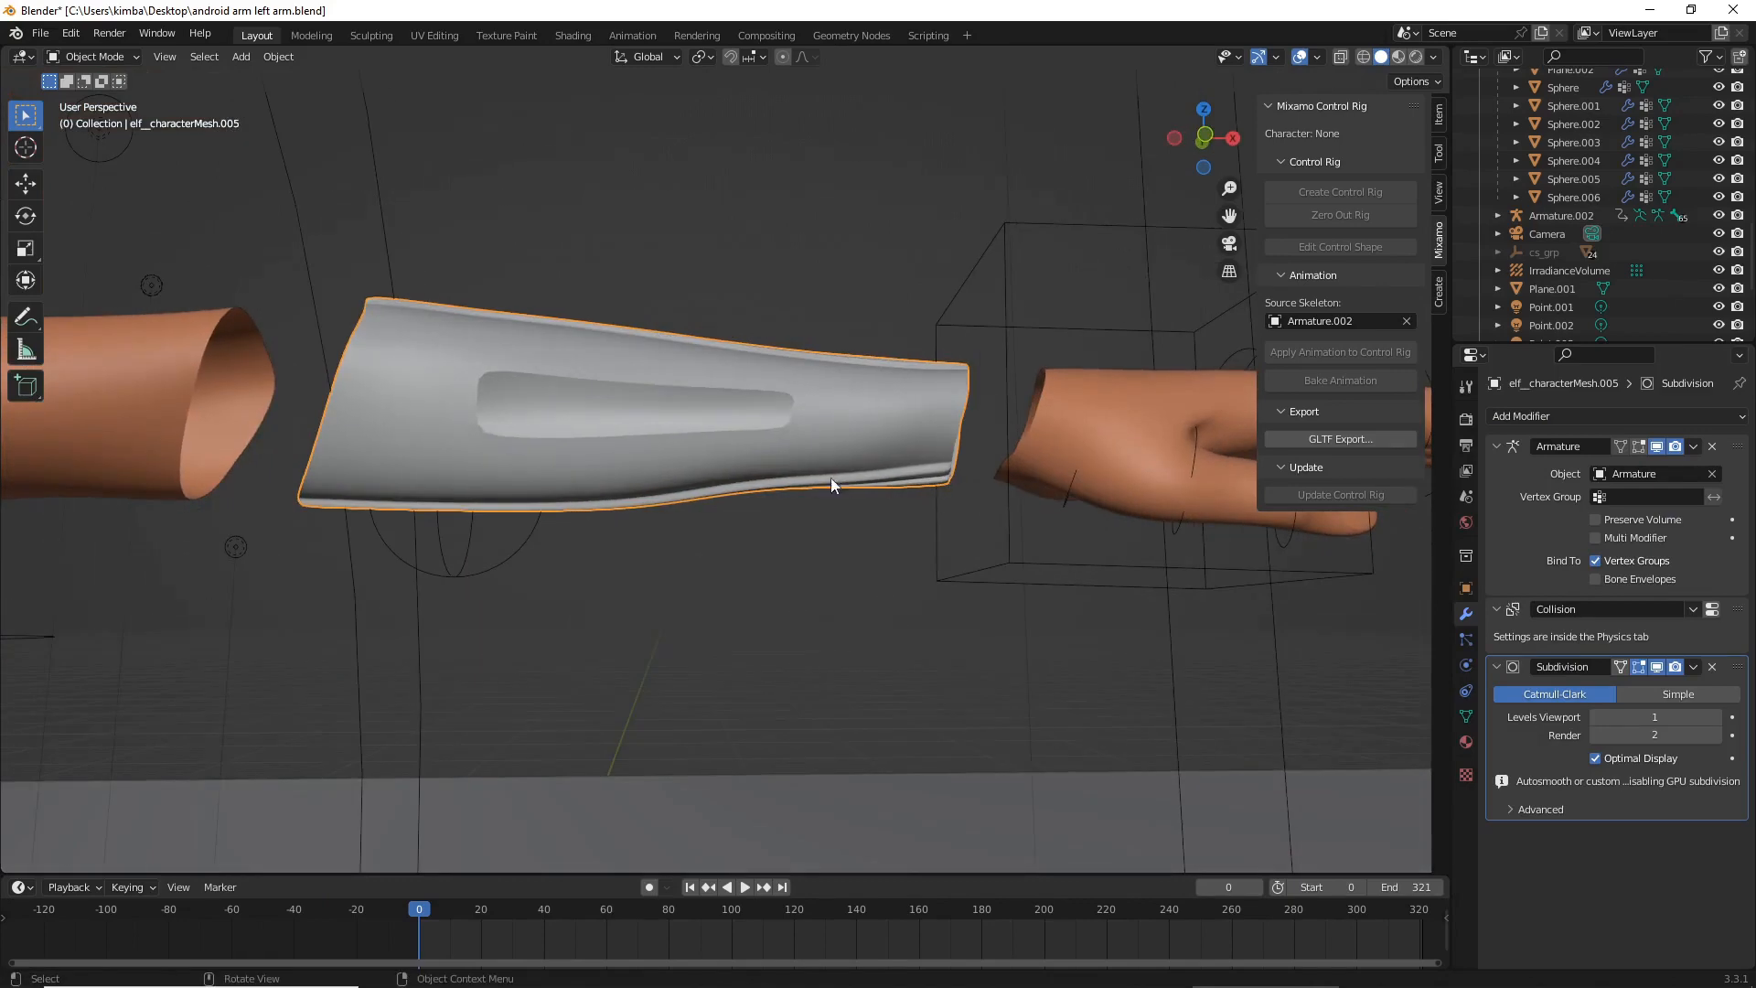
drag(829, 485, 791, 569)
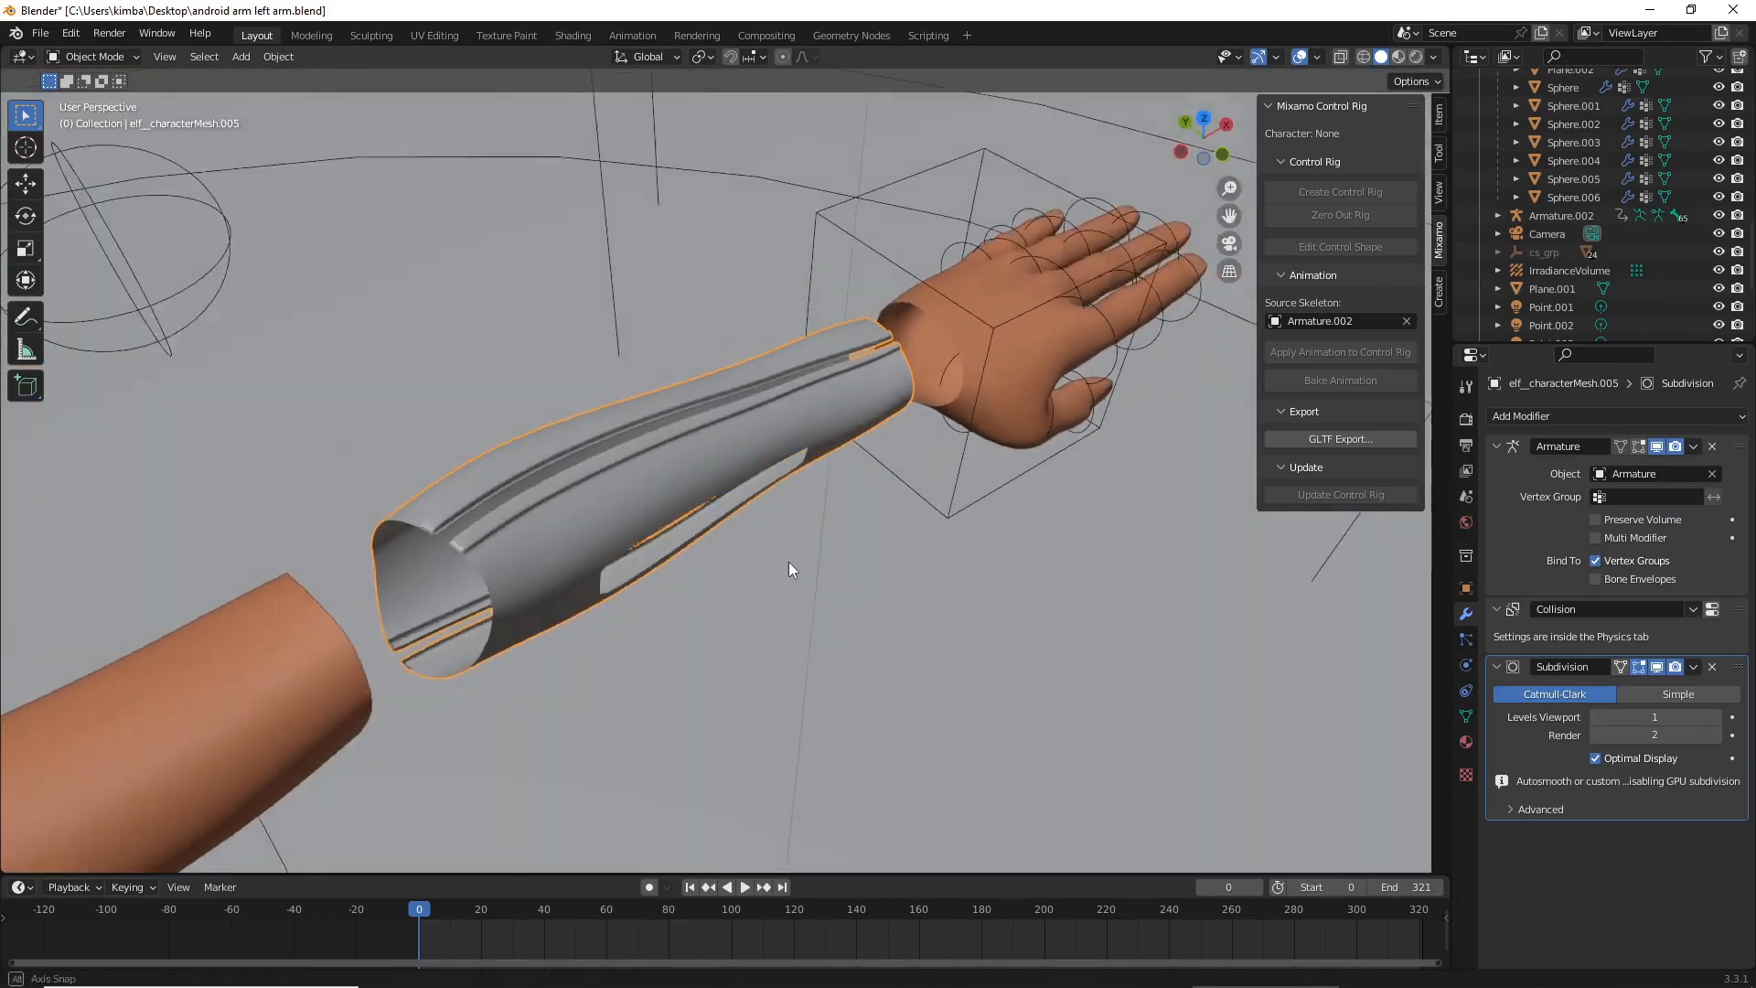
key(Tab)
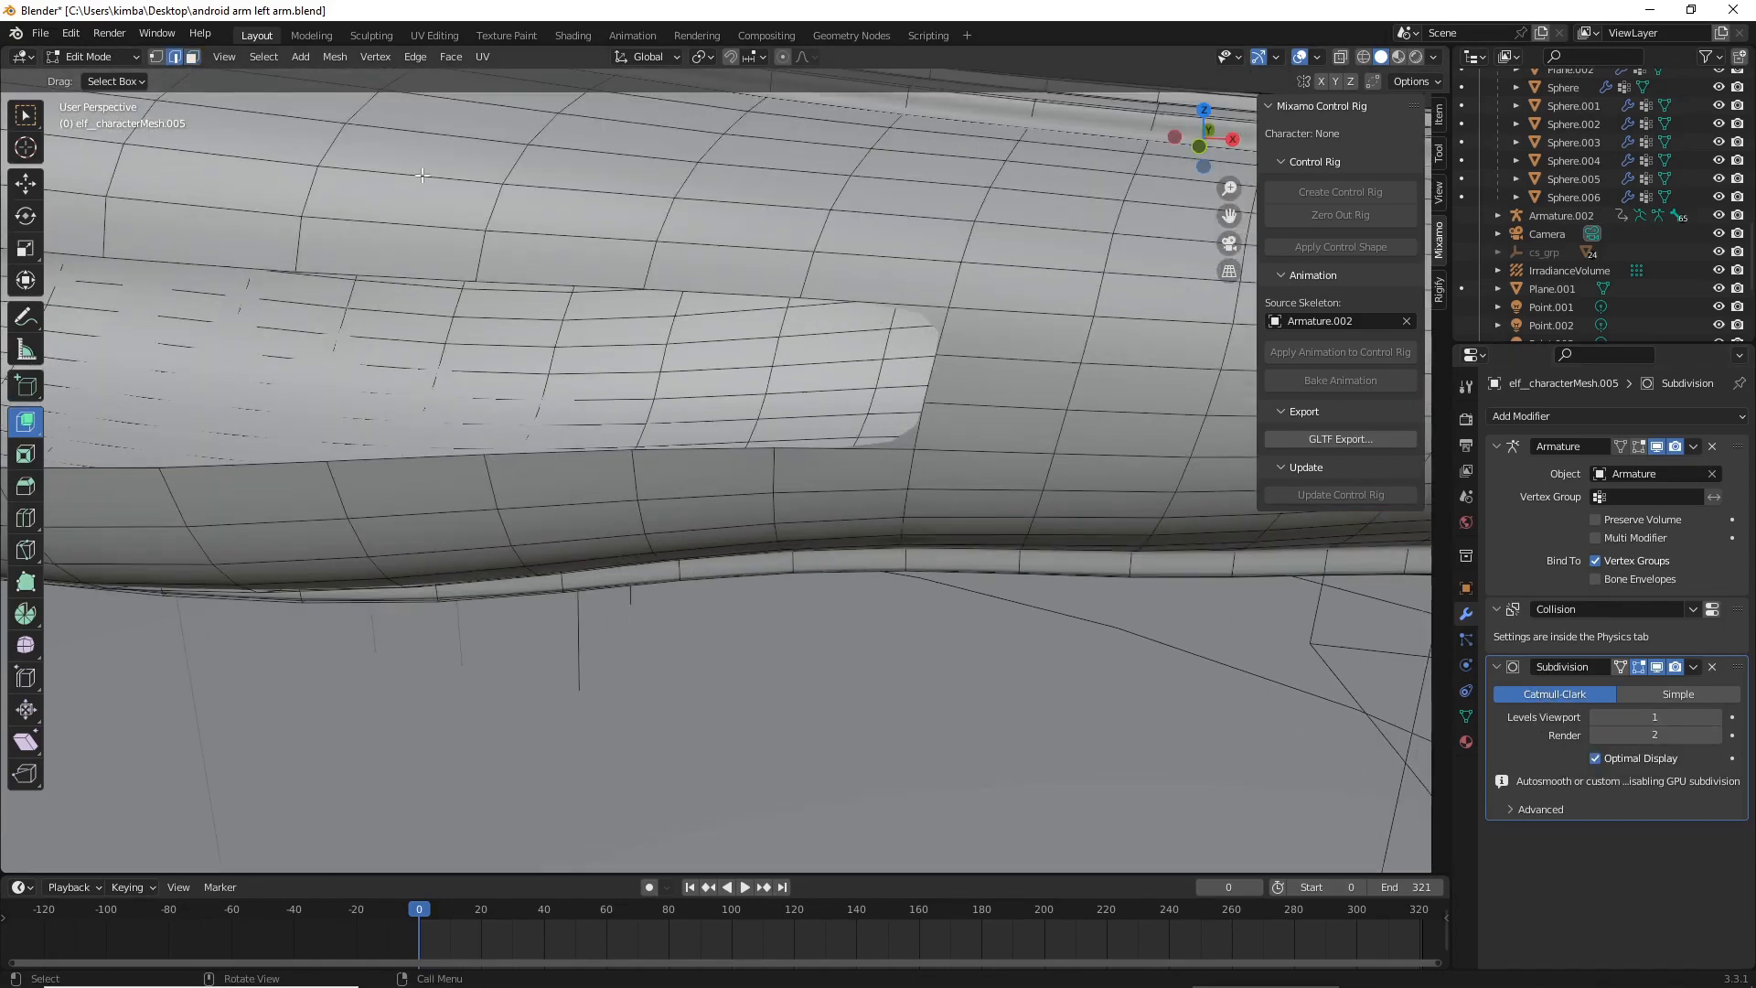
- Move the groove-end corner vertices to give the recessed panel an angled end
click(944, 331)
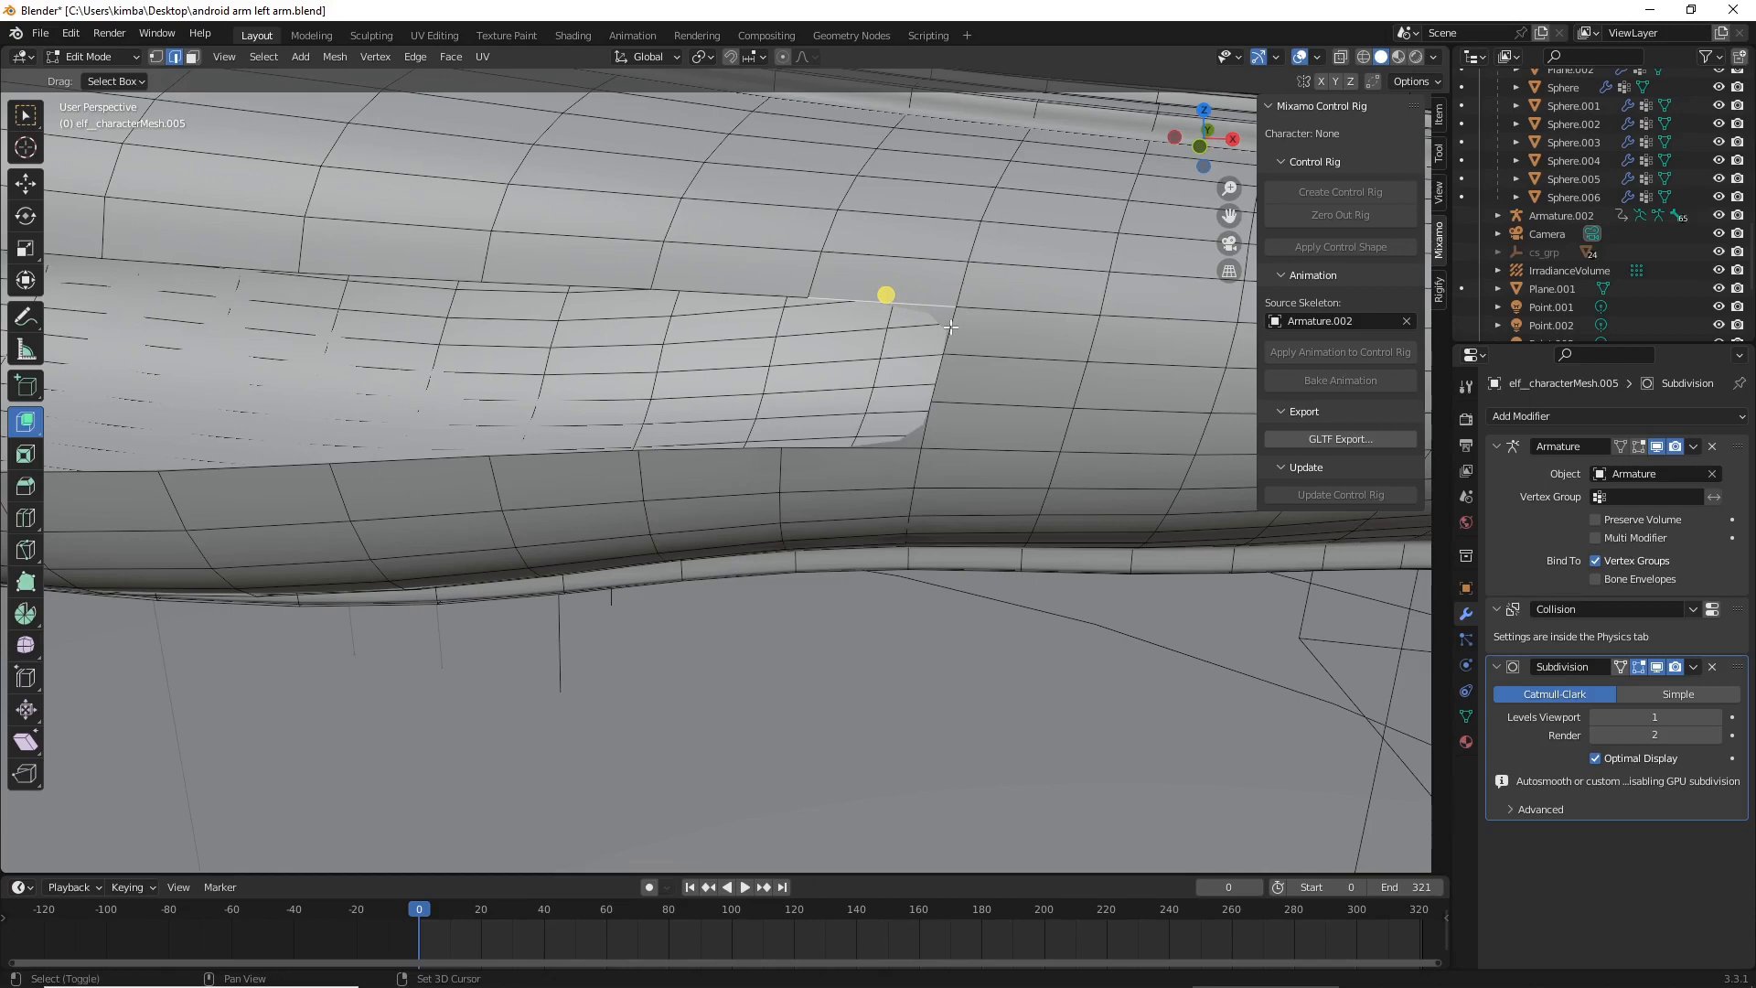
click(908, 325)
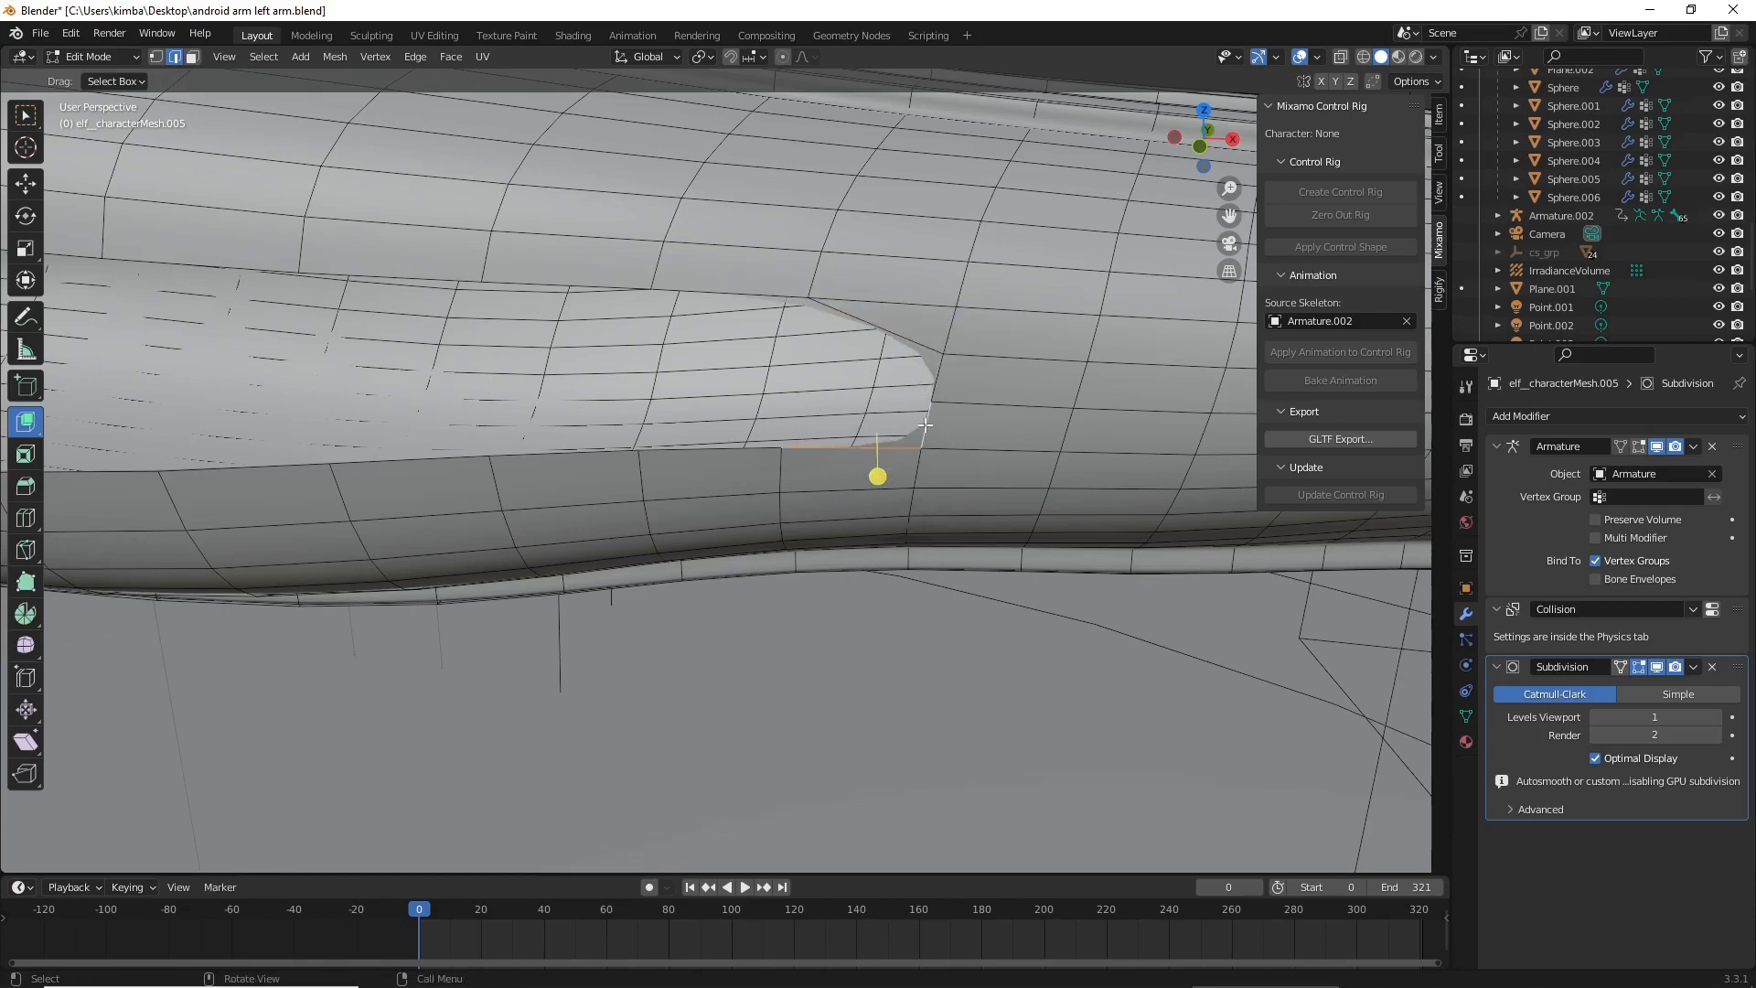
key(Tab)
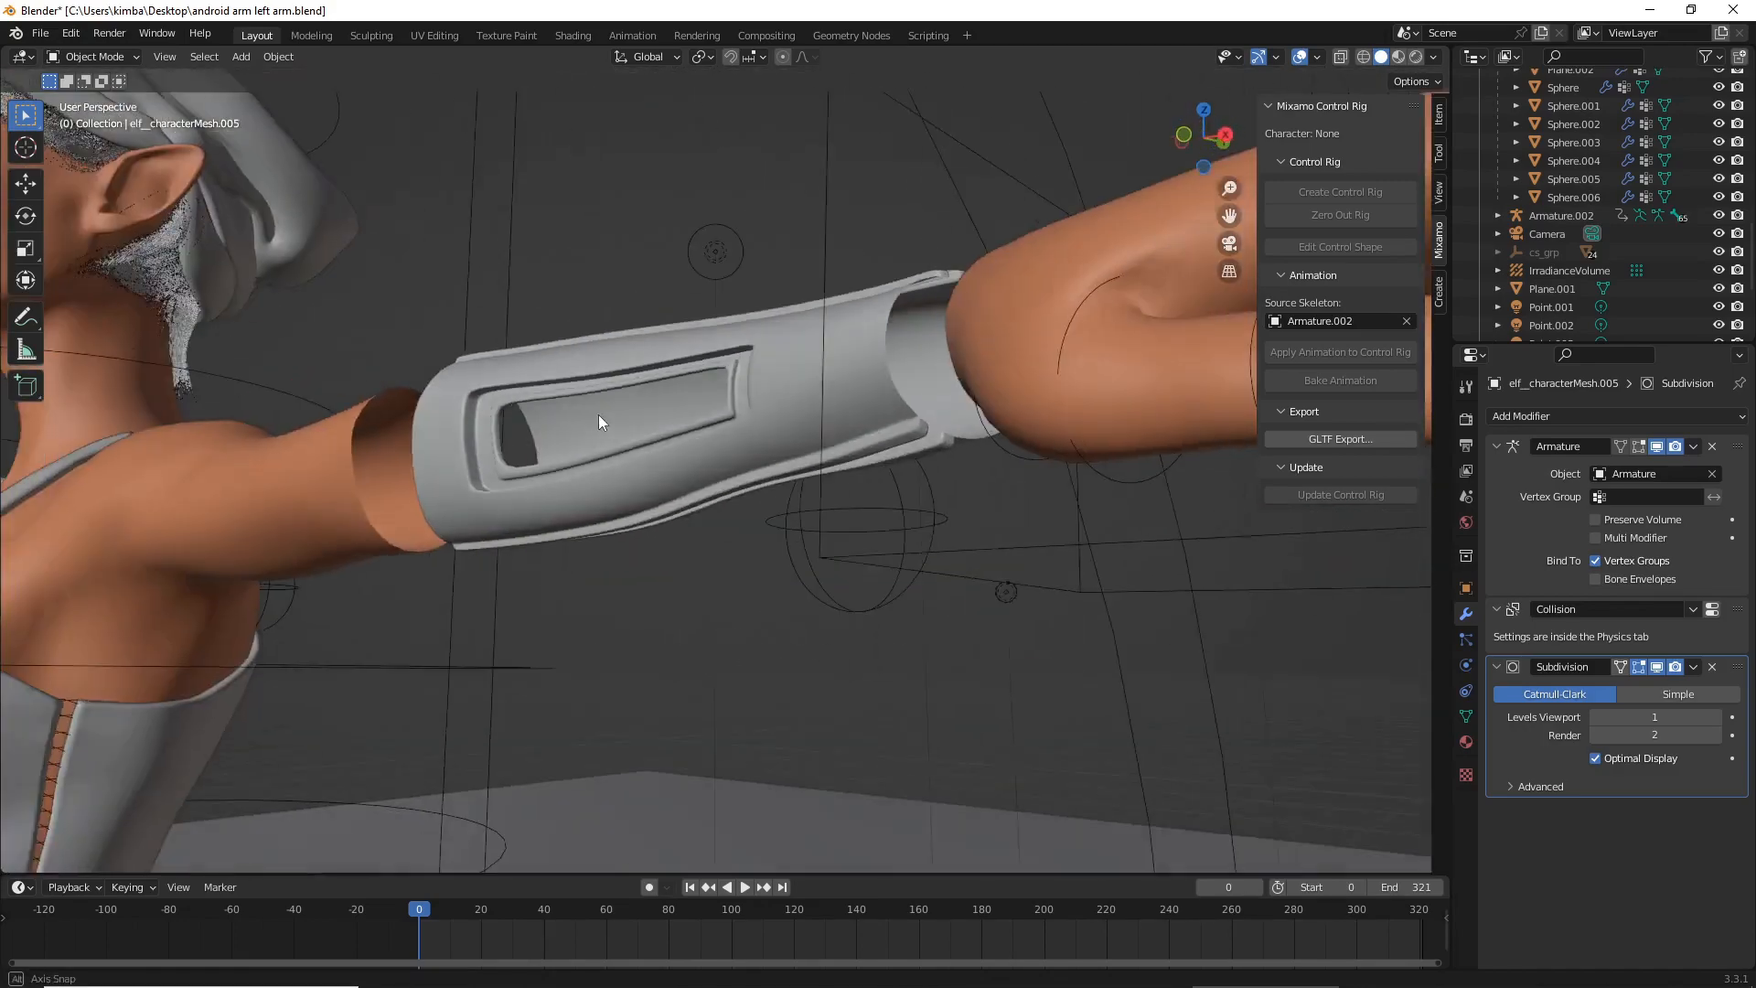
drag(600, 422, 929, 570)
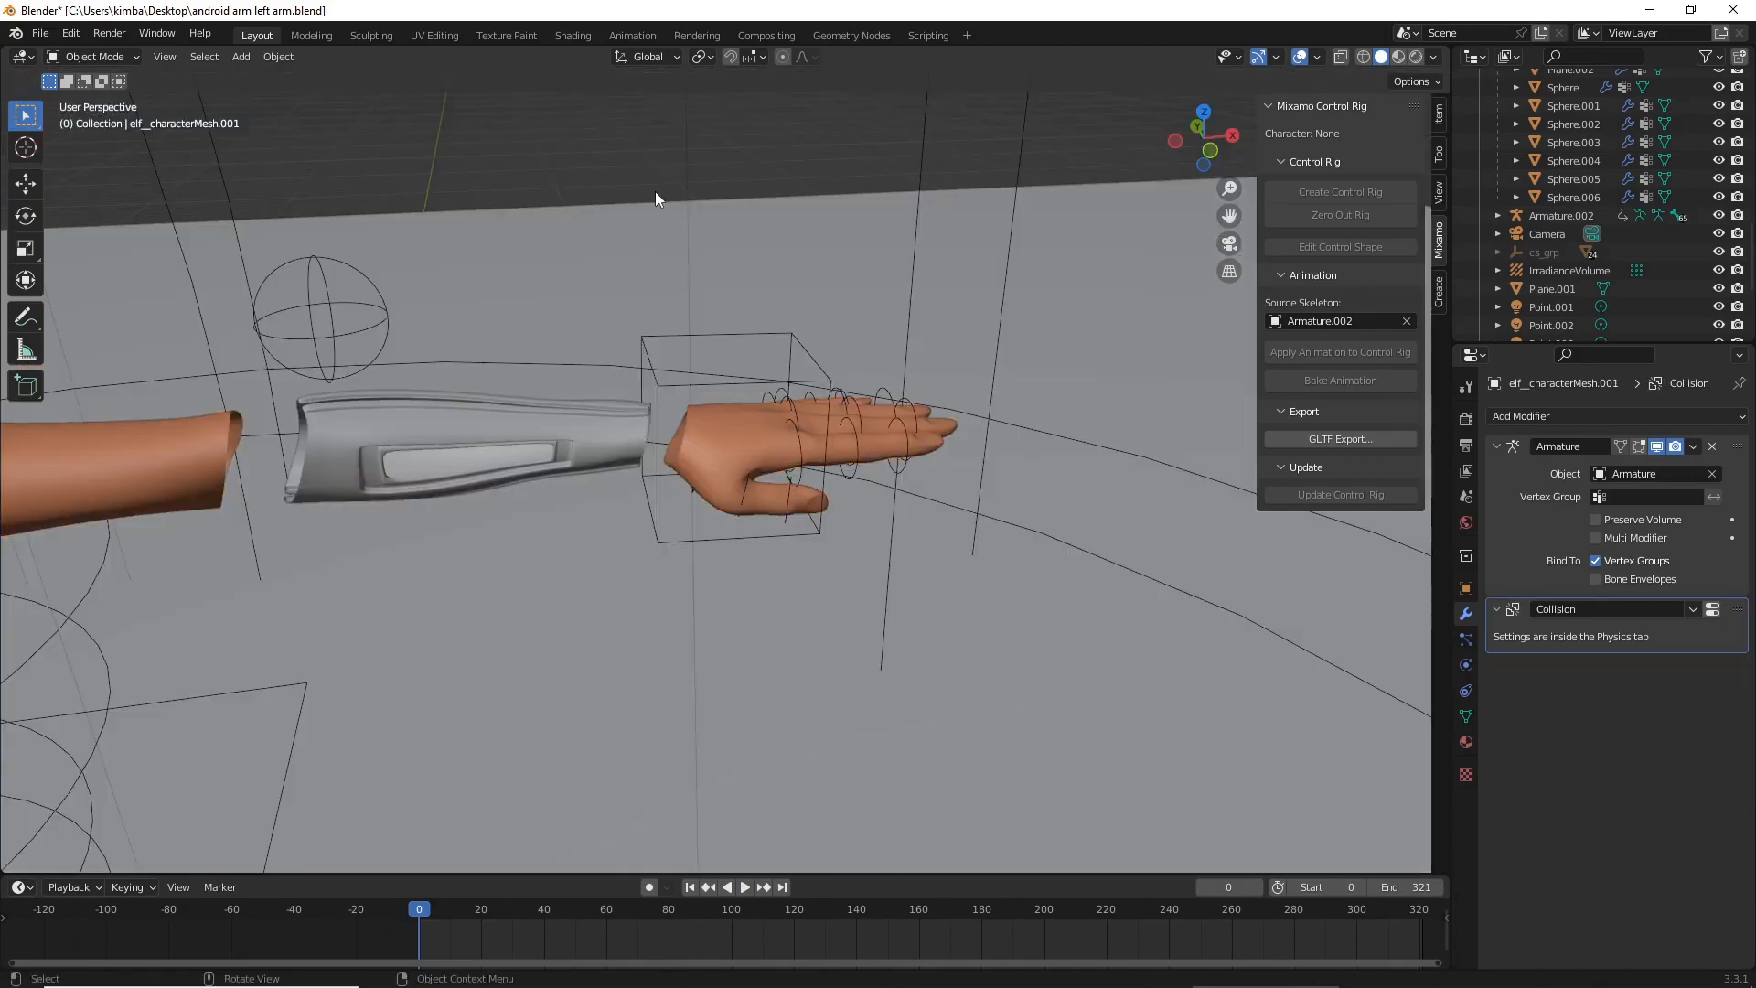
mouse_move(594, 465)
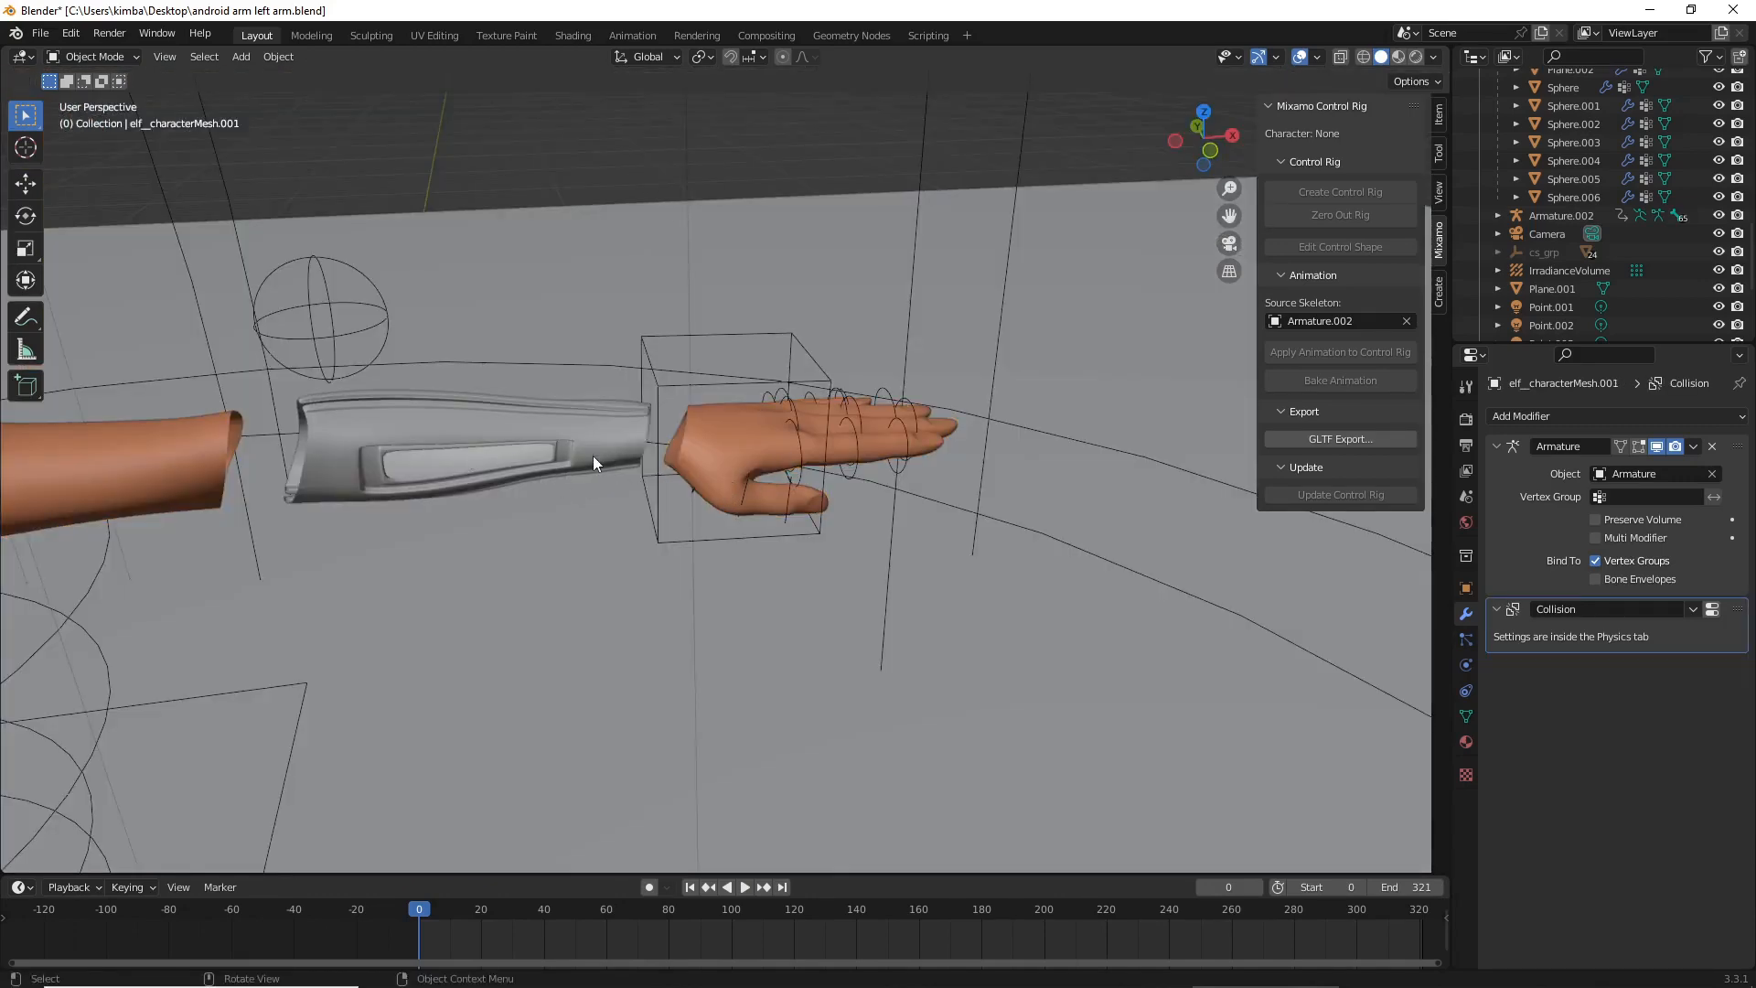
drag(593, 463, 791, 505)
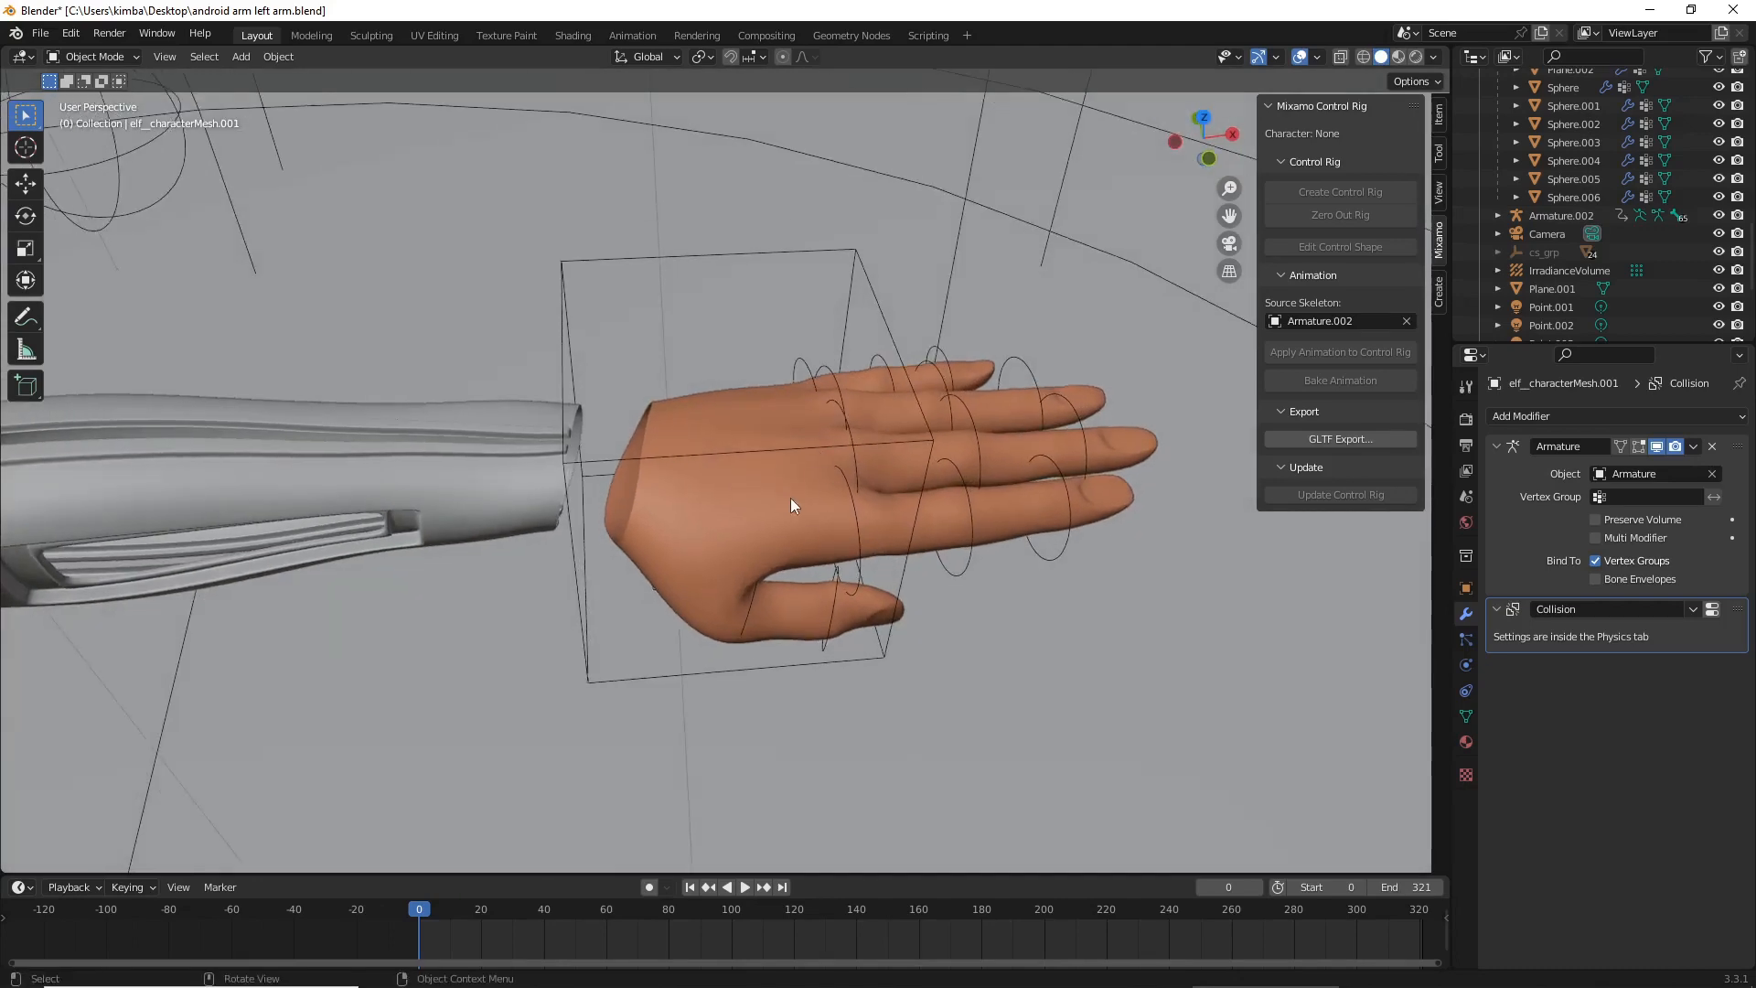
mouse_move(849, 519)
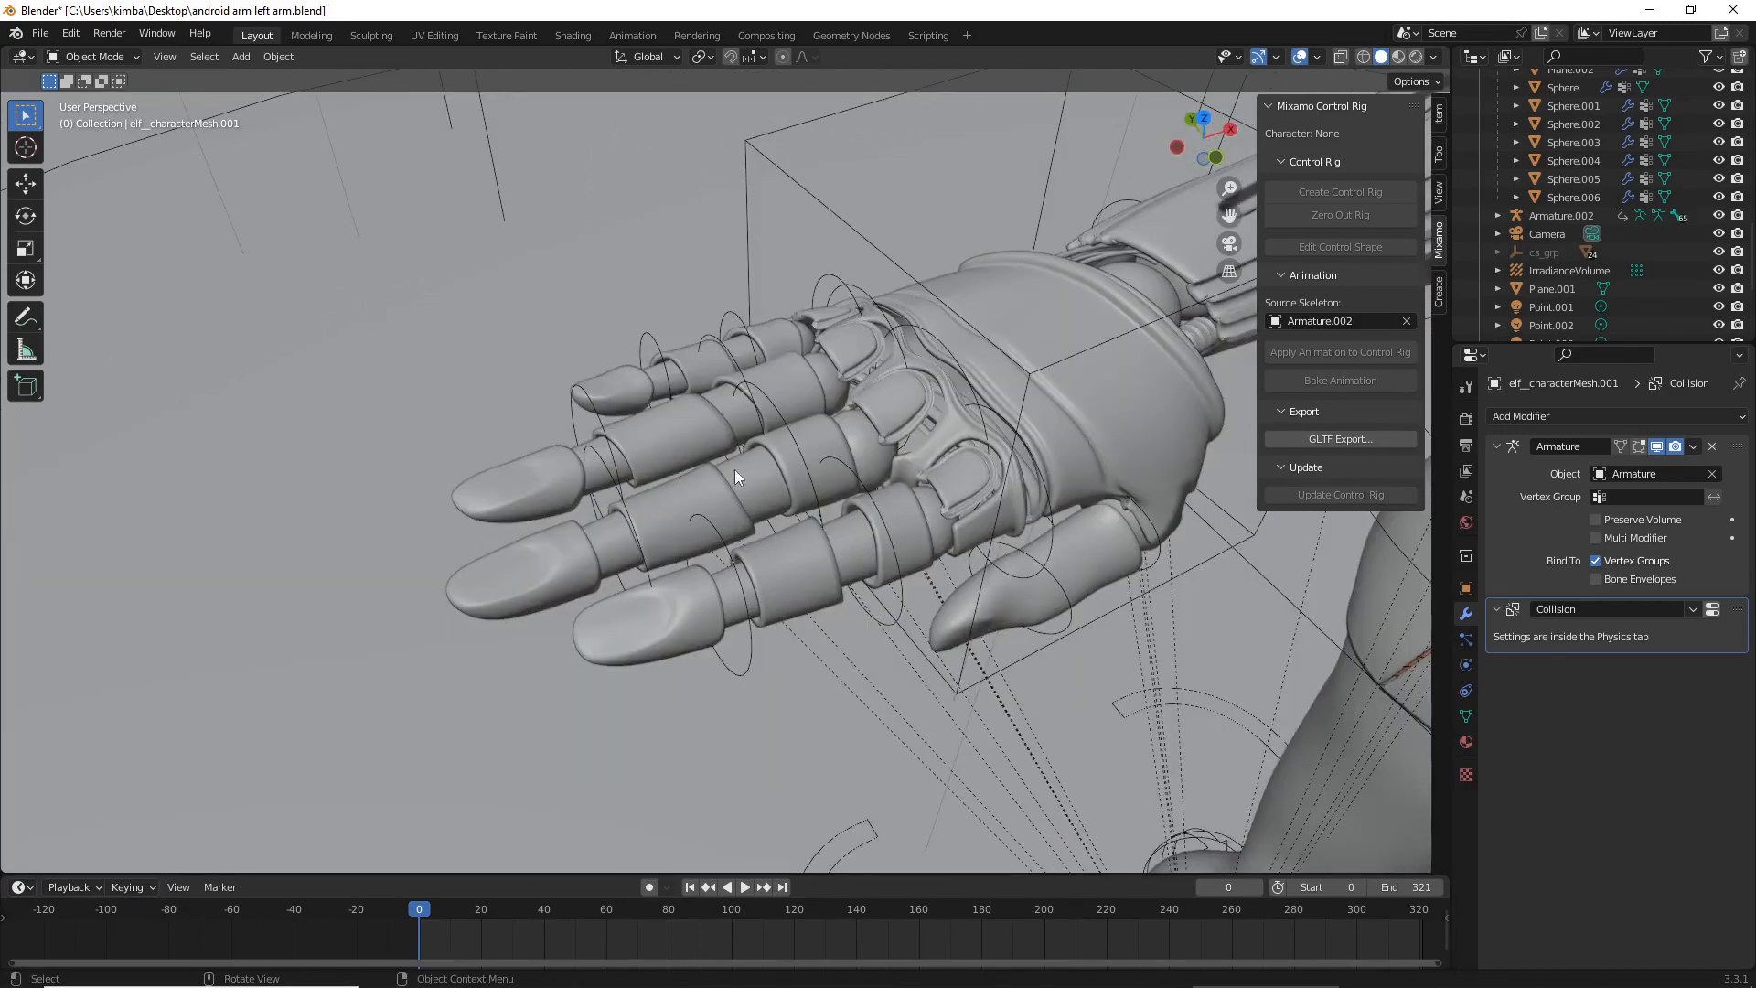
mouse_move(684, 512)
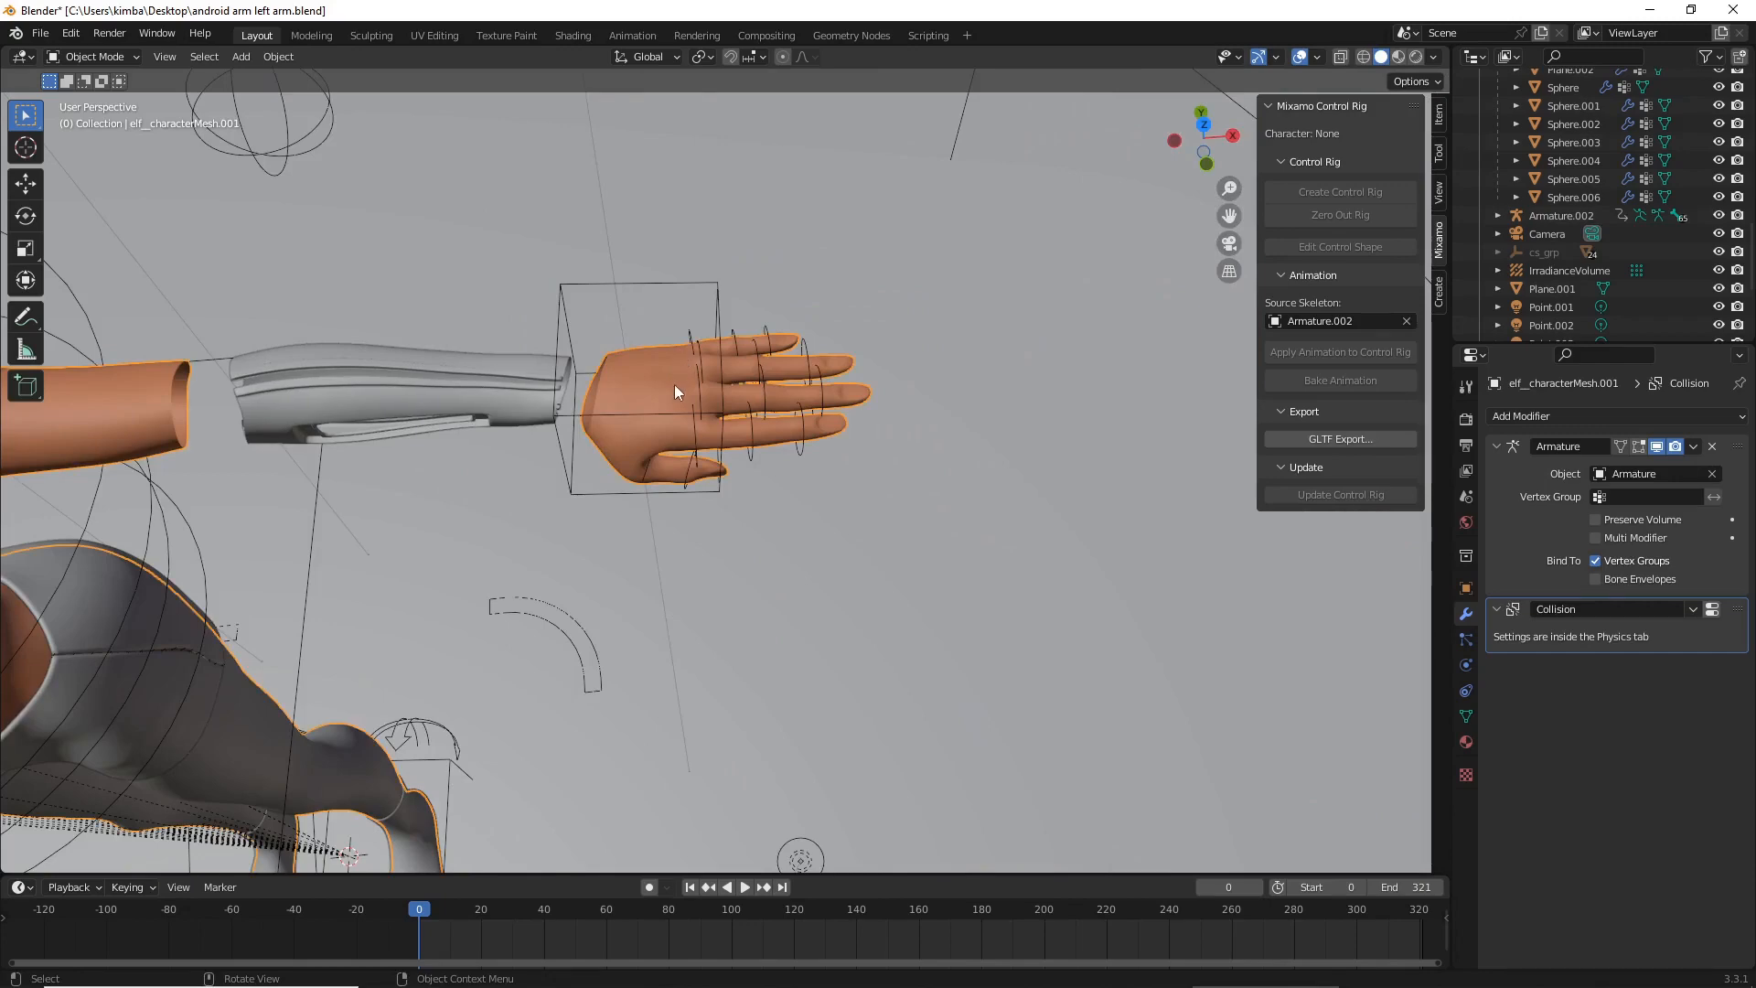
- Select the hand geometry and separate it from the character as its own object
key(Tab)
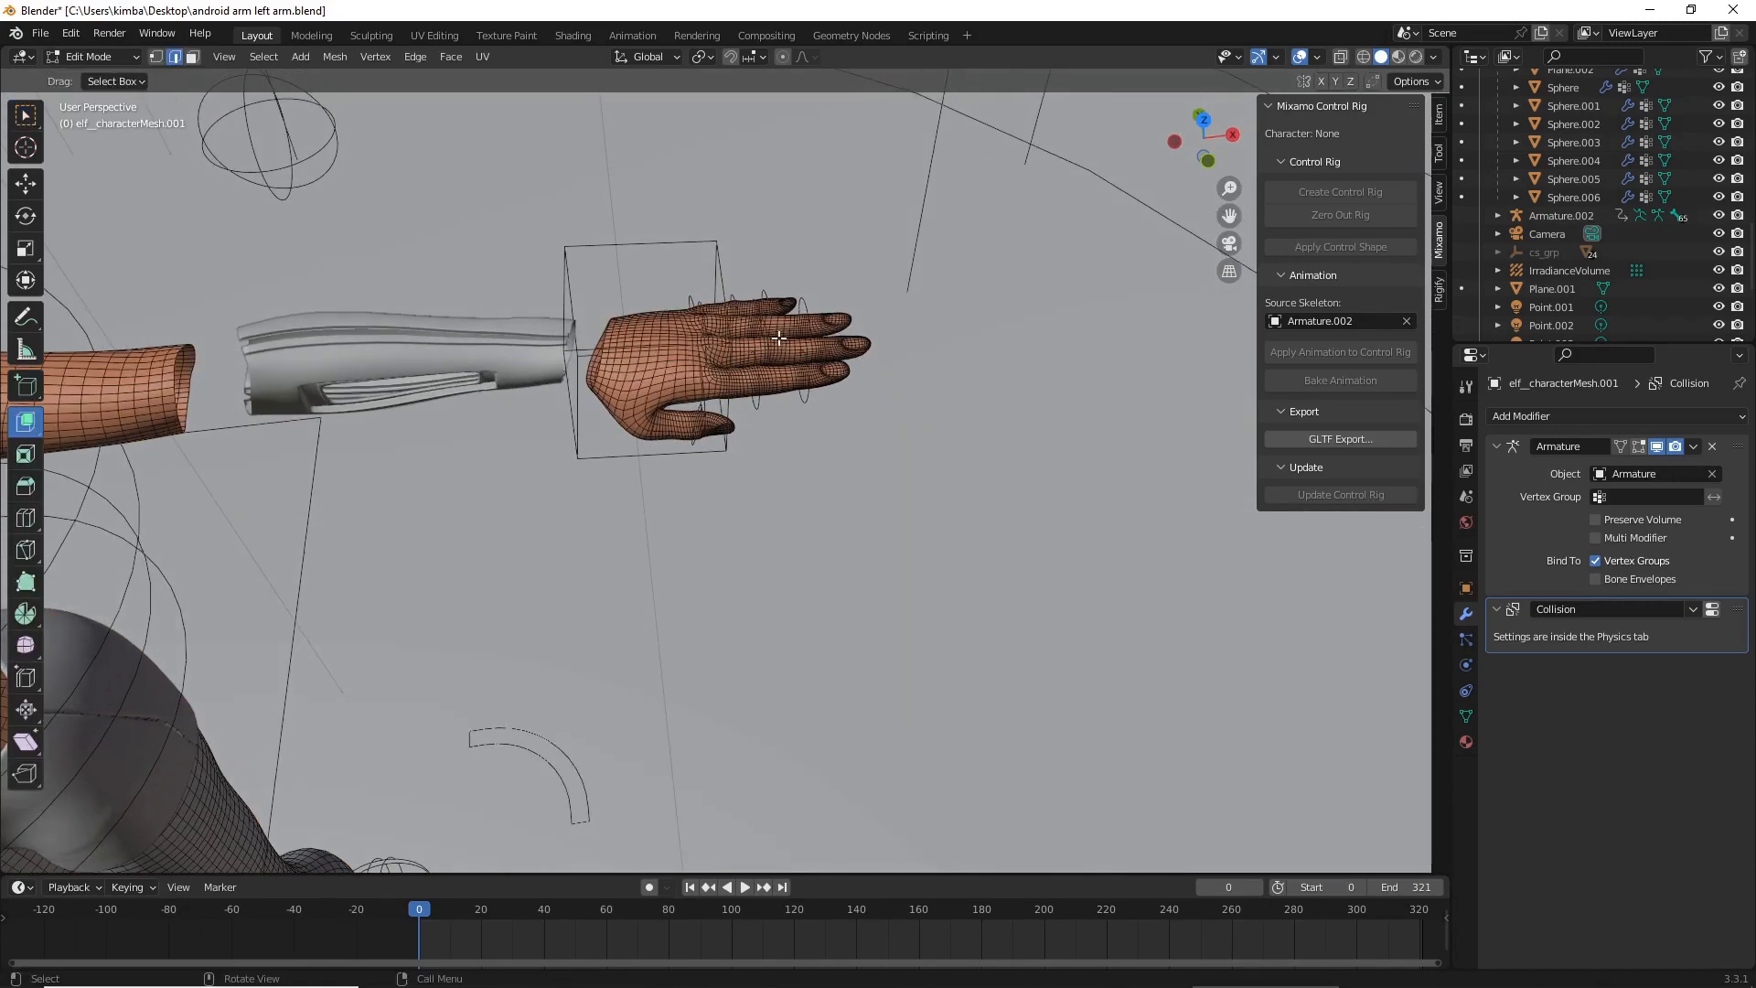
mouse_move(759, 234)
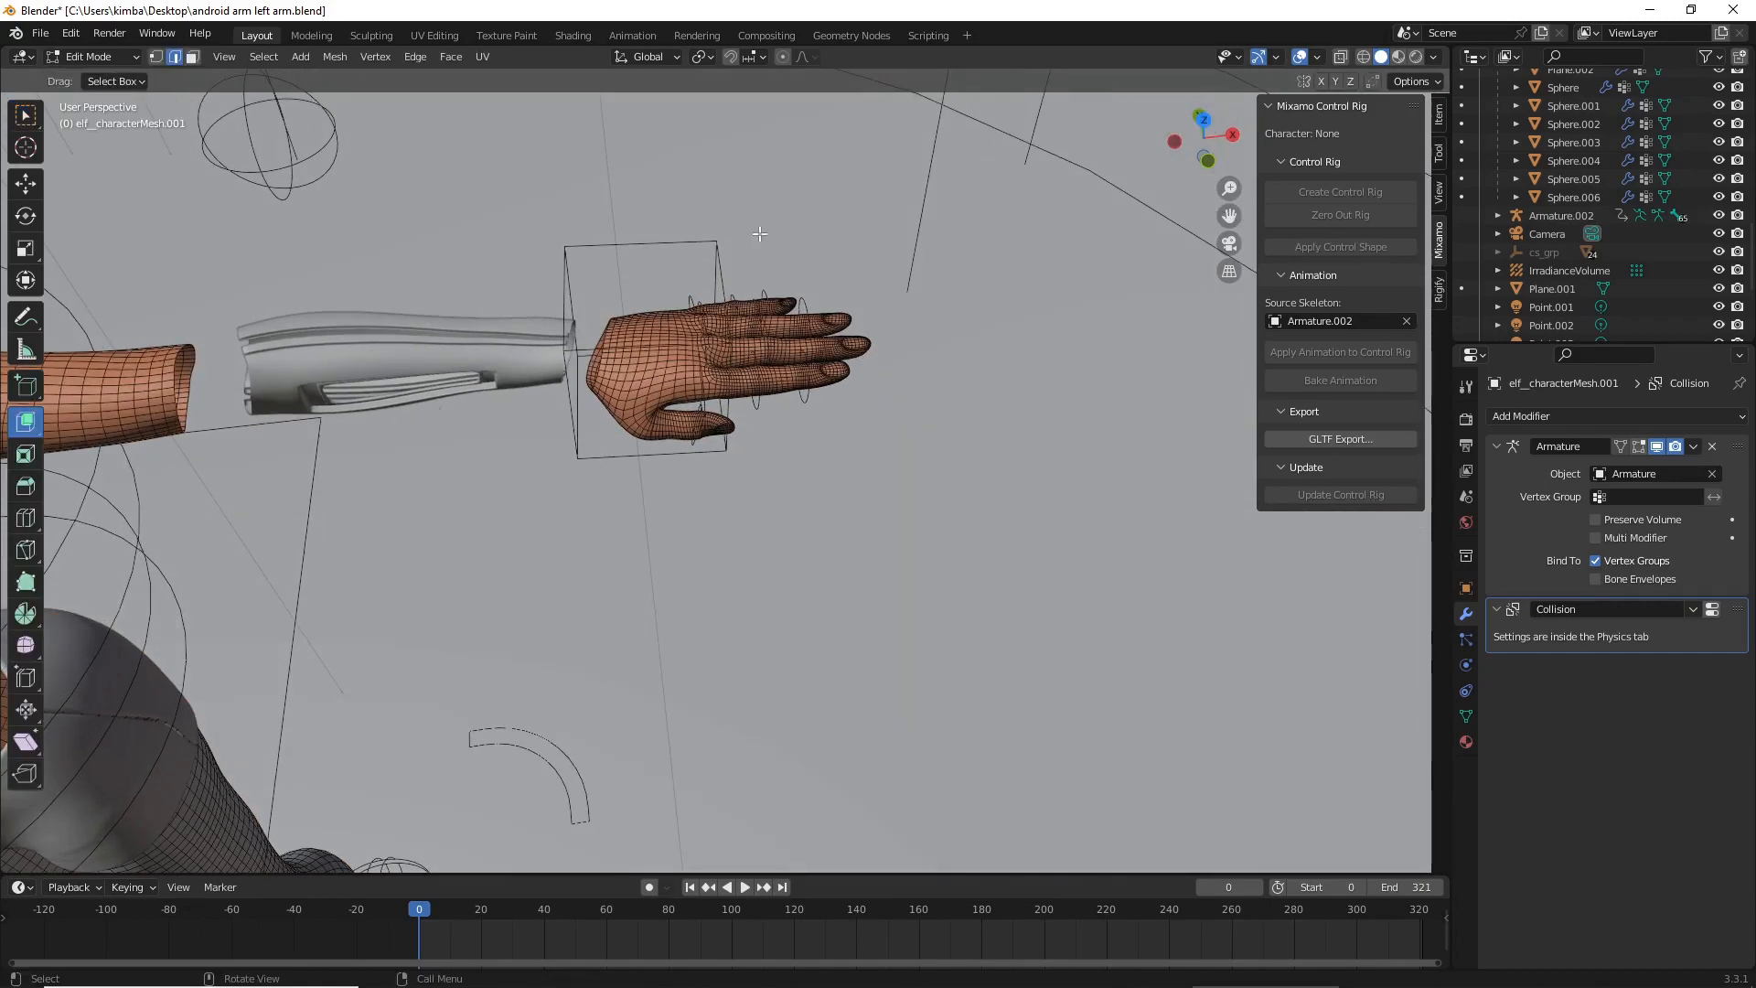
mouse_move(99, 441)
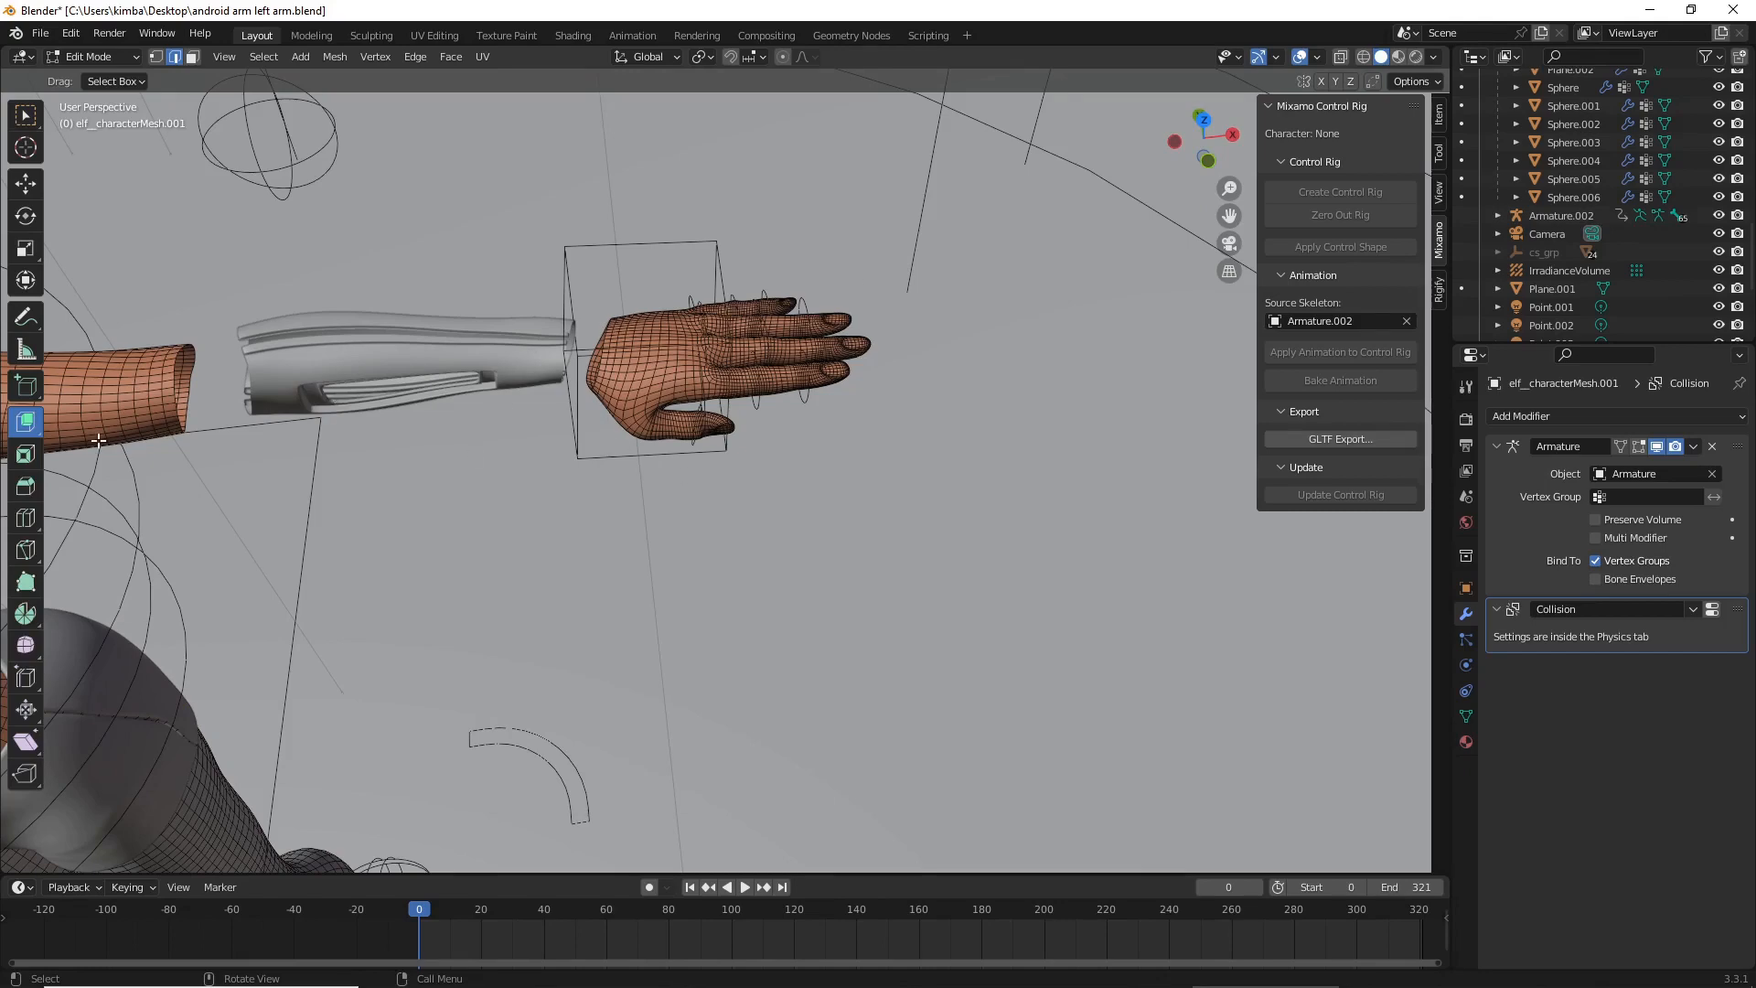
mouse_move(1339, 57)
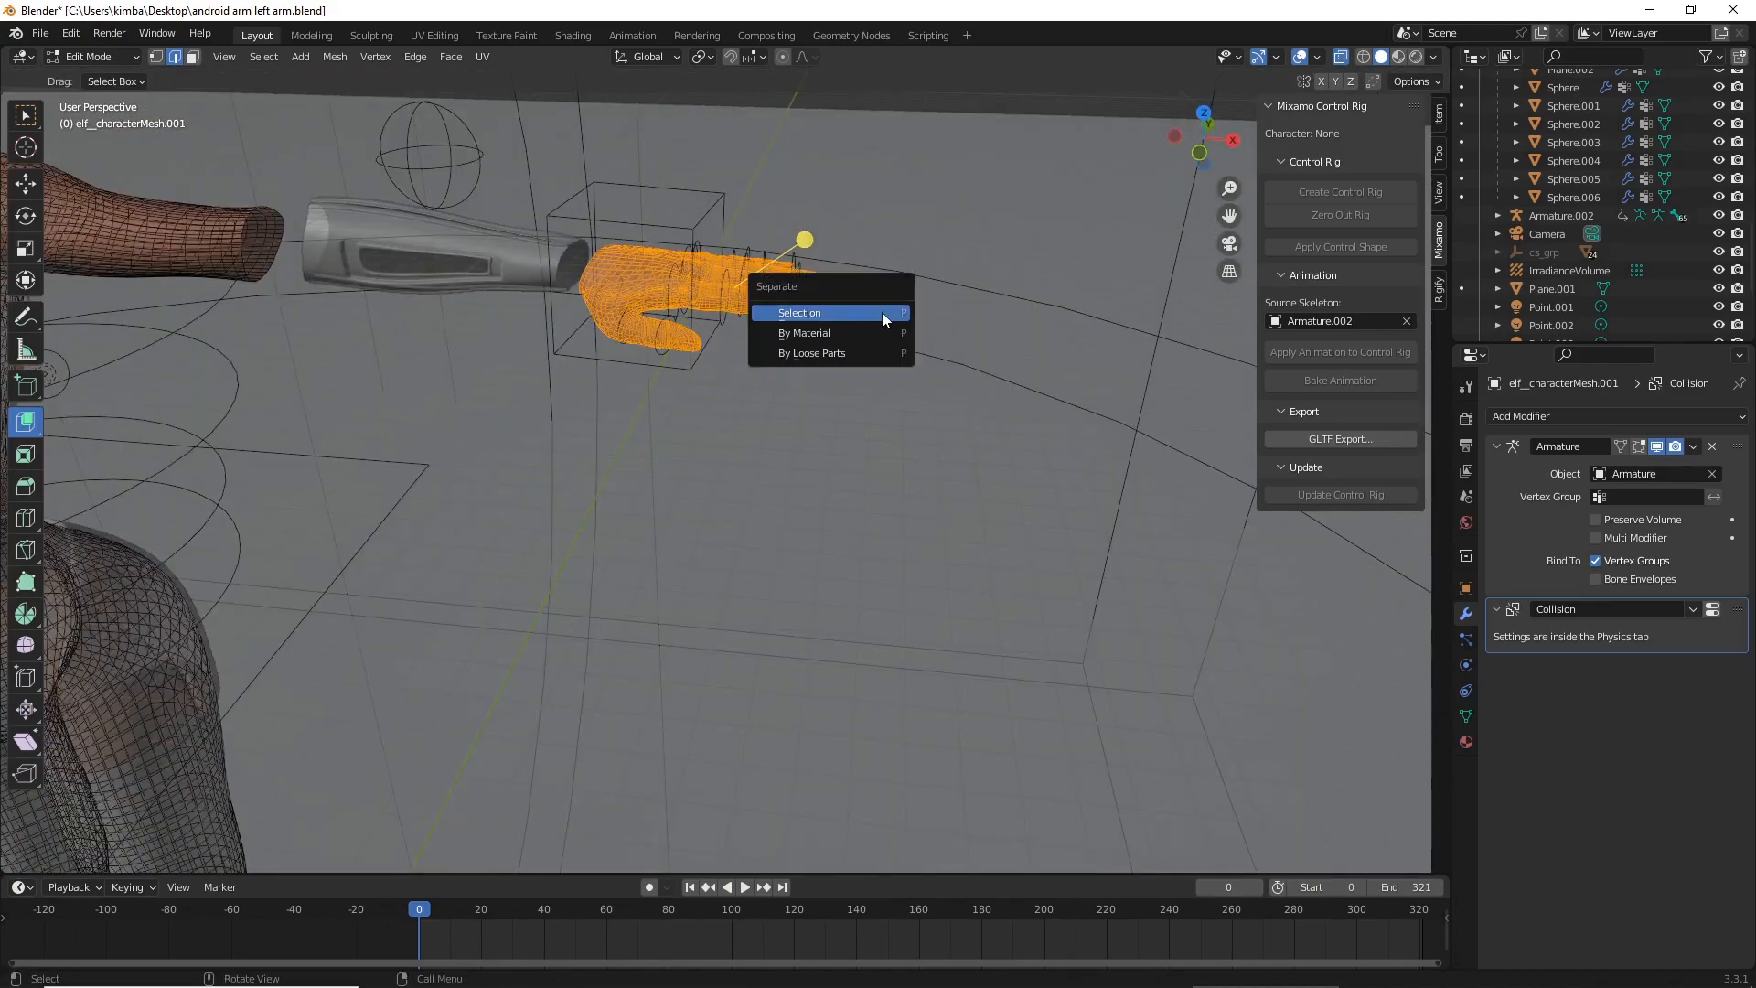
click(800, 311)
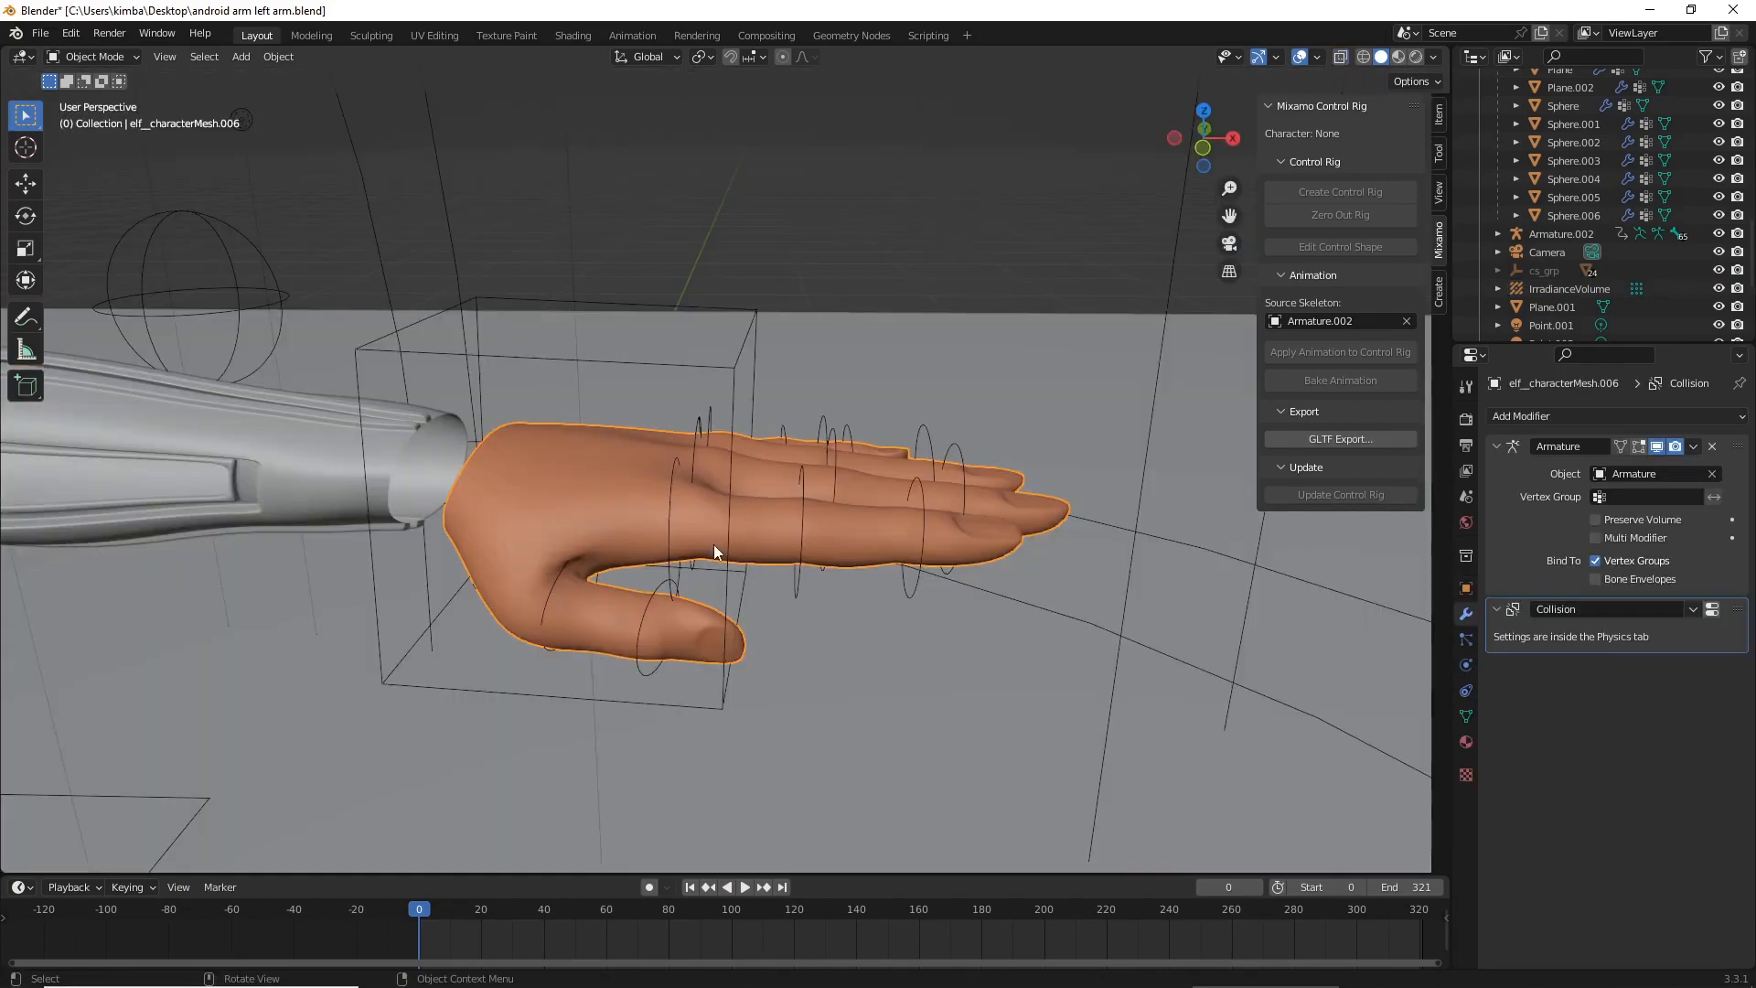
- Slice the separated hand's fingers into distinct segments by selecting face rings at each joint
key(Tab)
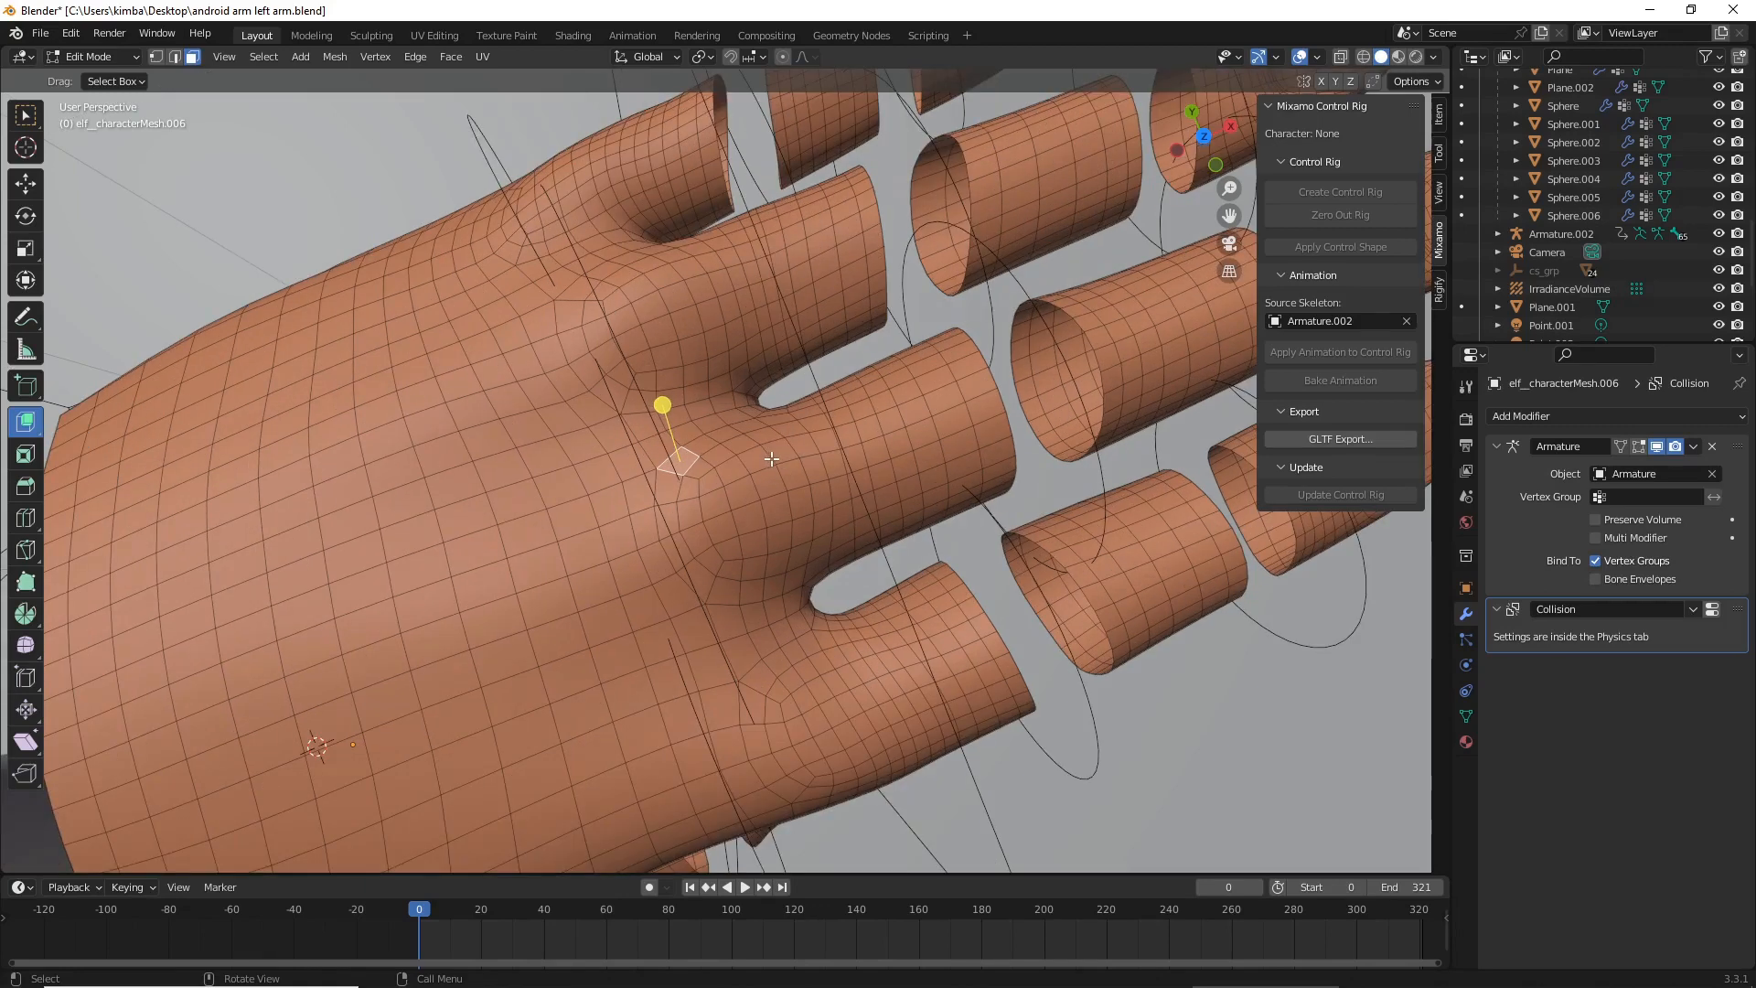
mouse_move(777, 423)
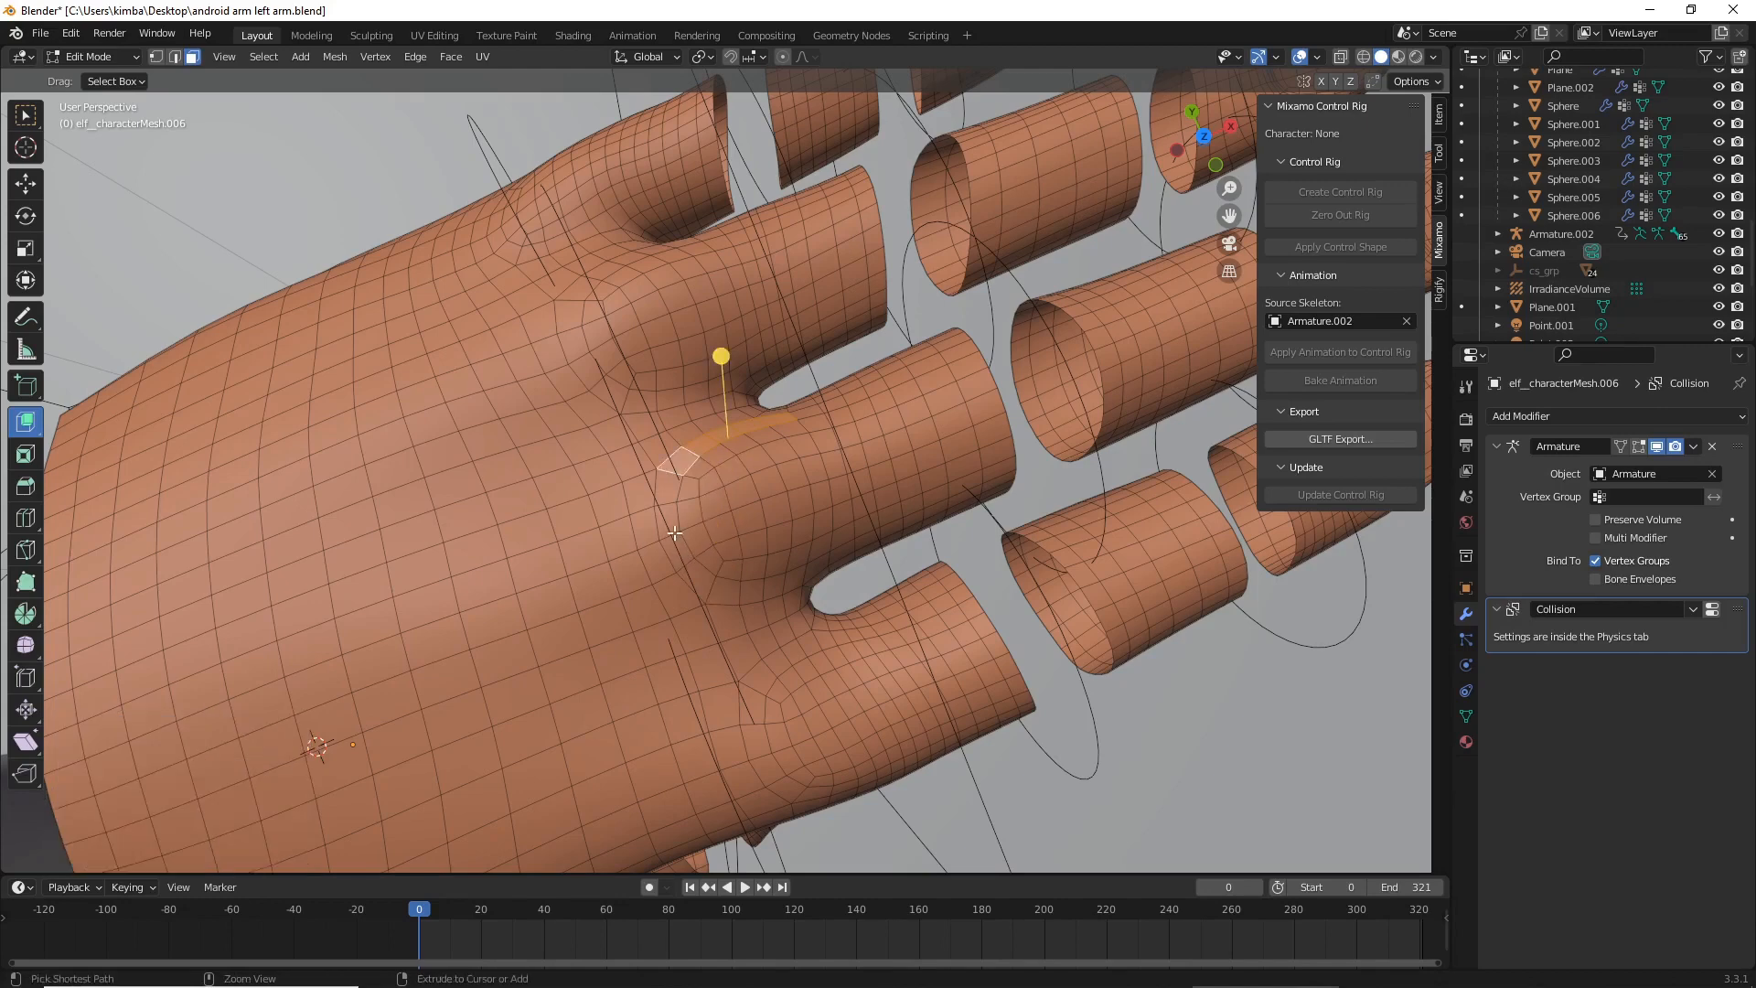
click(772, 589)
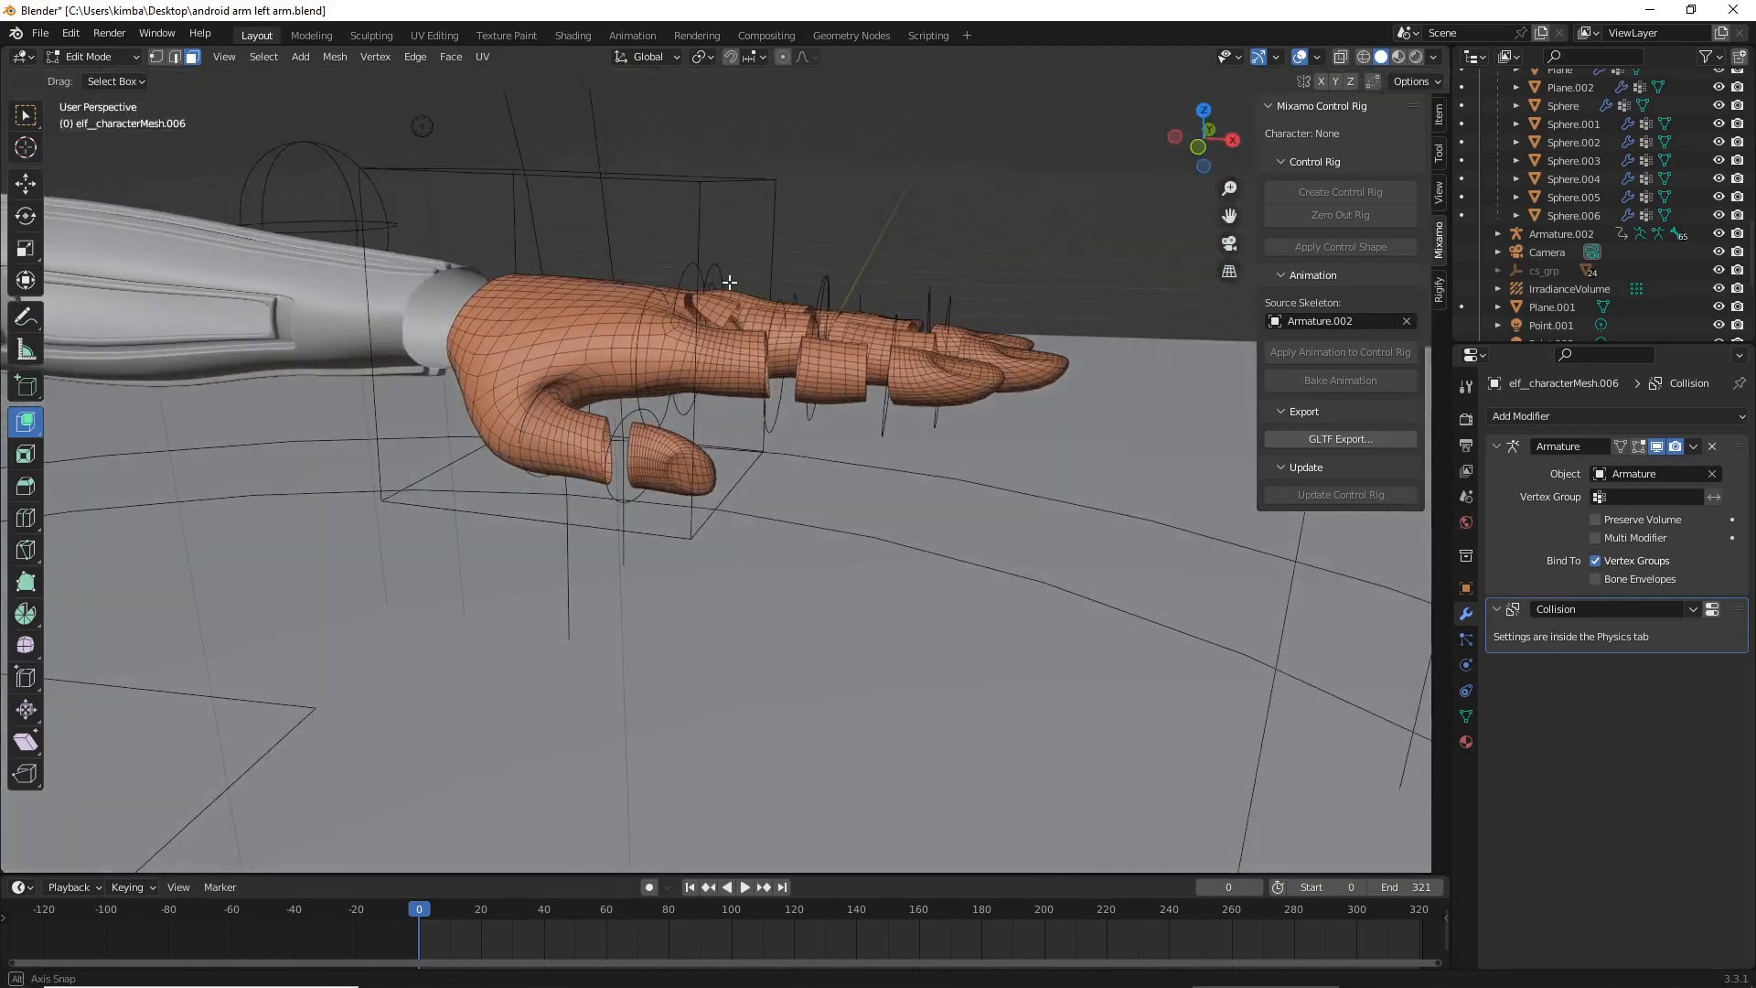
- Delete the selected face patch on the back of the hand near the wrist and return to Object Mode
drag(728, 448, 714, 443)
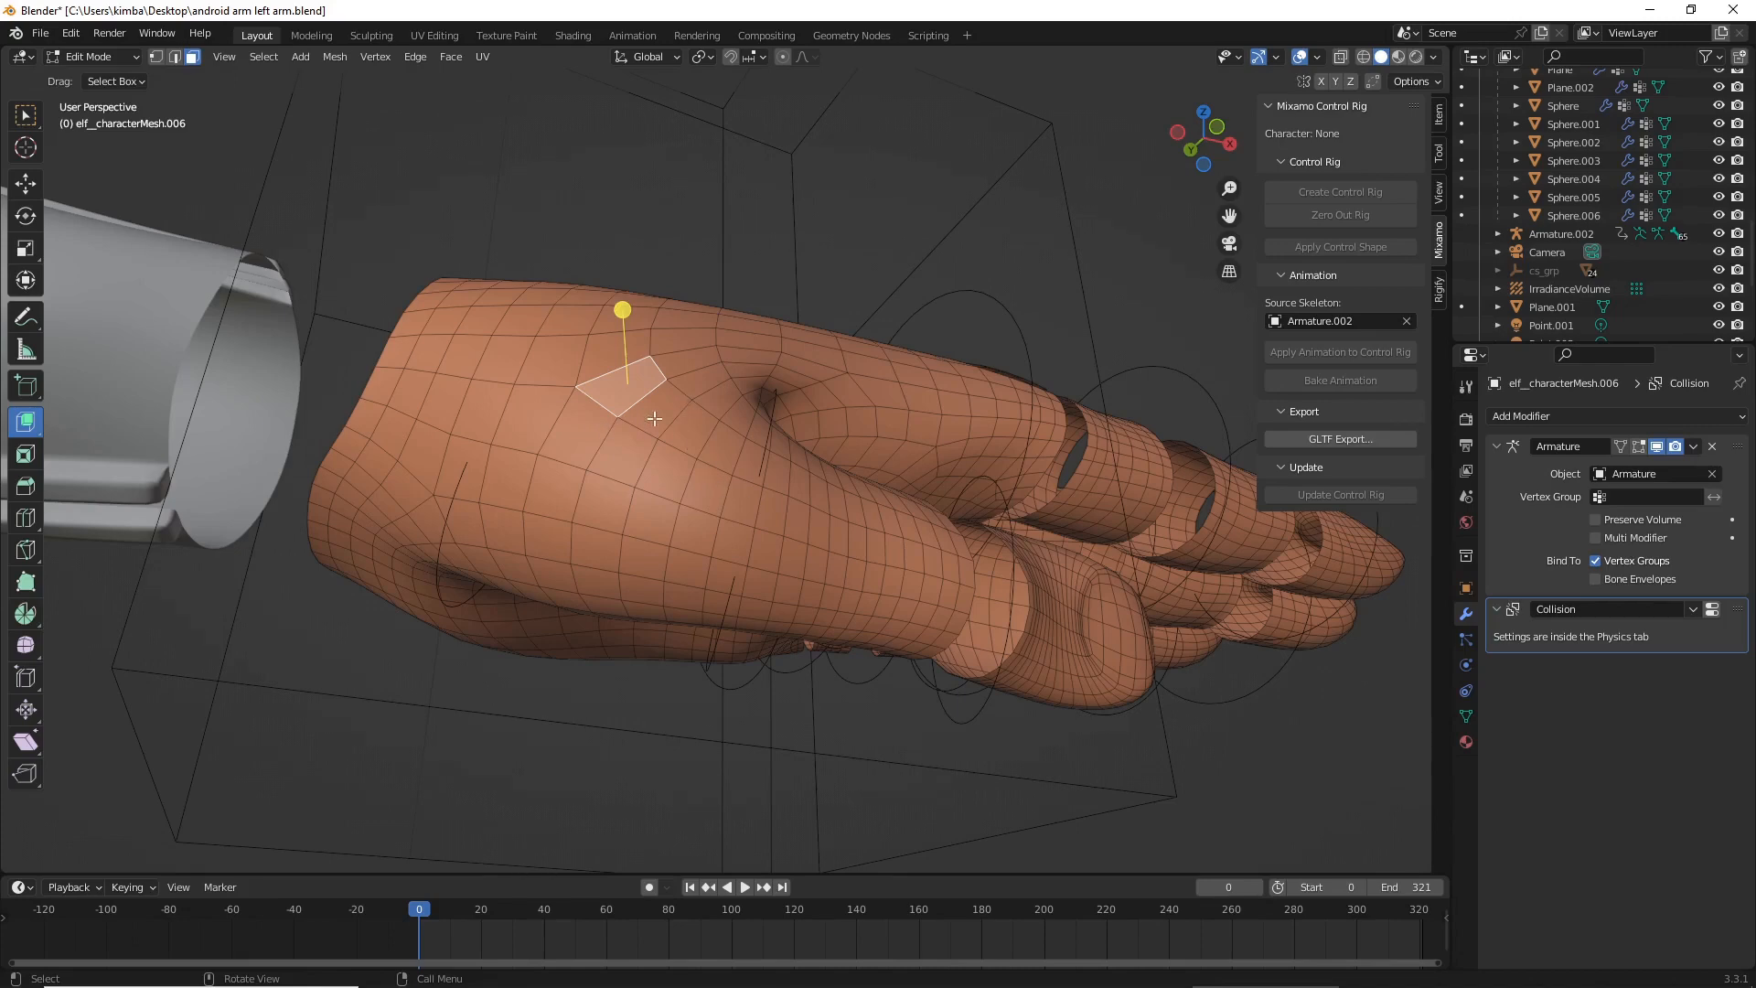
mouse_move(754, 457)
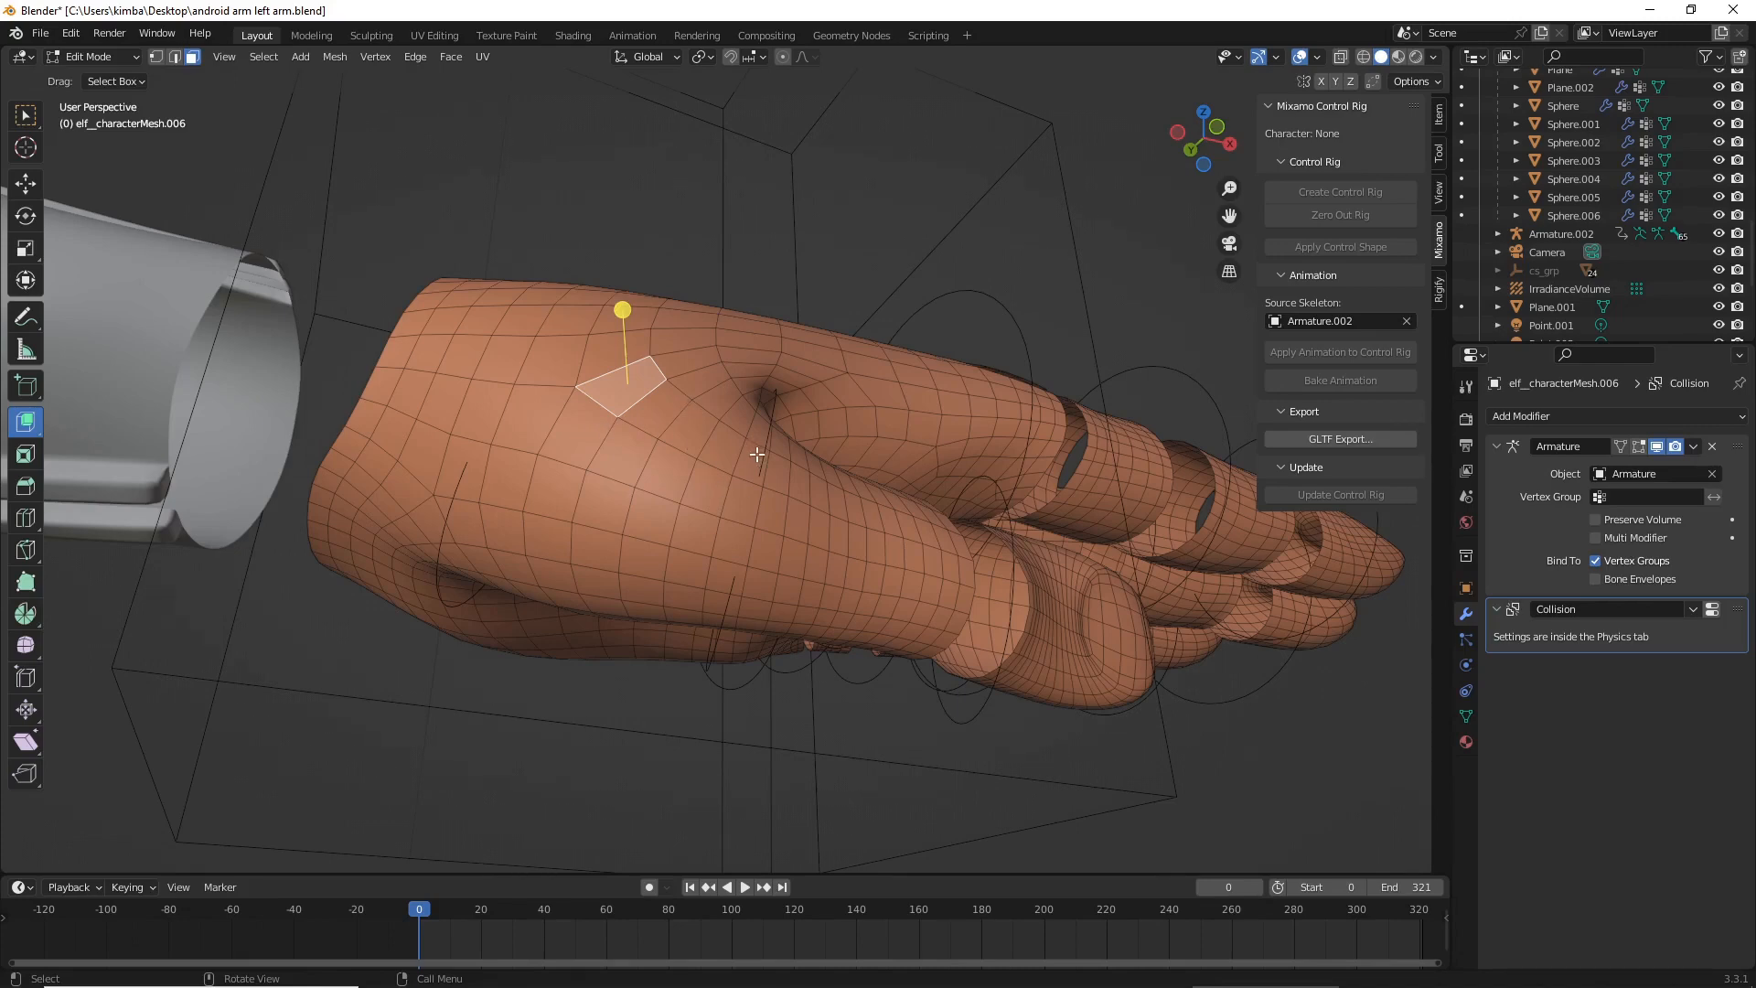
mouse_move(534, 589)
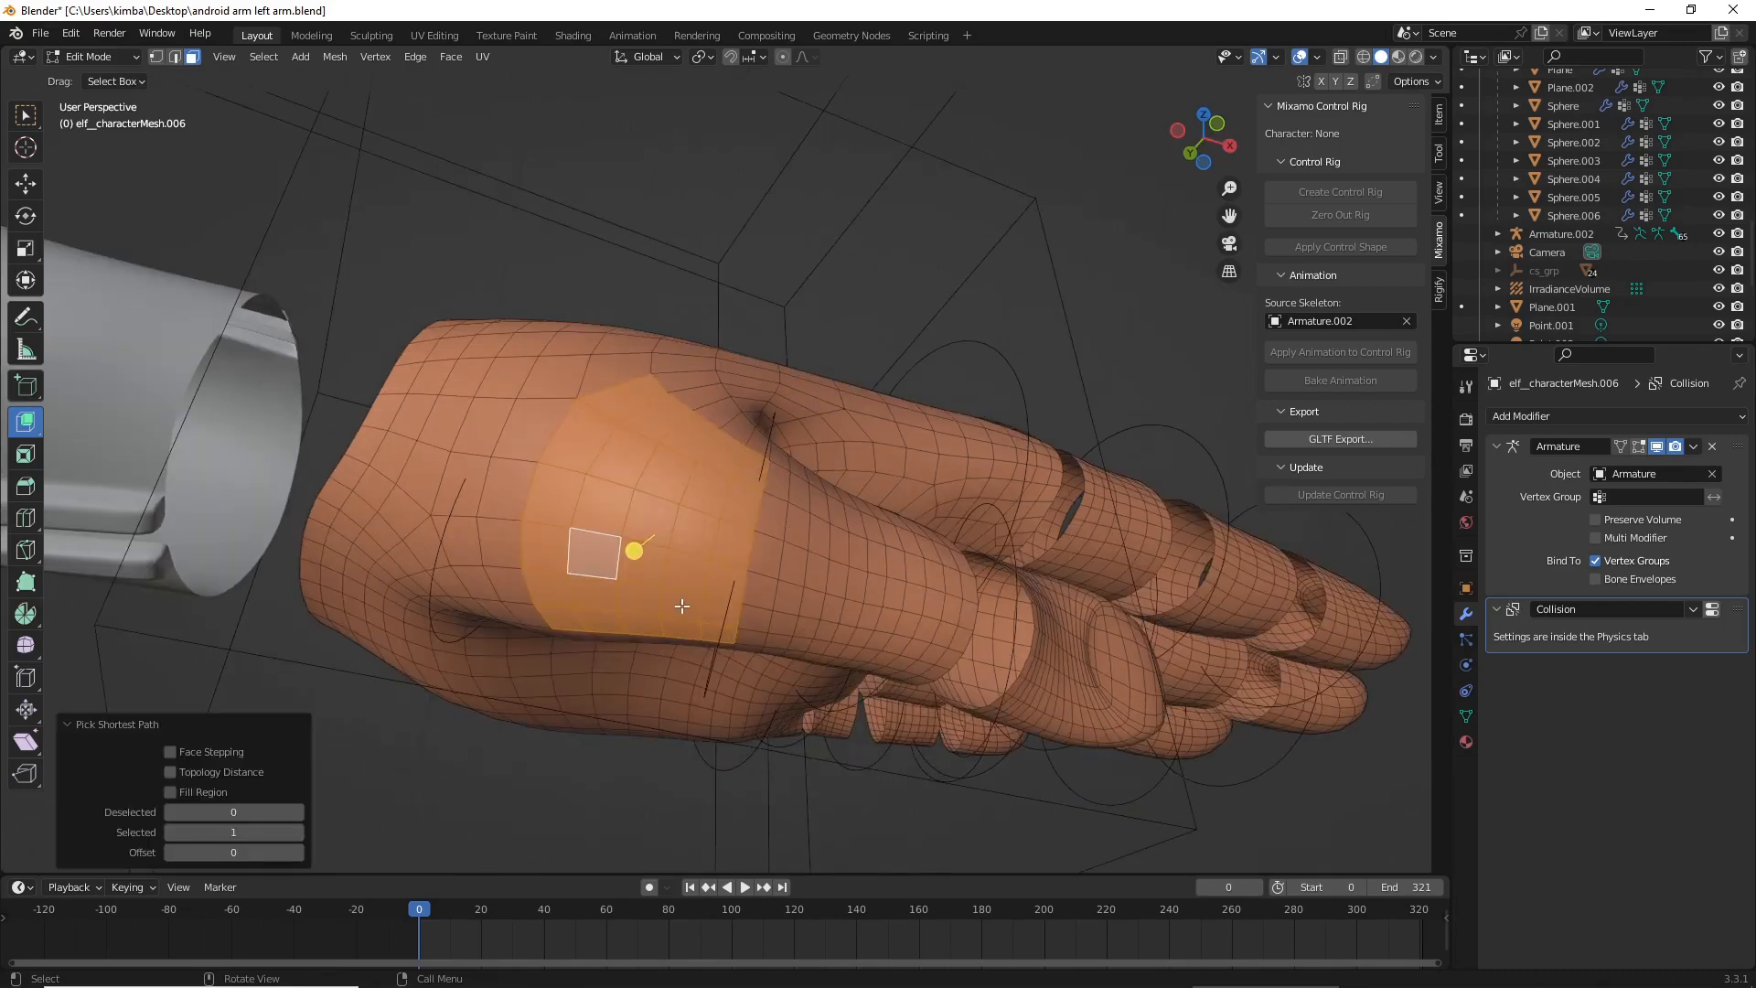
key(X)
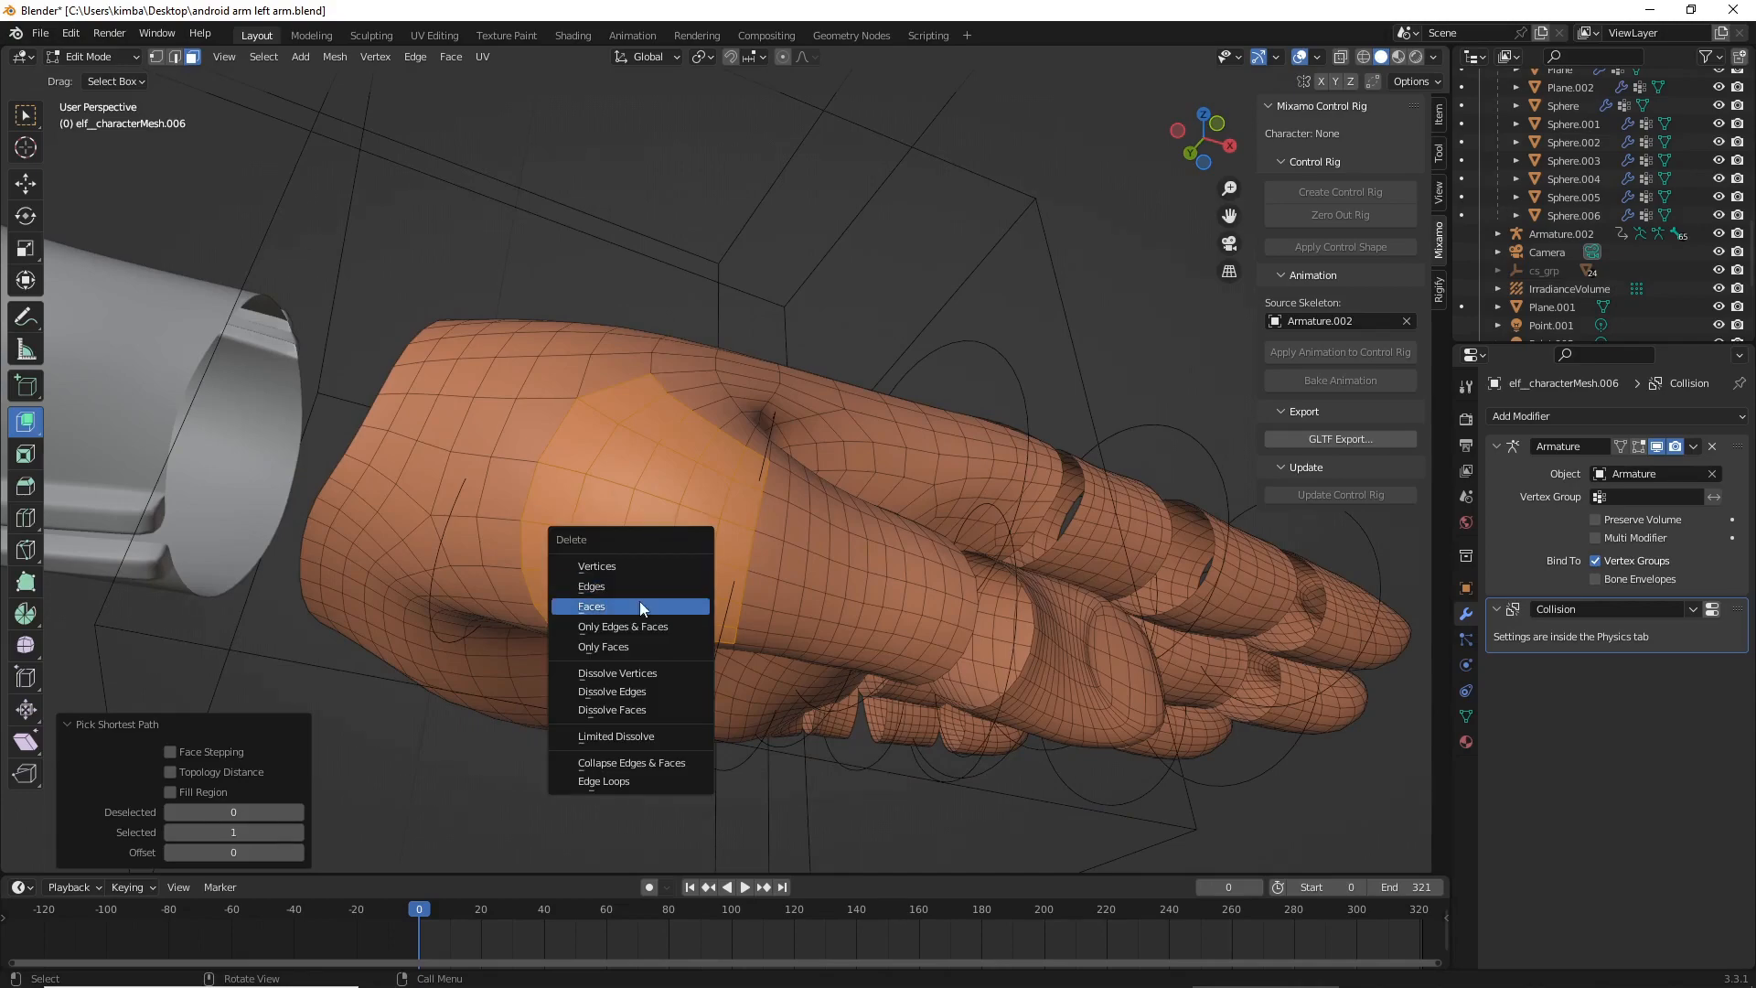
click(591, 606)
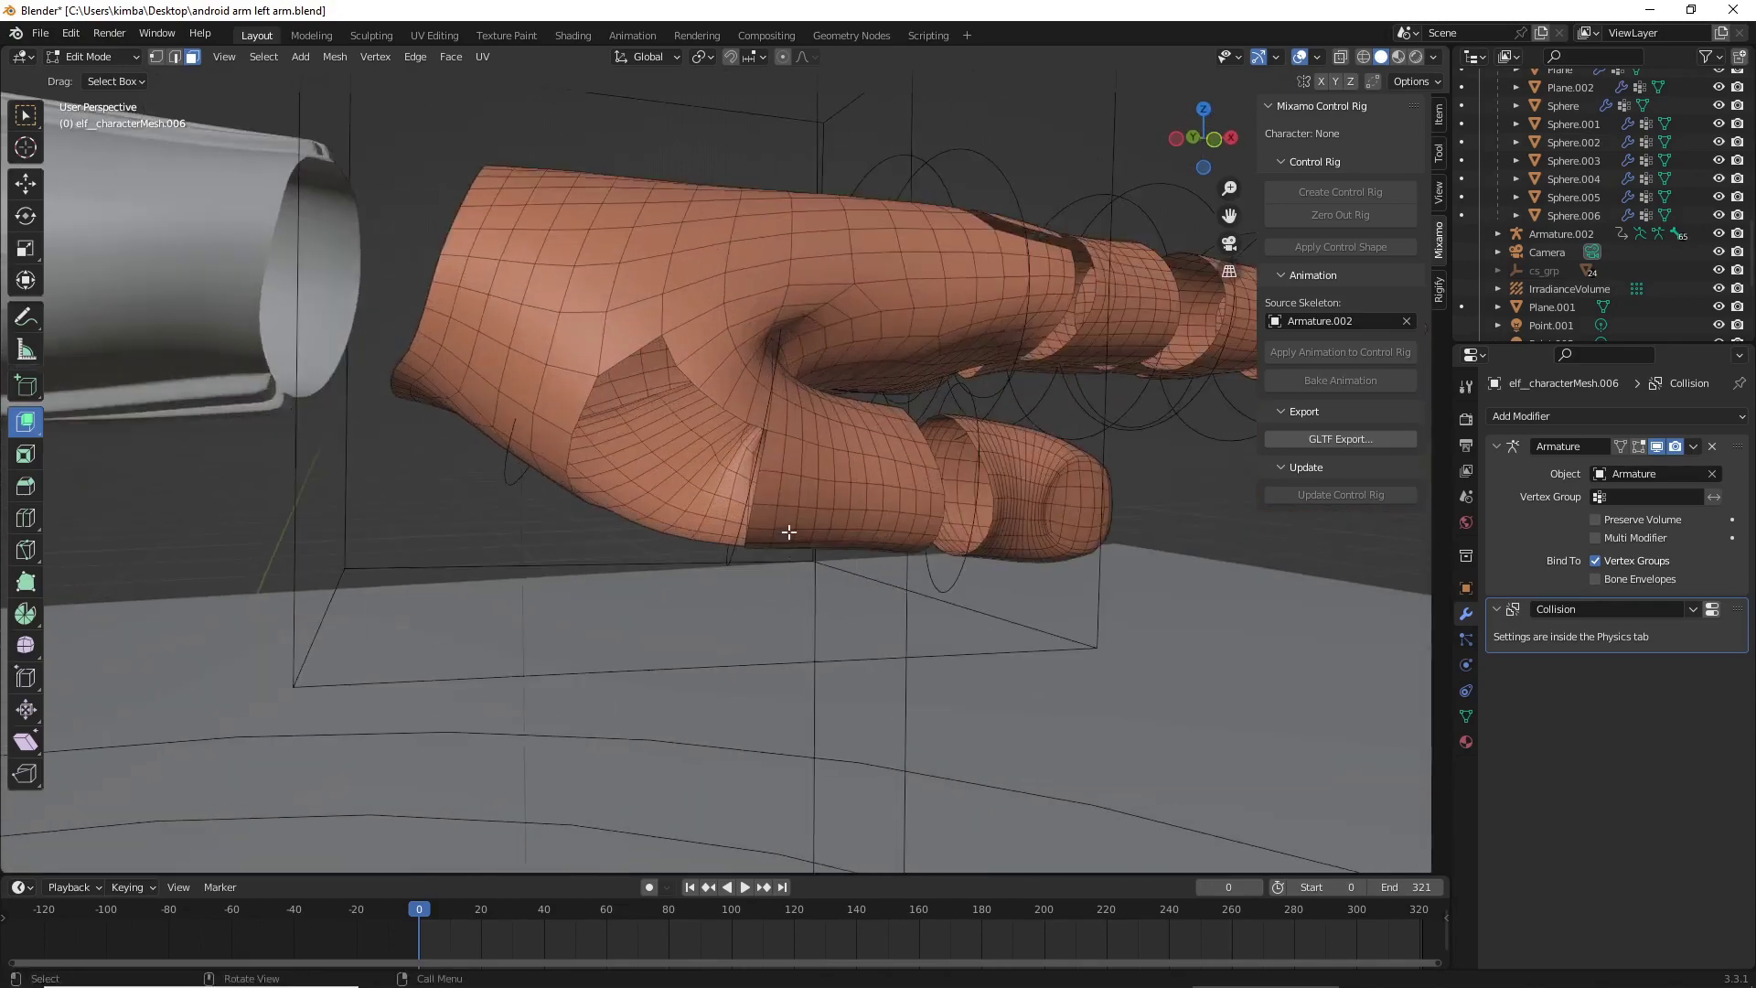
key(Tab)
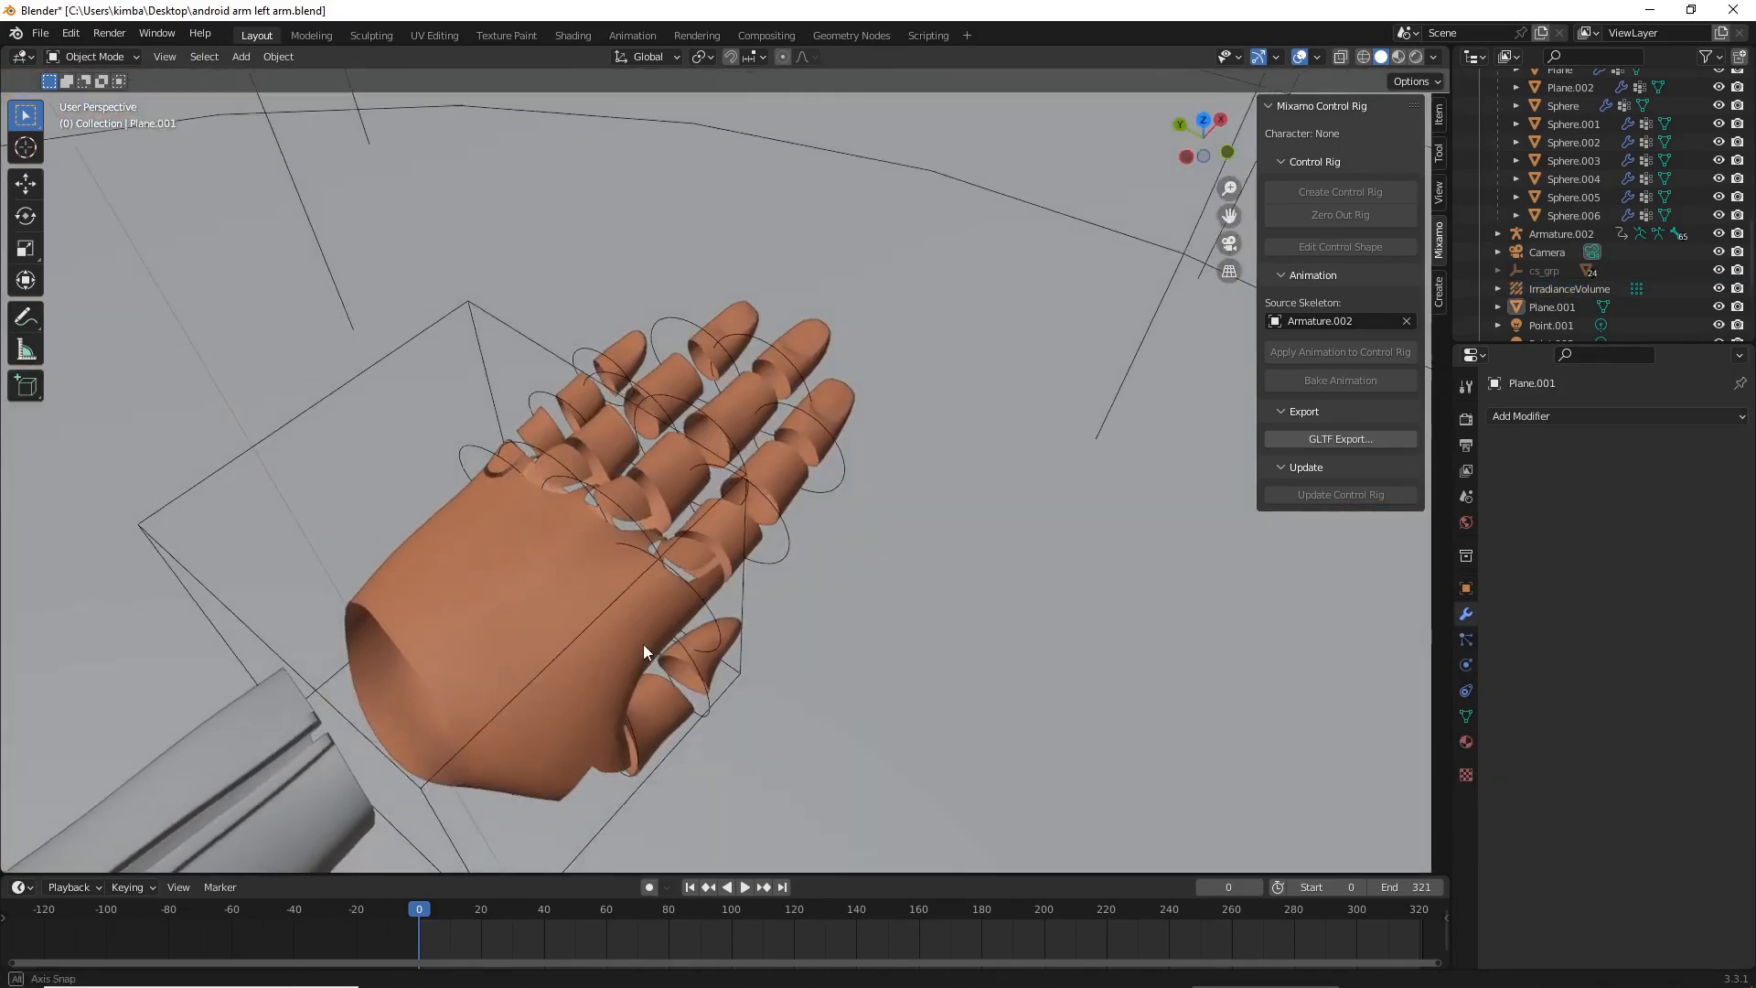
- Add a Subdivision Surface modifier (viewport 1, render 2) to elf_characterMesh.006, inspecting the whole arm
drag(644, 652, 454, 537)
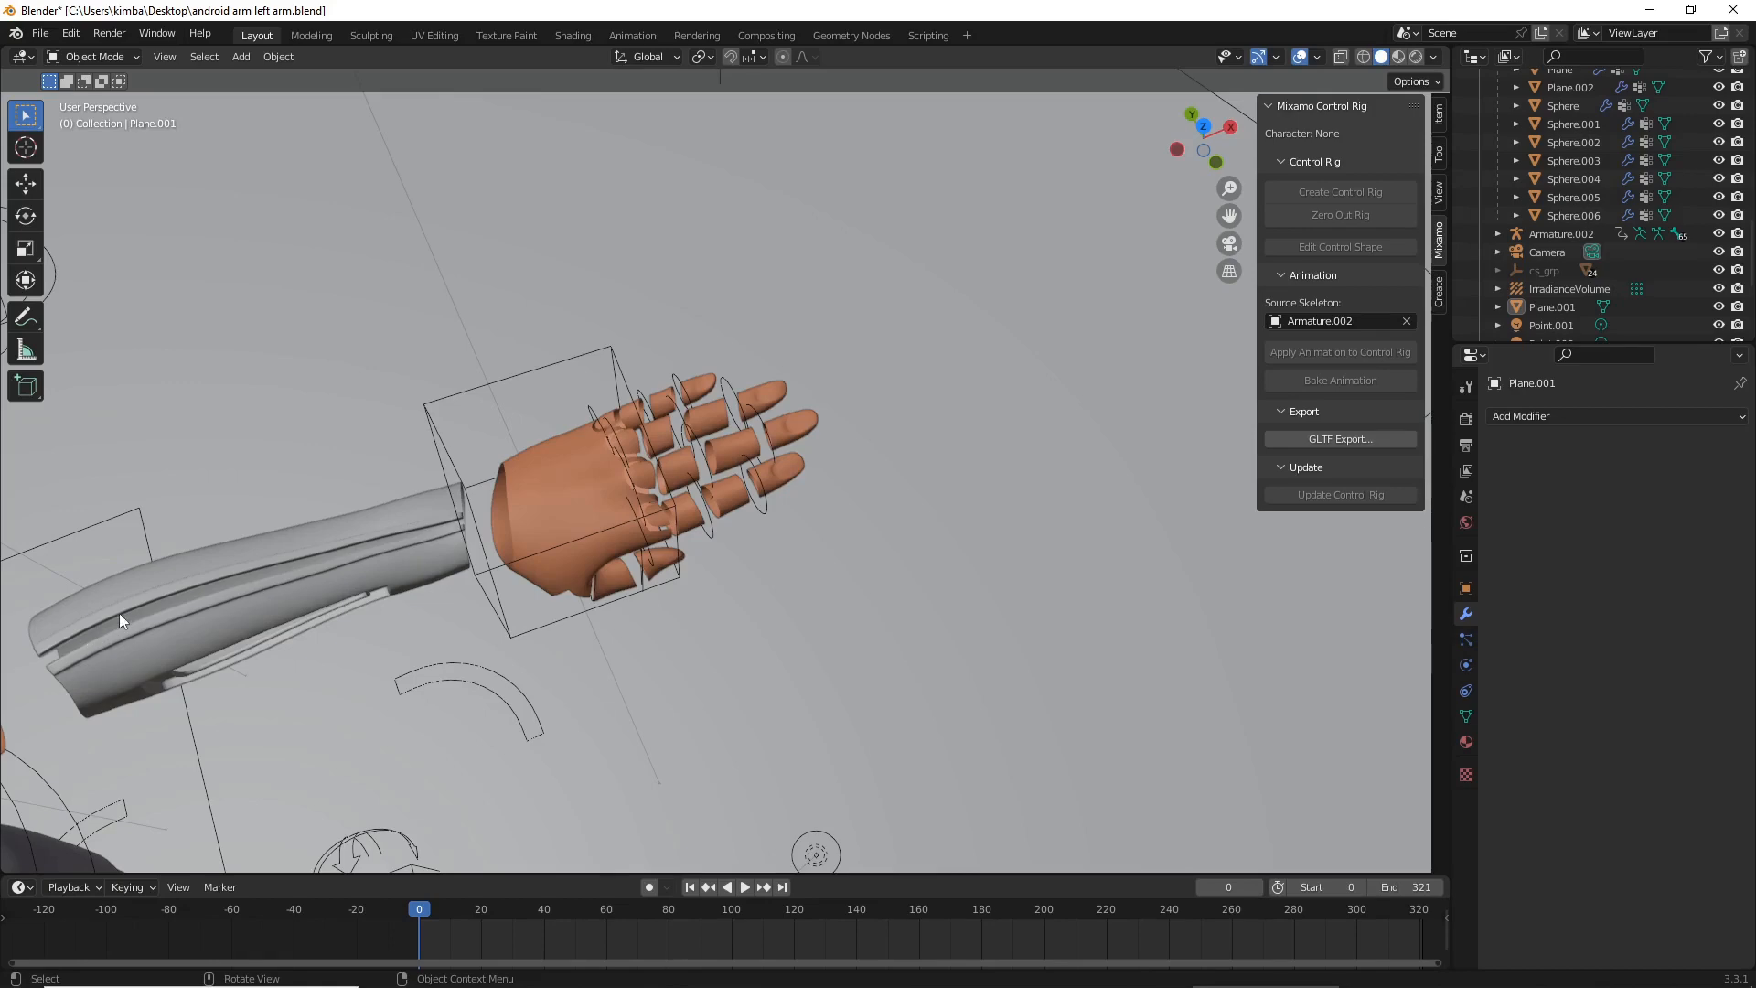
mouse_move(201, 544)
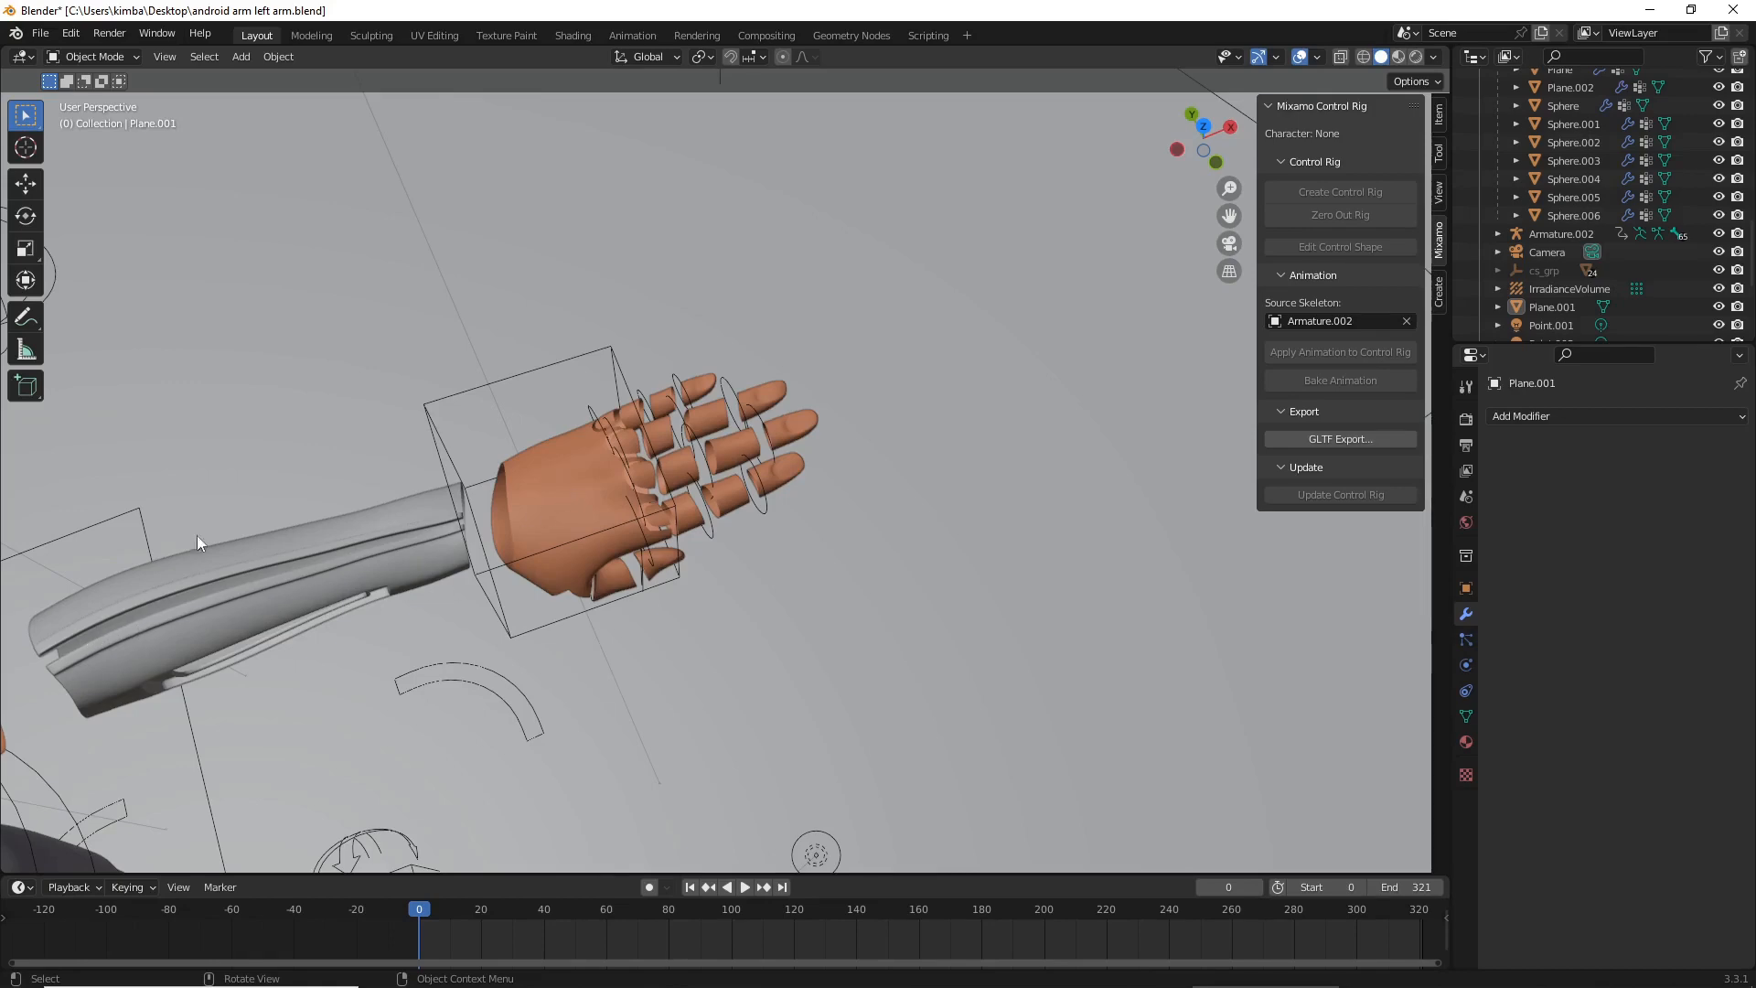
drag(196, 543, 392, 587)
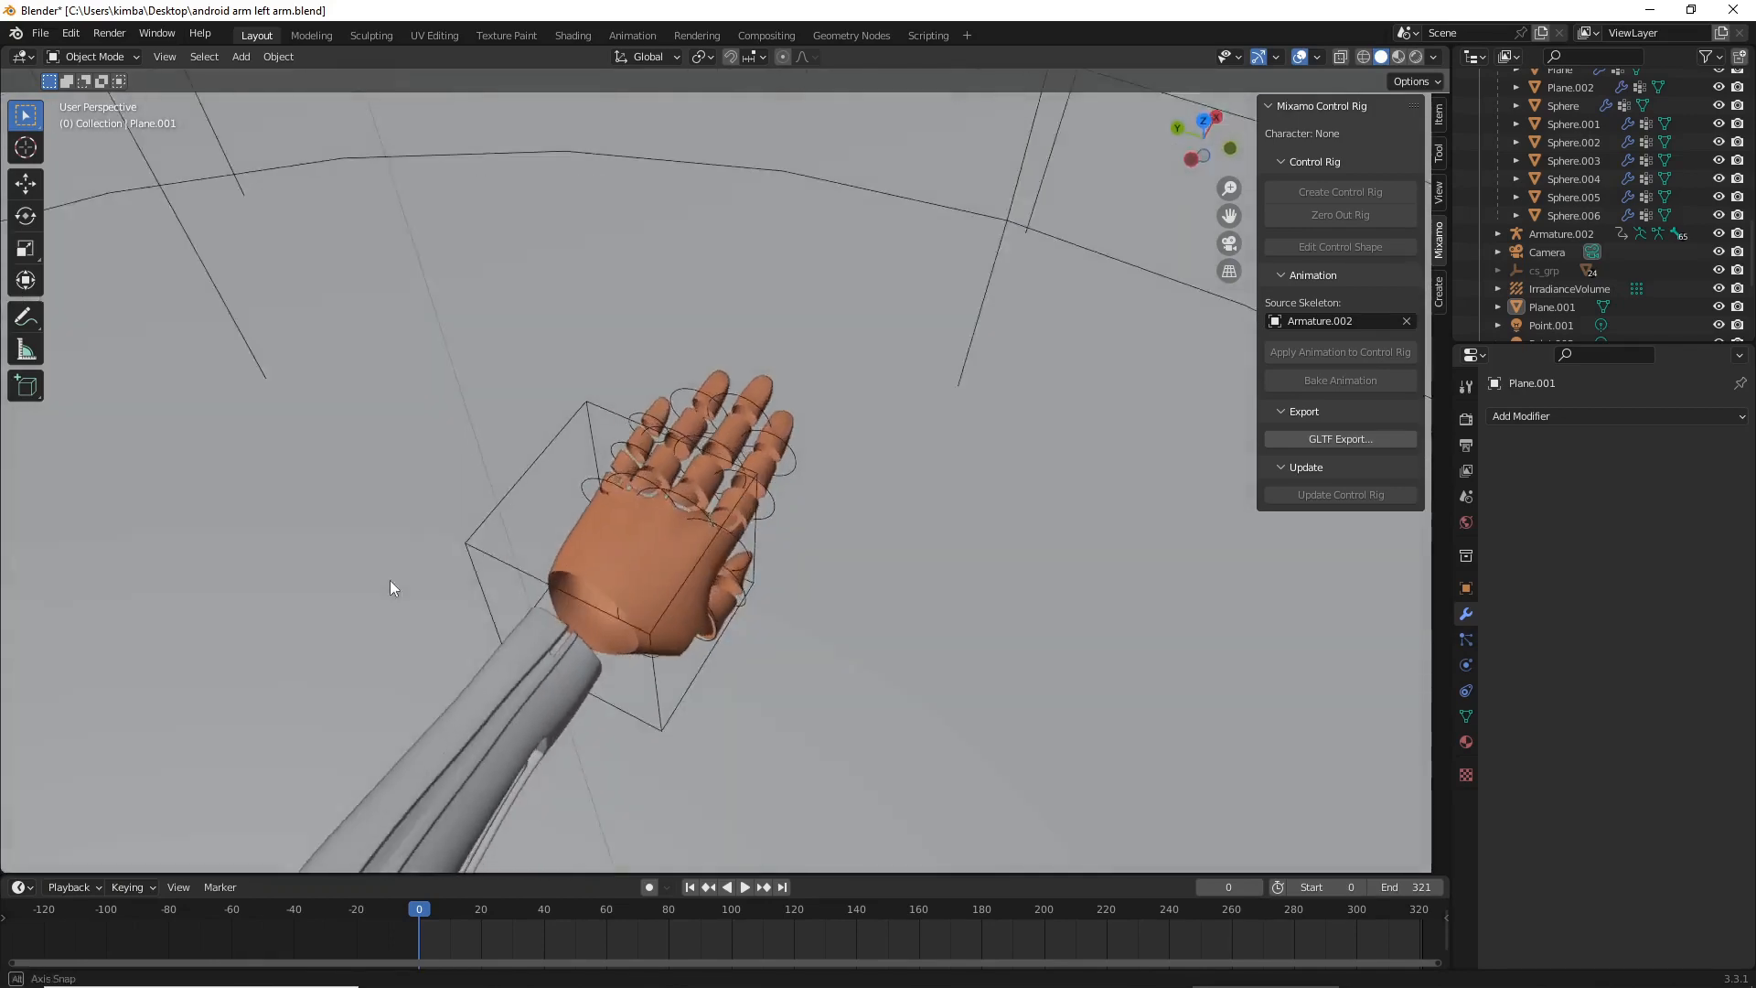
drag(392, 587, 611, 516)
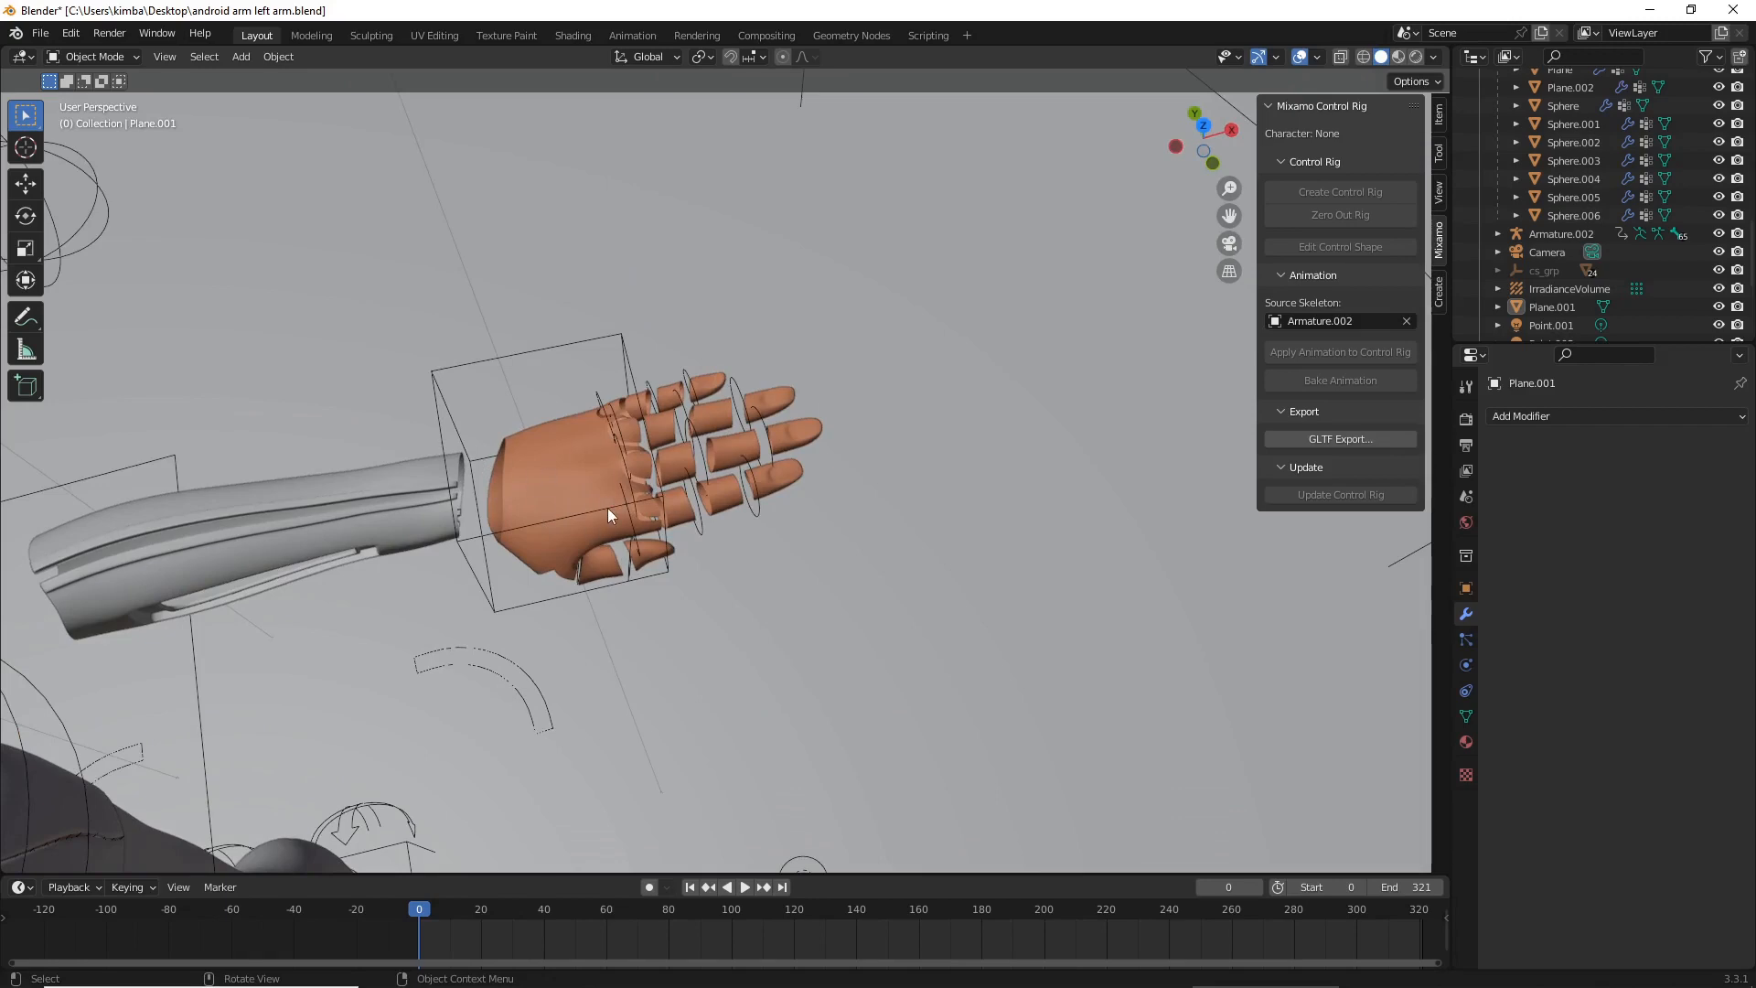
mouse_move(752, 421)
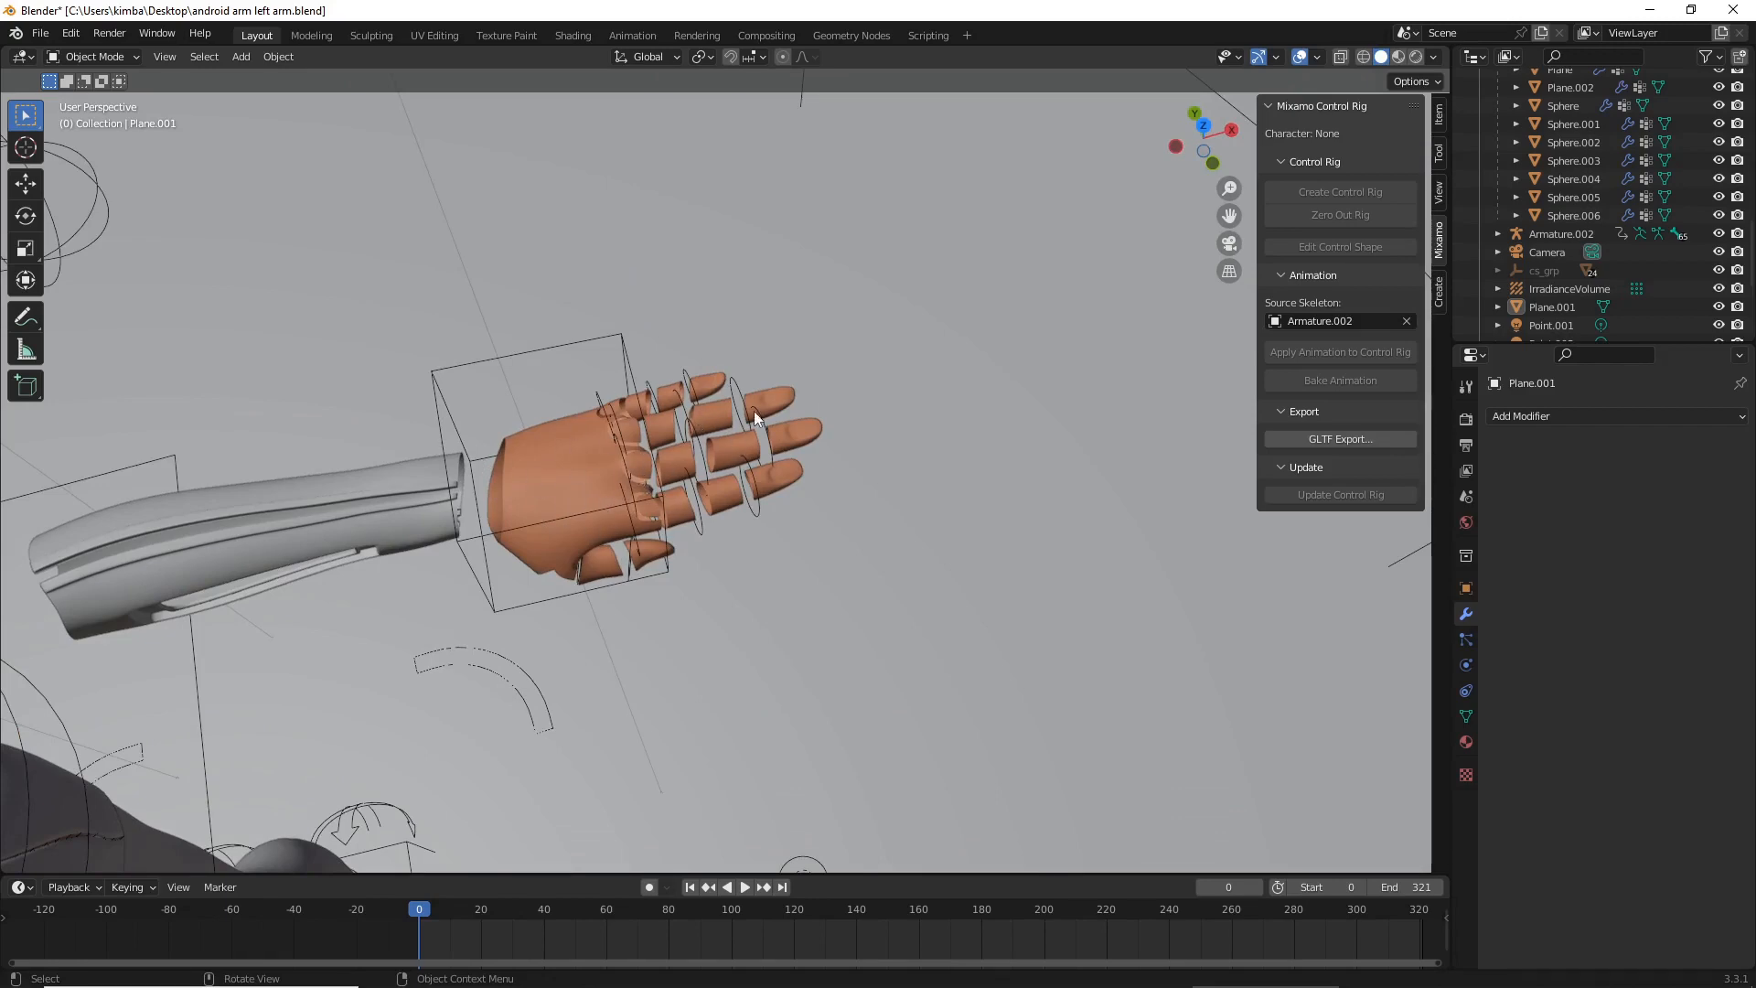
drag(750, 421, 671, 510)
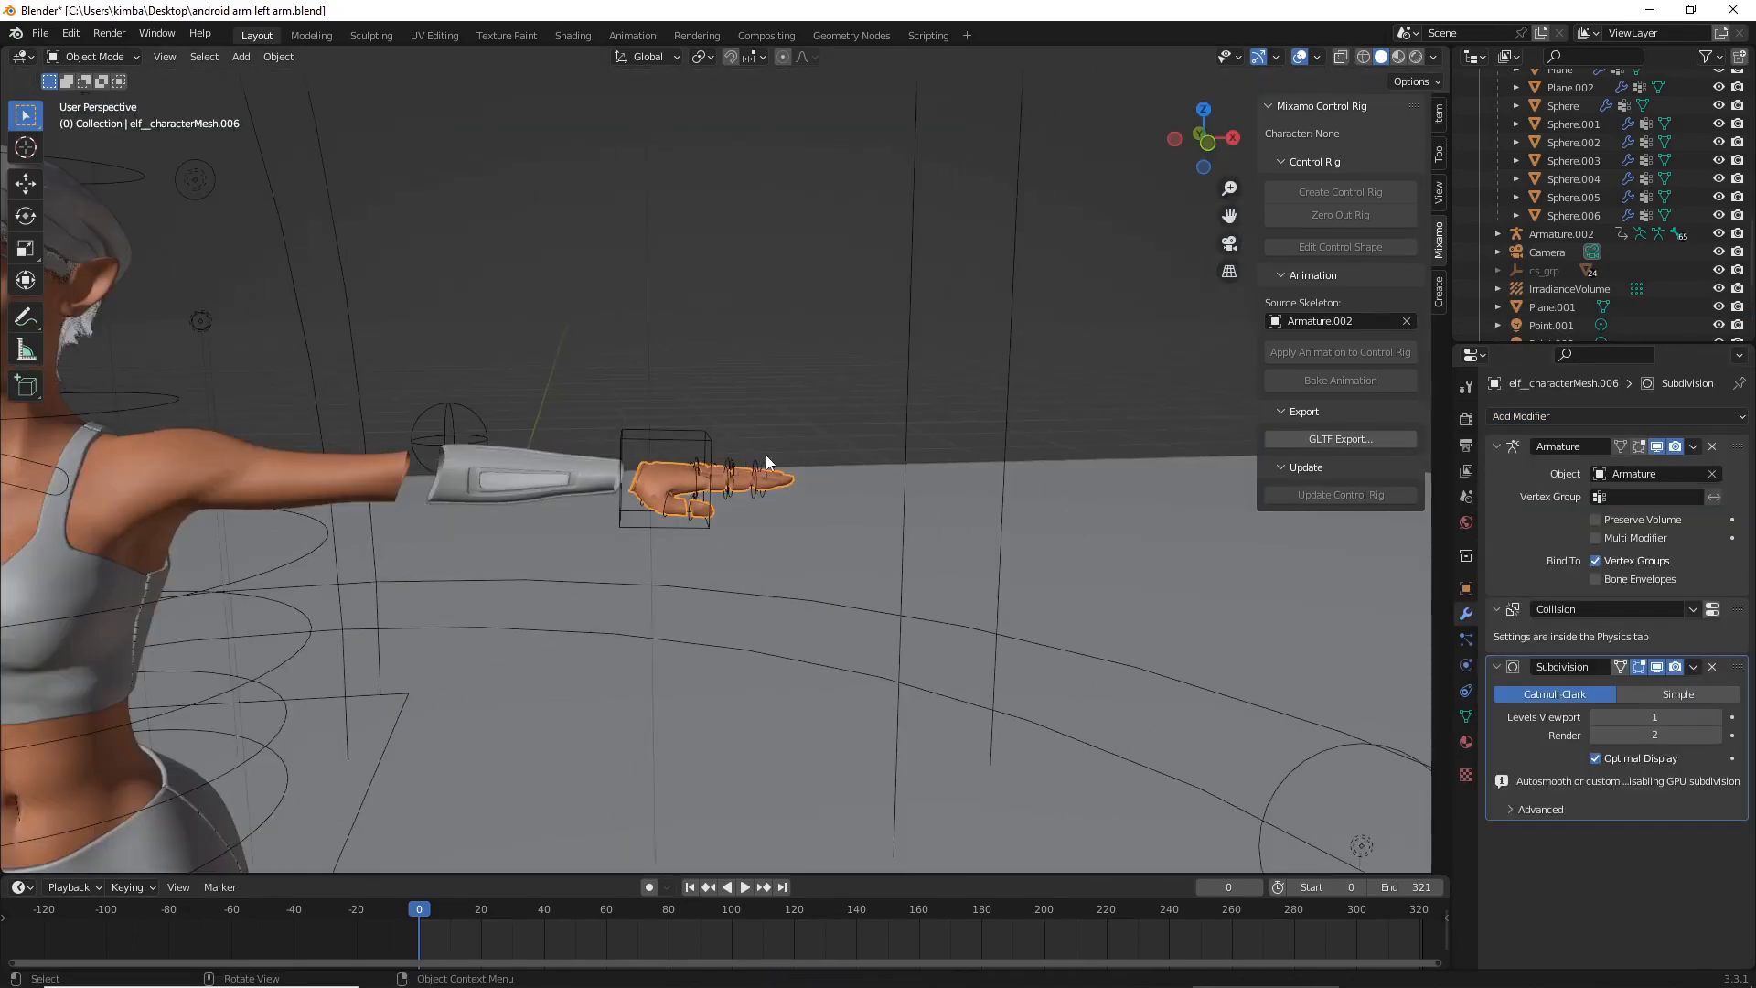
- Select the character's body mesh and enter Edit Mode at the upper arm's open end
click(1465, 741)
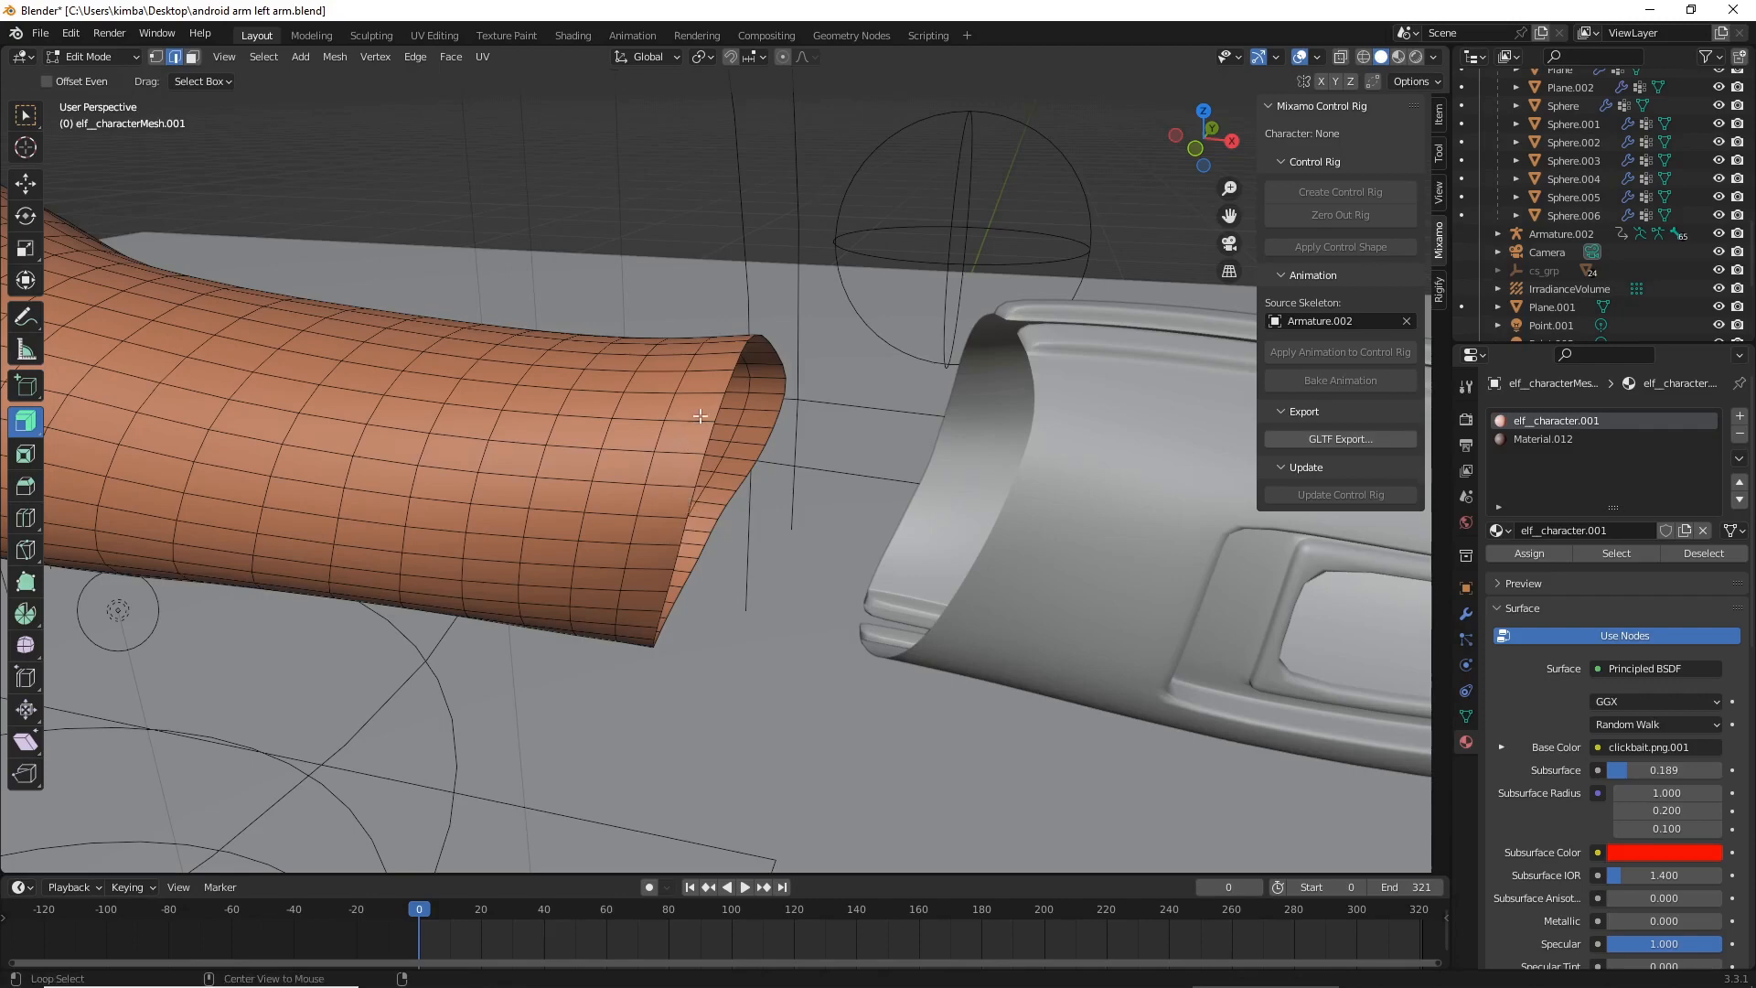
mouse_move(640, 366)
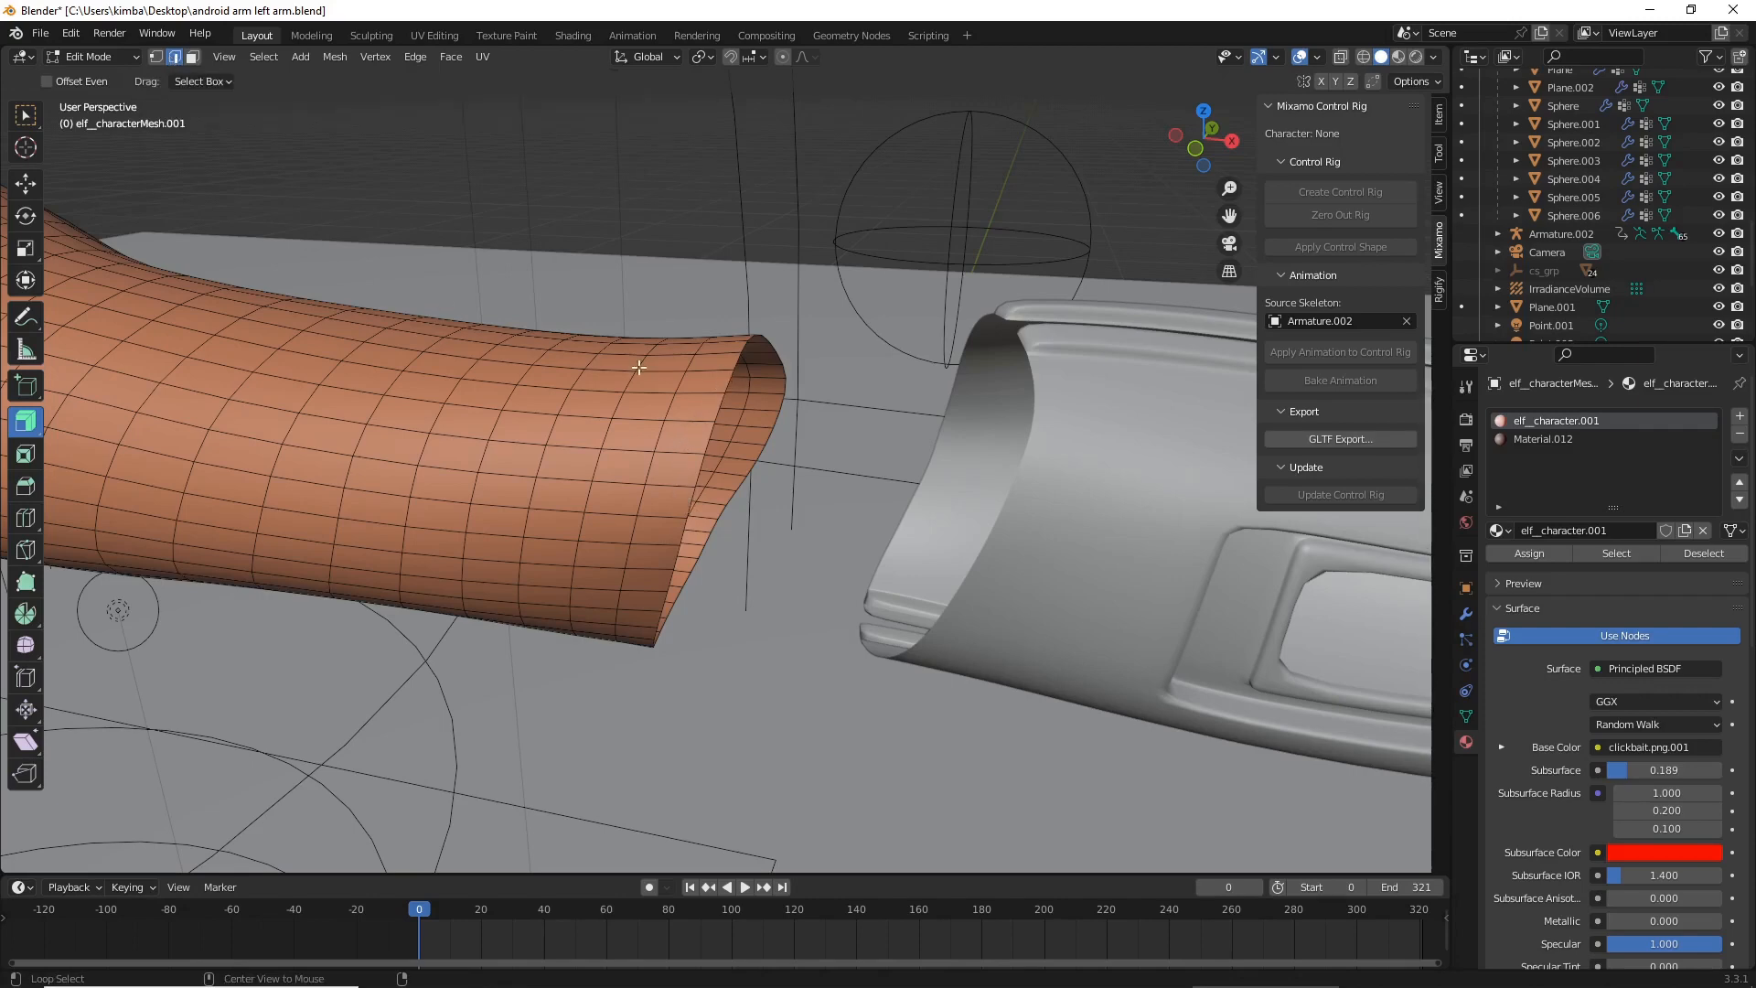
- Separate a band of faces at the upper arm's cut end into its own sleeve object
click(770, 512)
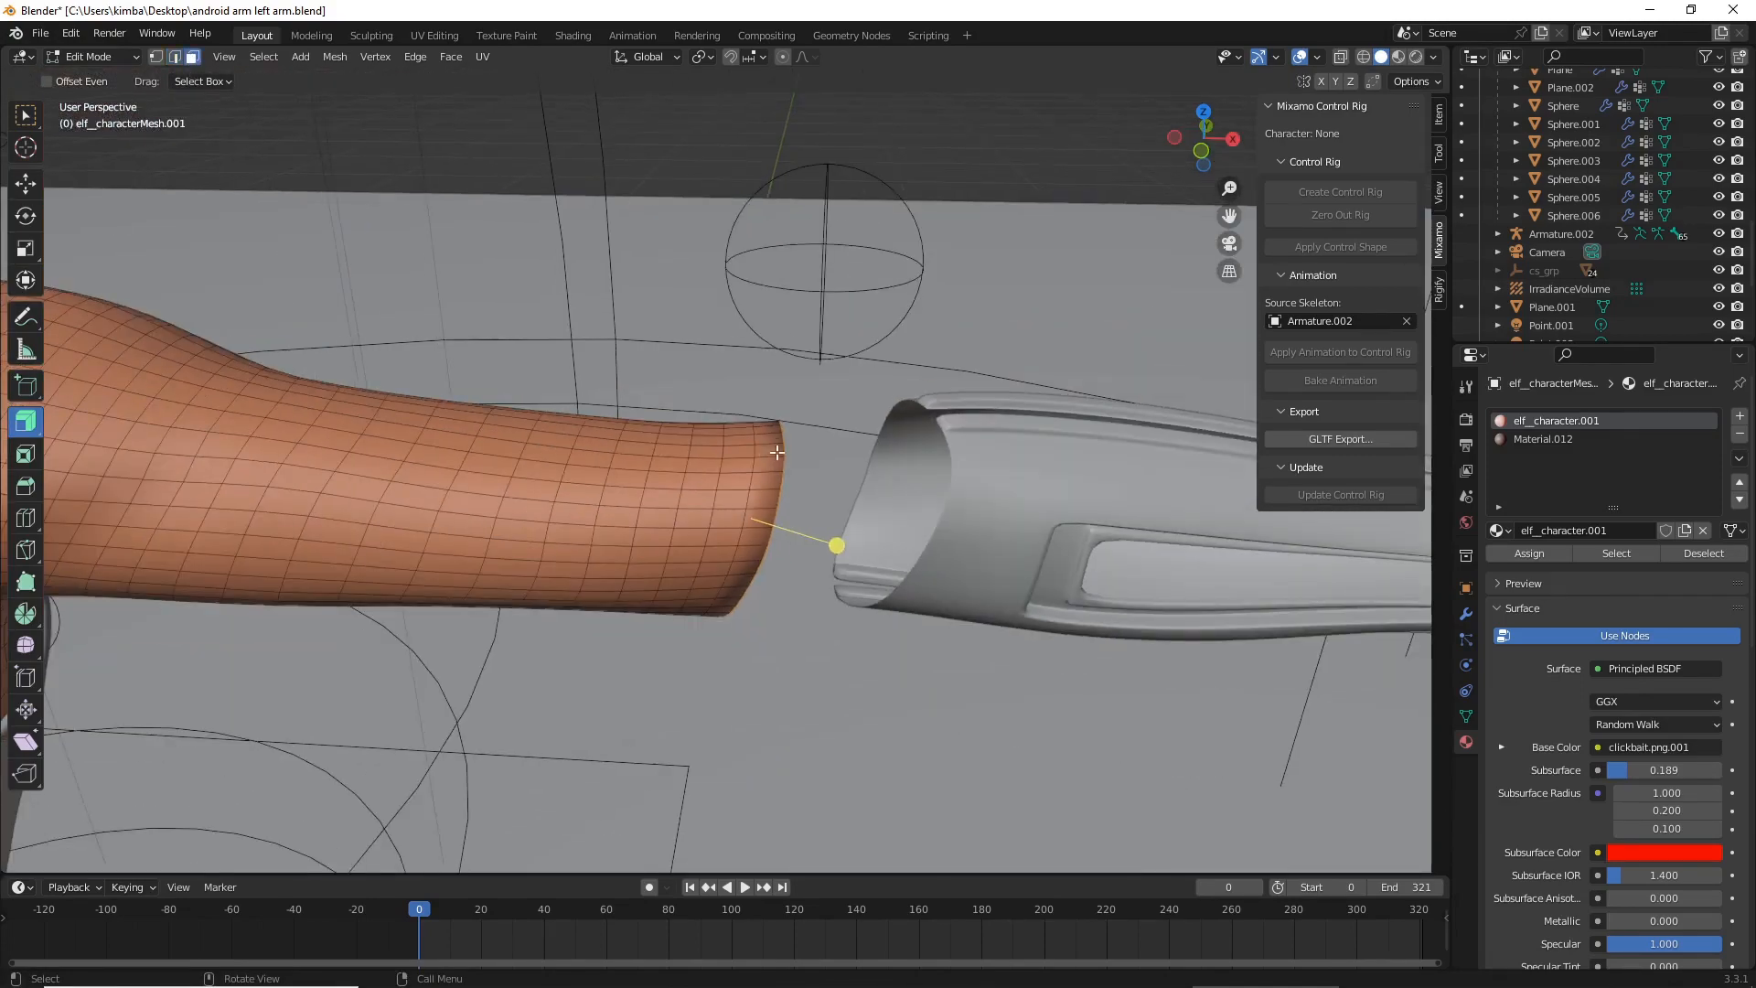
drag(776, 452, 677, 481)
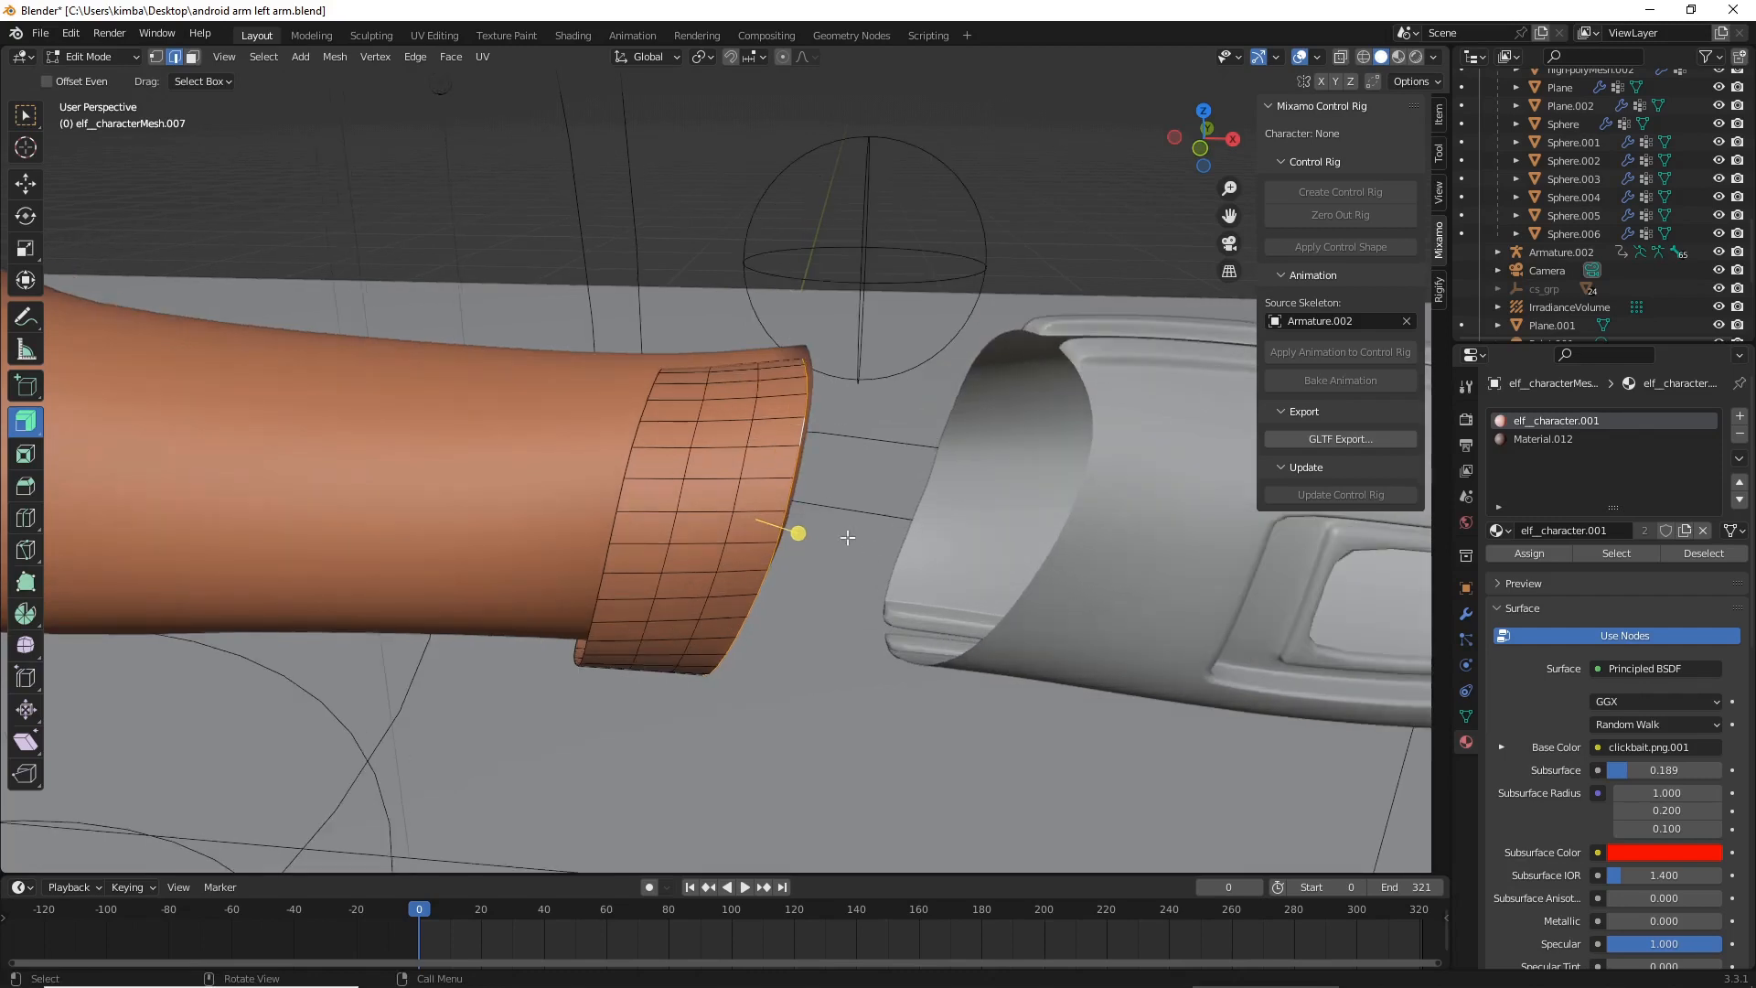
mouse_move(834, 518)
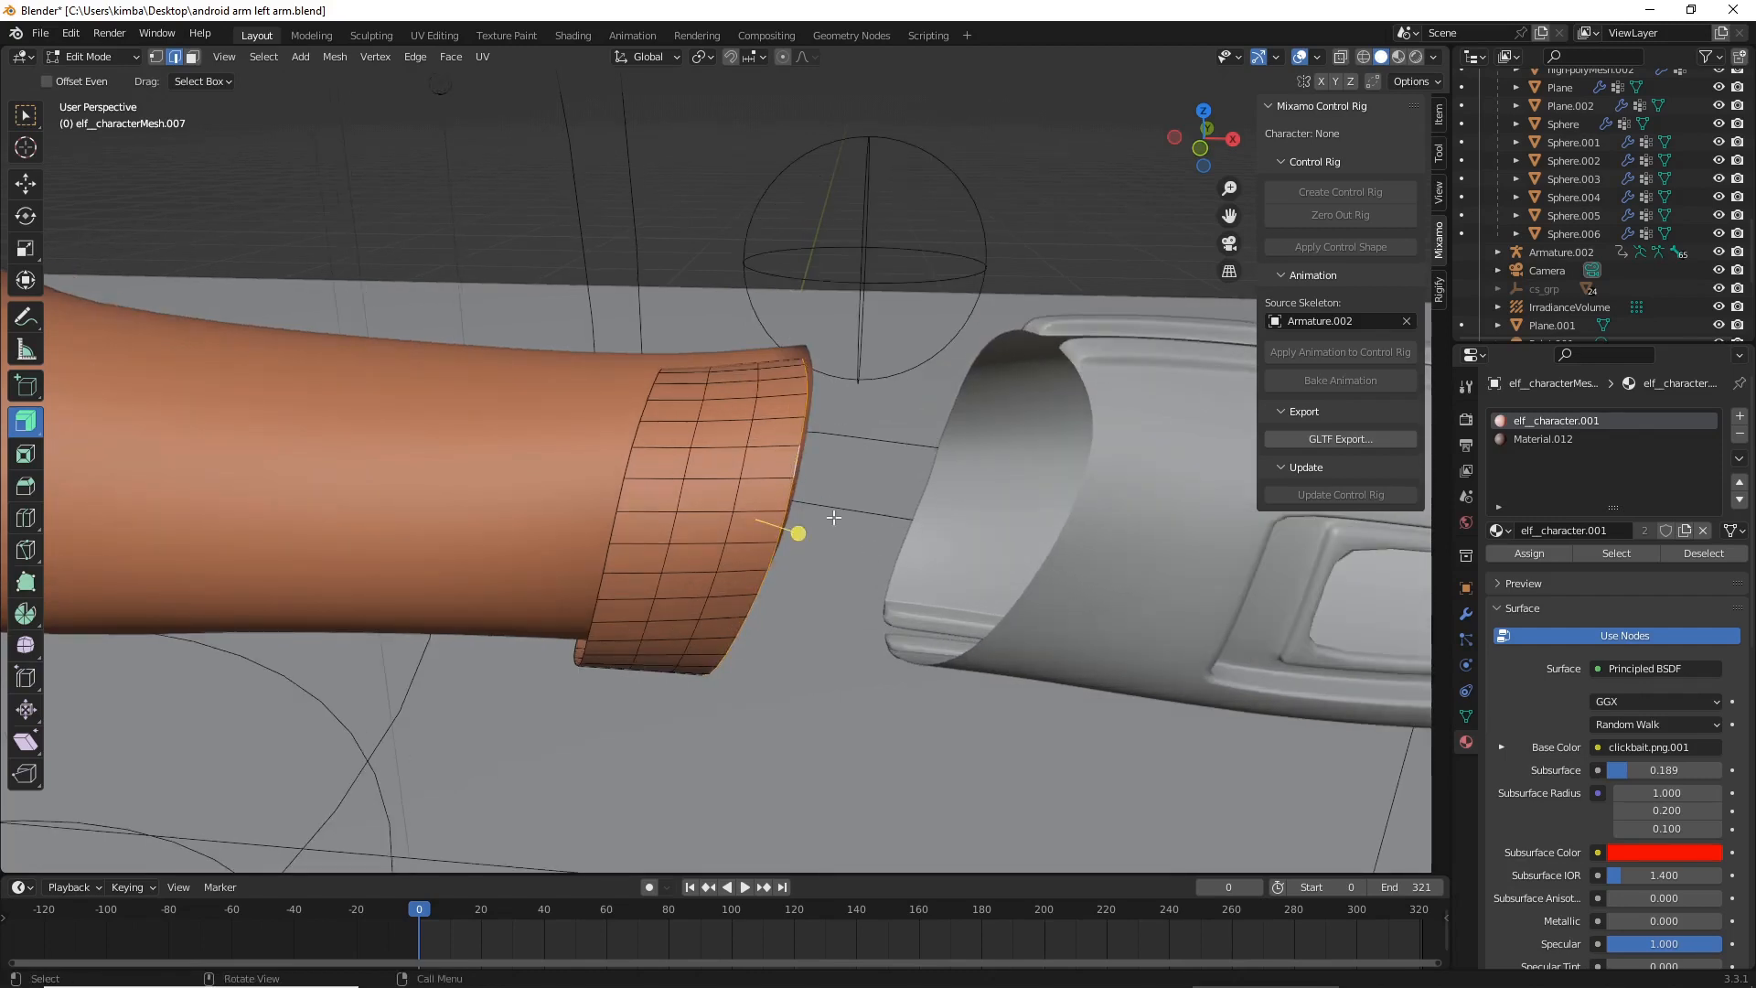
mouse_move(849, 534)
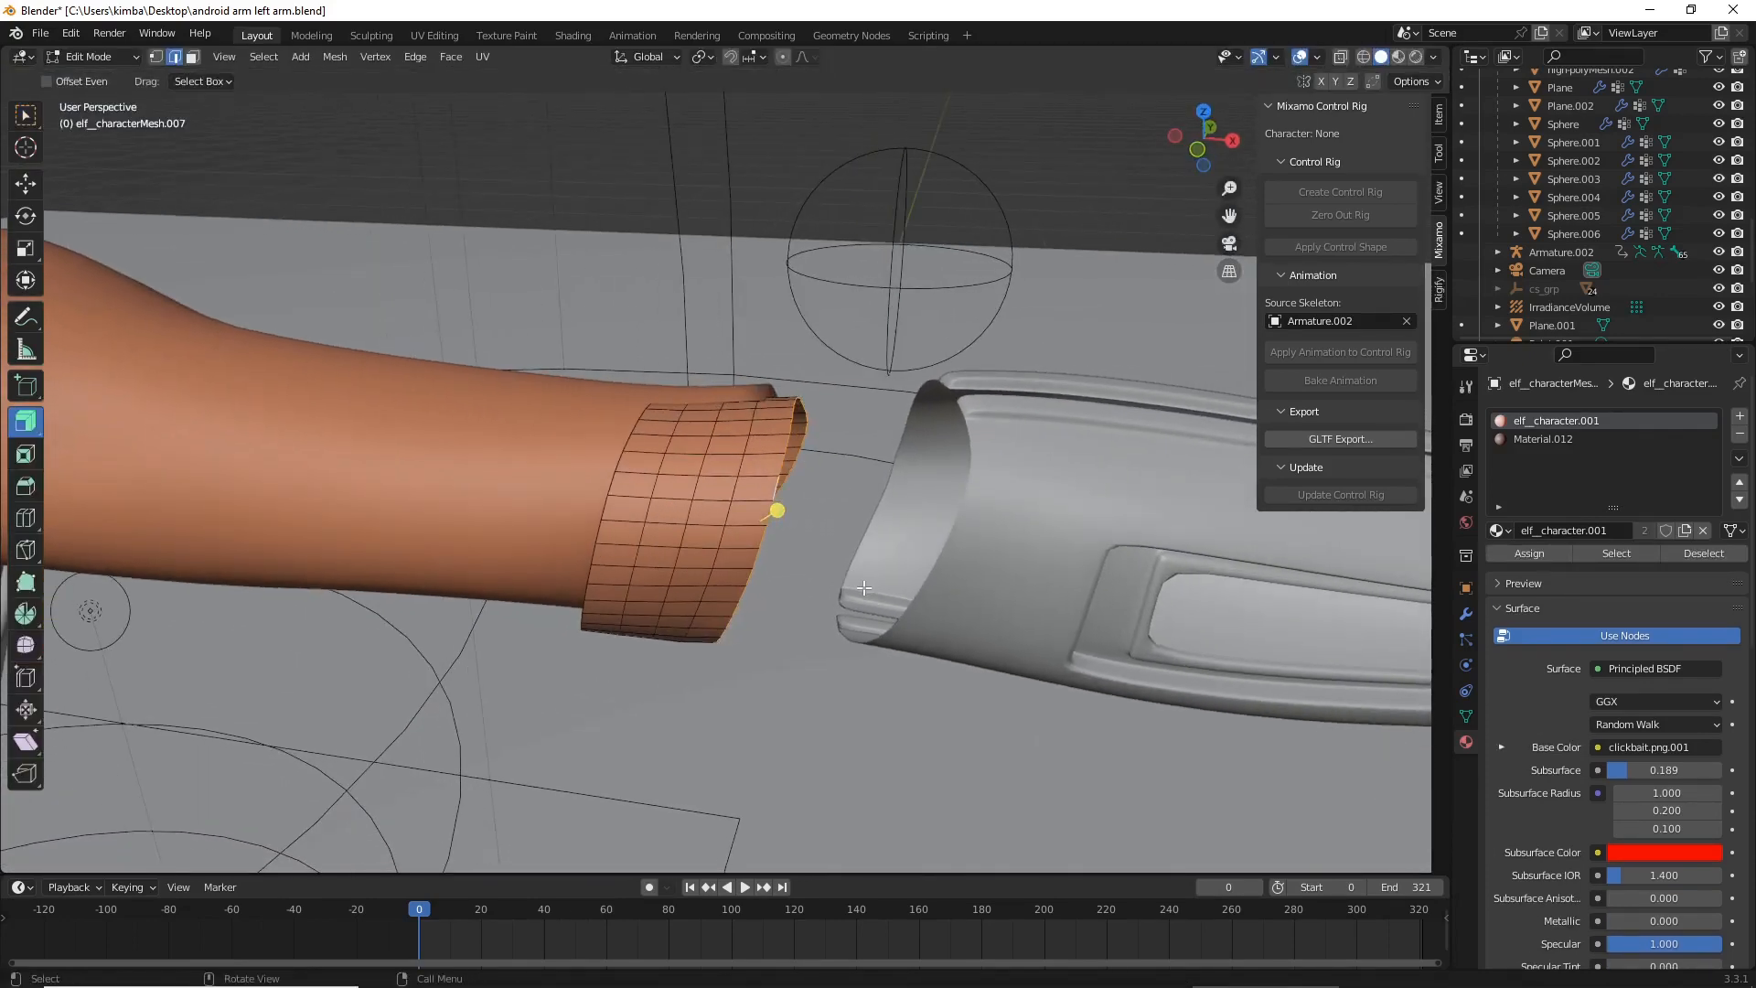
- Remove the material slots from the sleeve piece elf_characterMesh.007 in Object Mode
key(Tab)
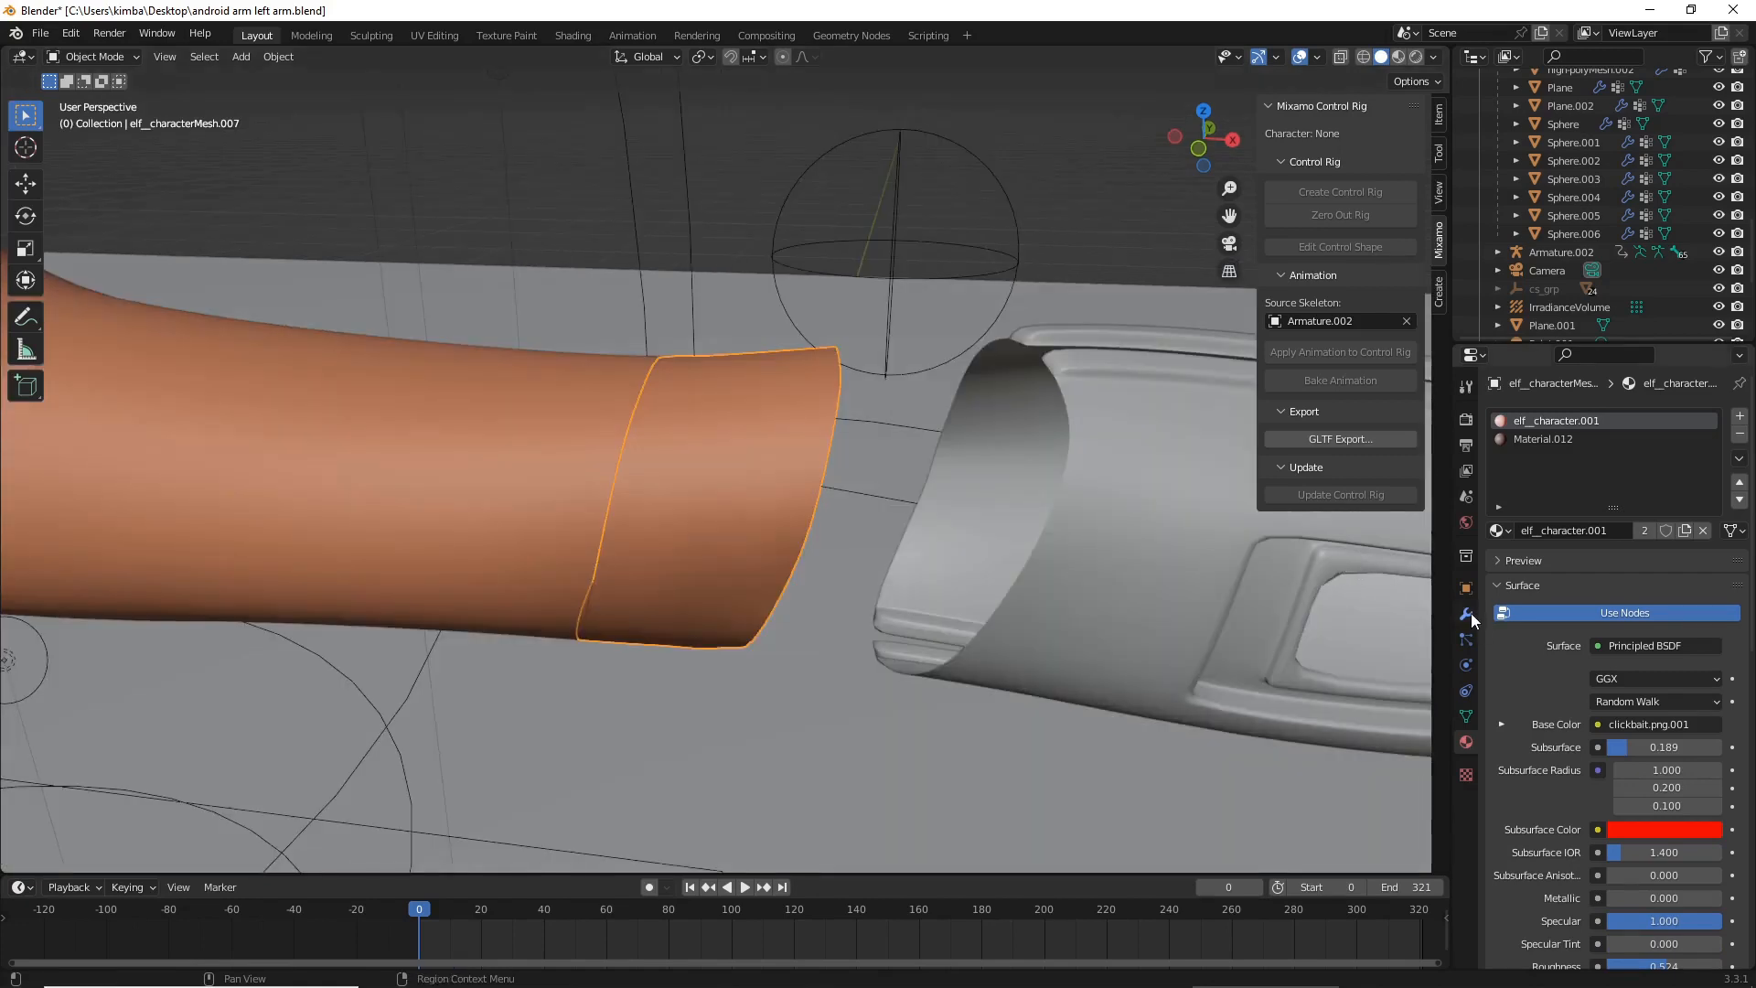
mouse_move(1465, 615)
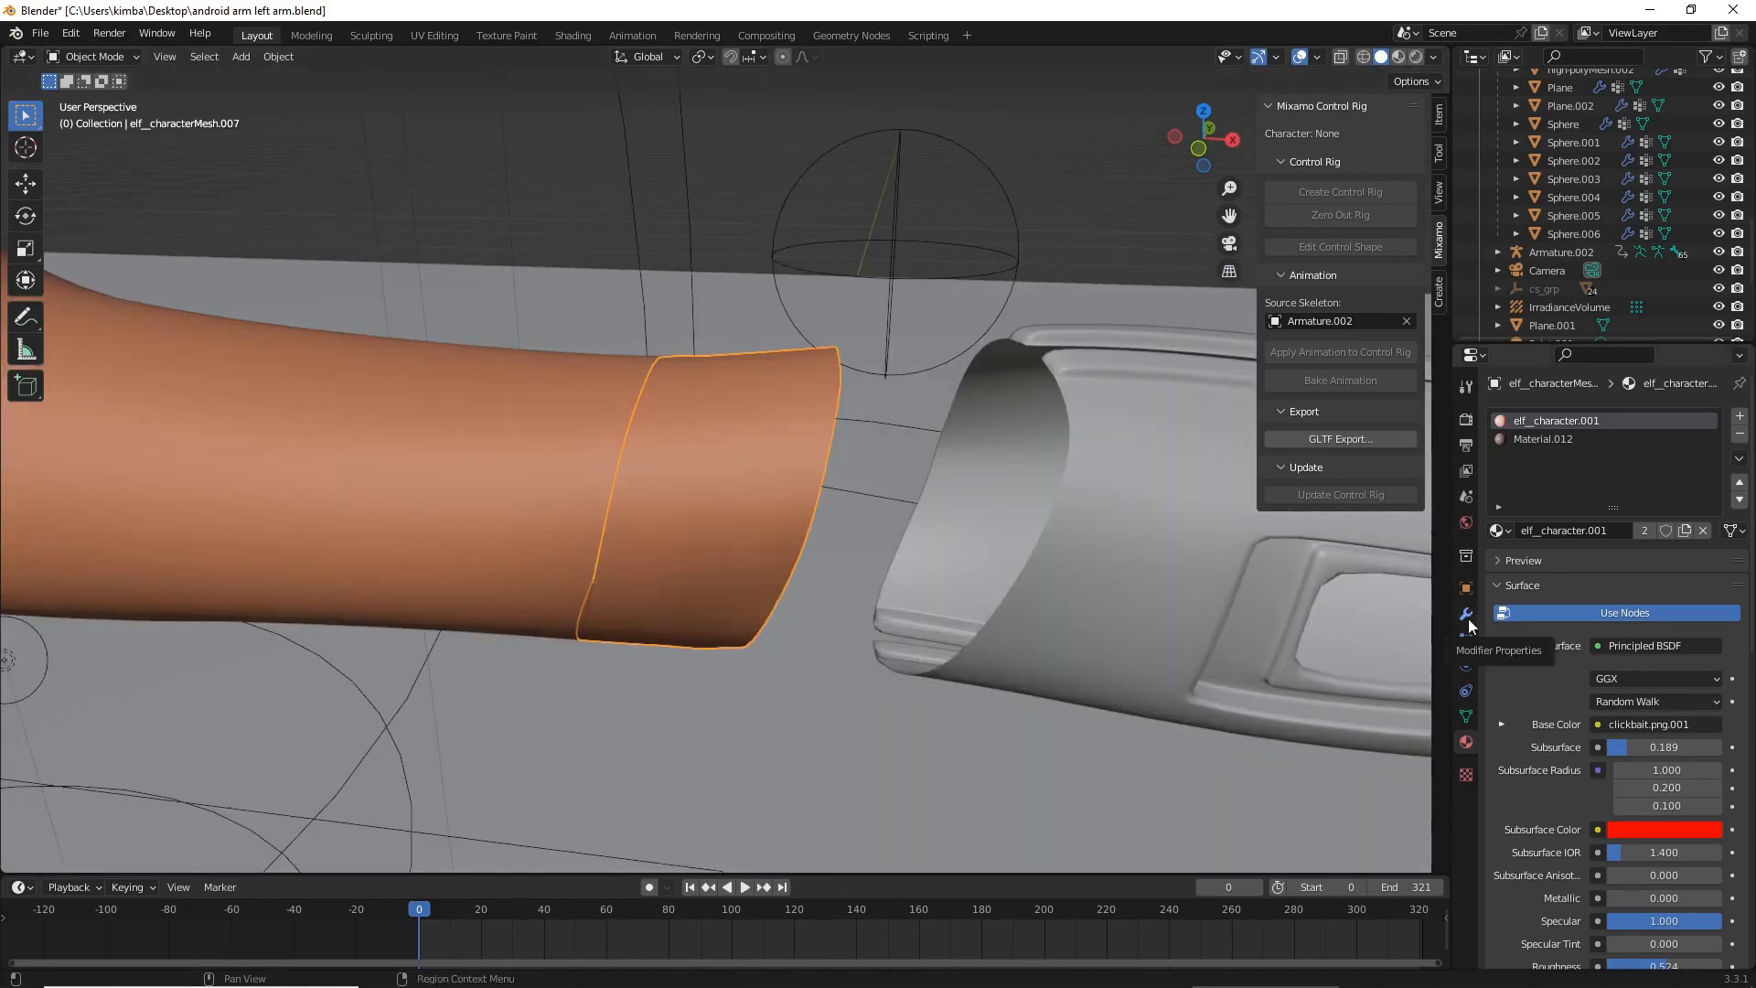
click(1466, 612)
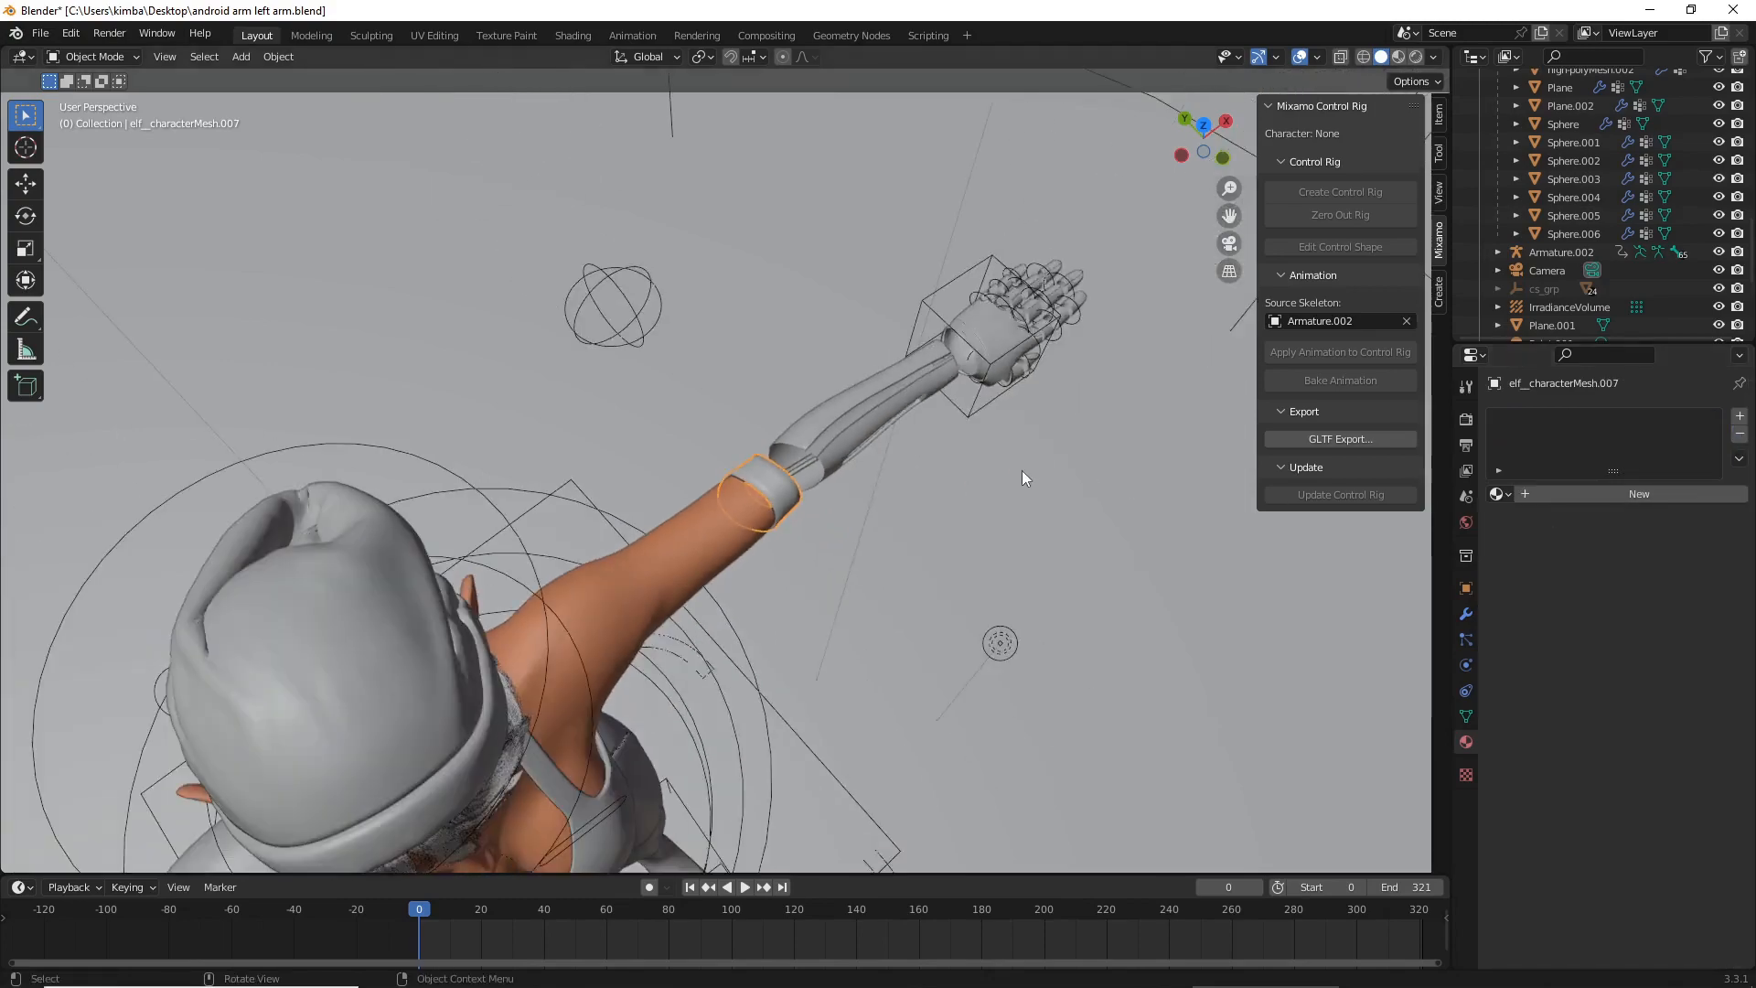
- Add a Solidify modifier to the sleeve with thickness -0.29 m, offset -1 and Rim Fill
key(Tab)
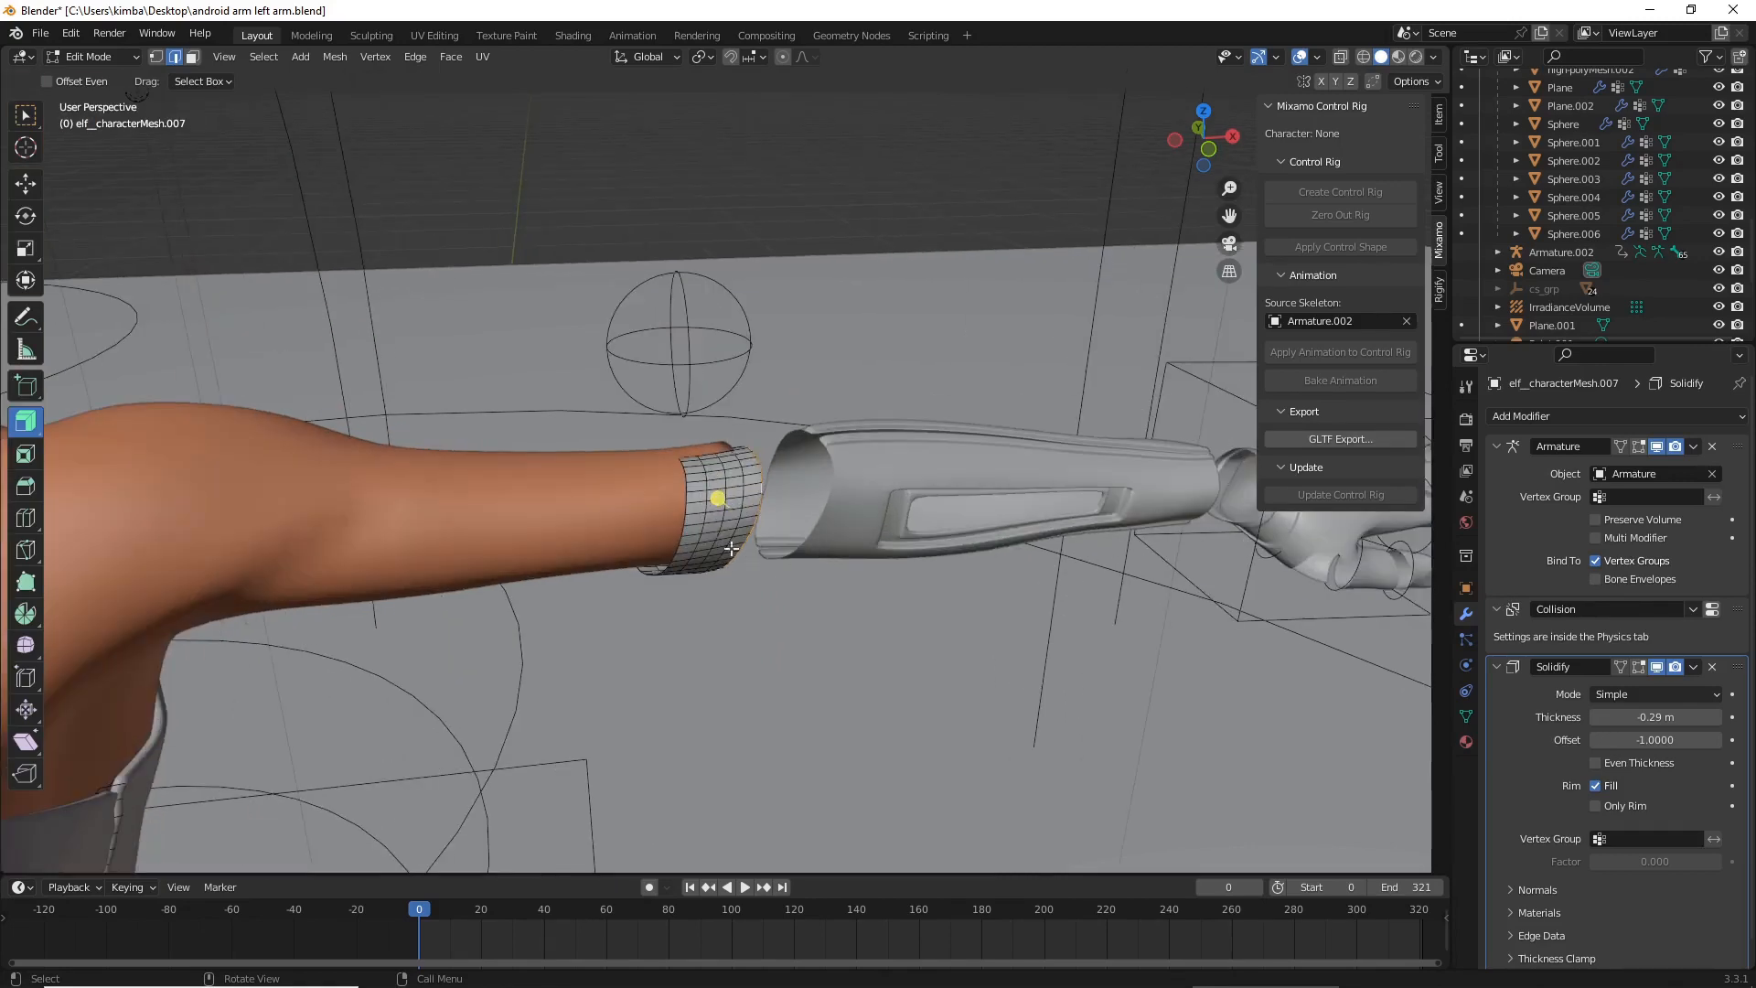
mouse_move(769, 534)
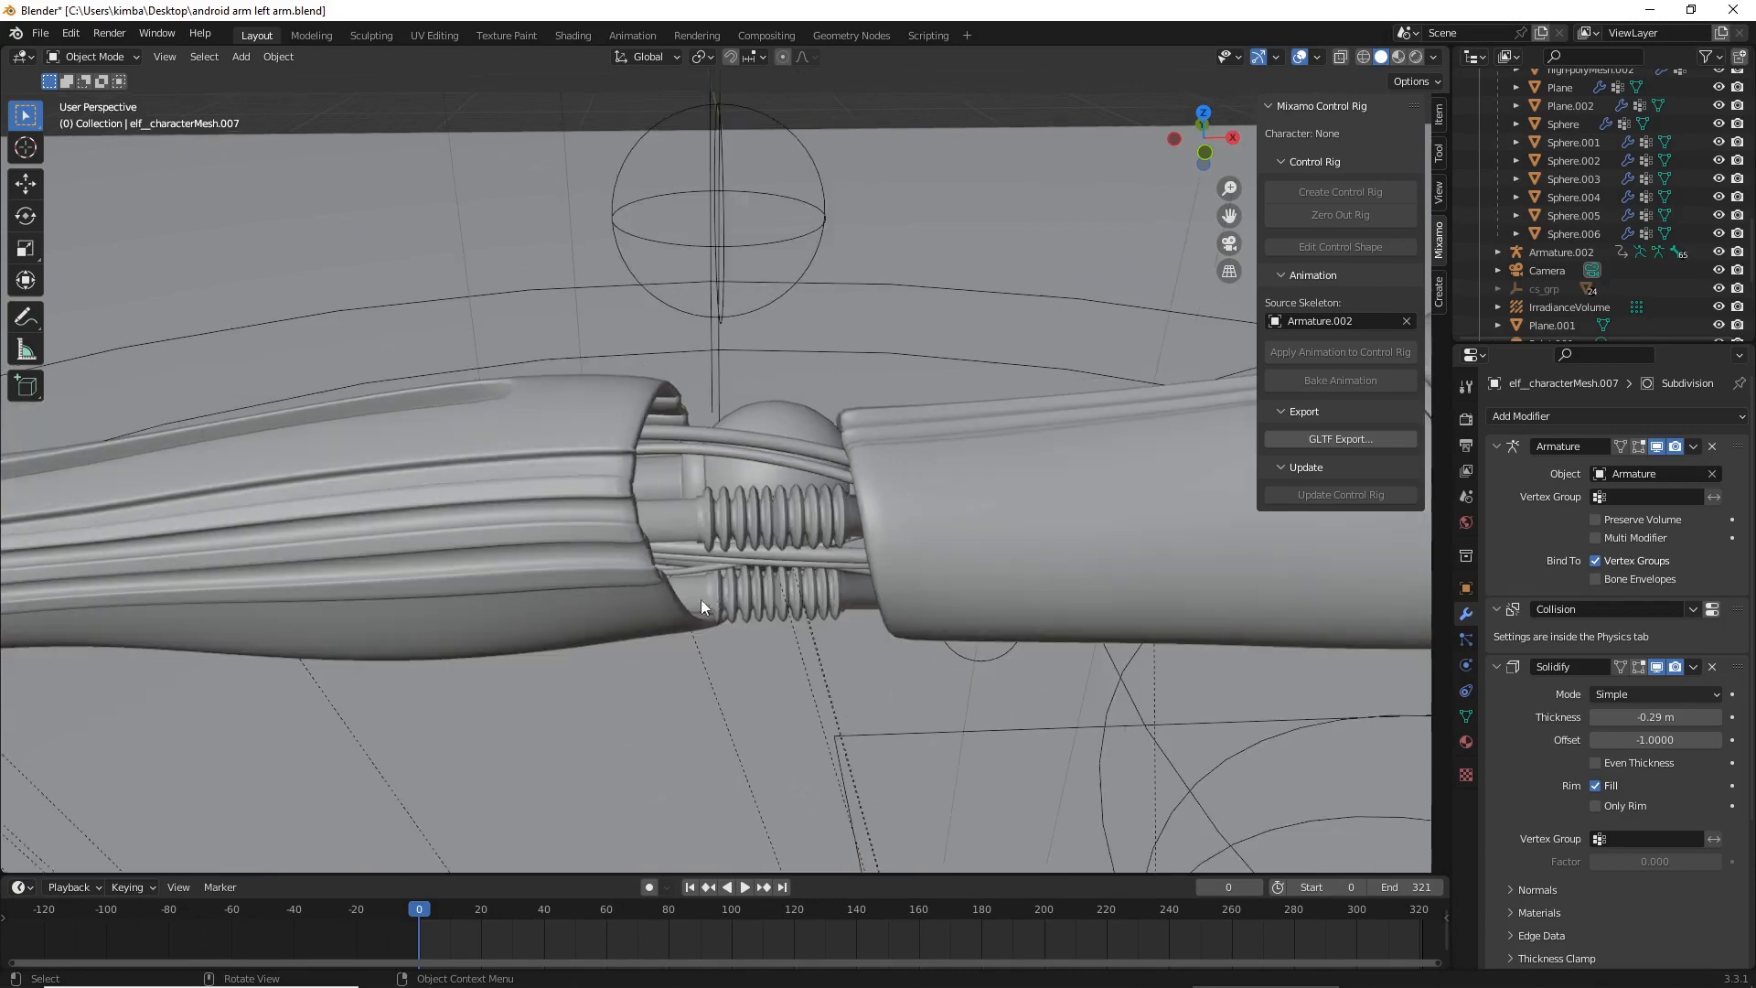
- Add a Subdivision Surface modifier after Solidify on the sleeve and view the whole arm
scroll(down, 3)
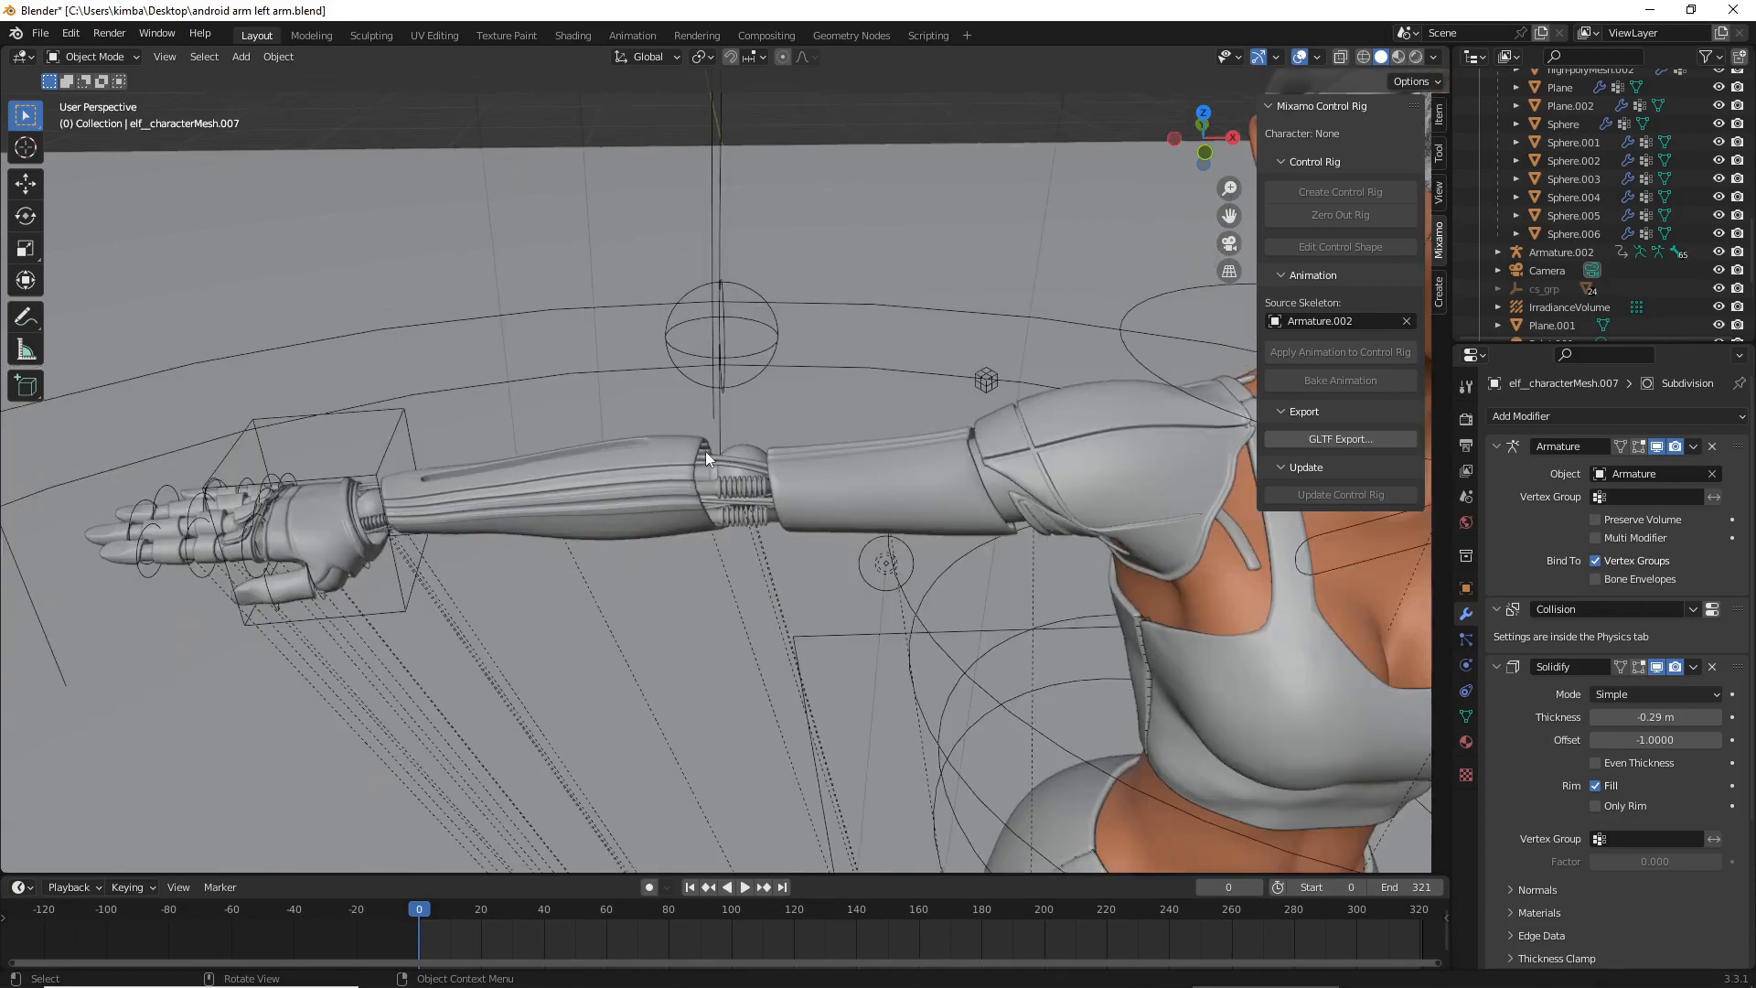